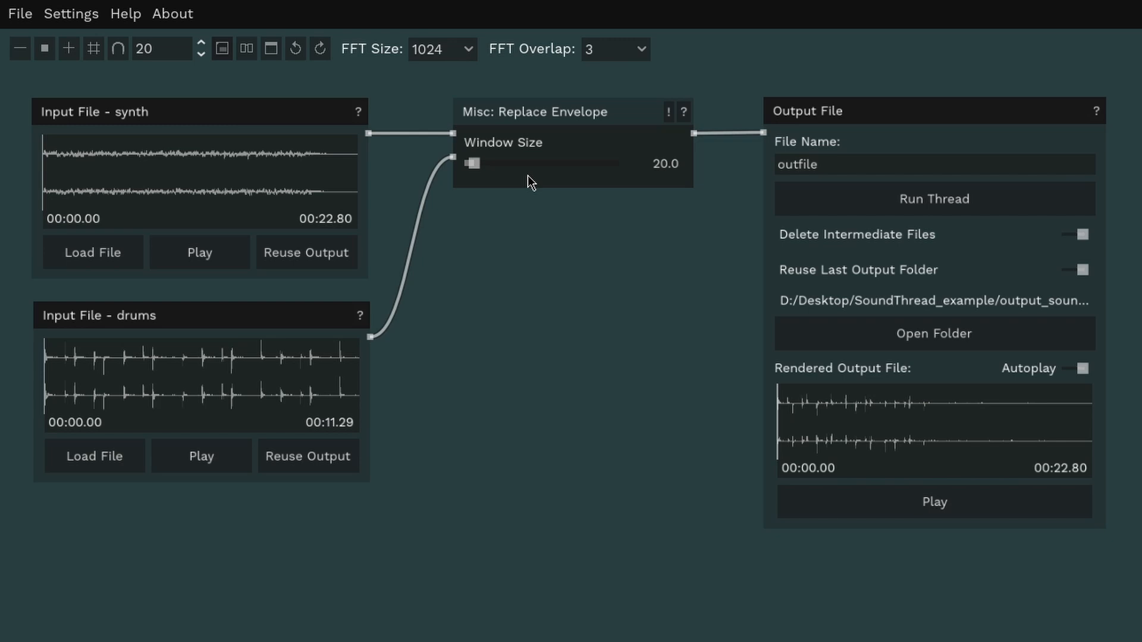
mouse_move(215, 327)
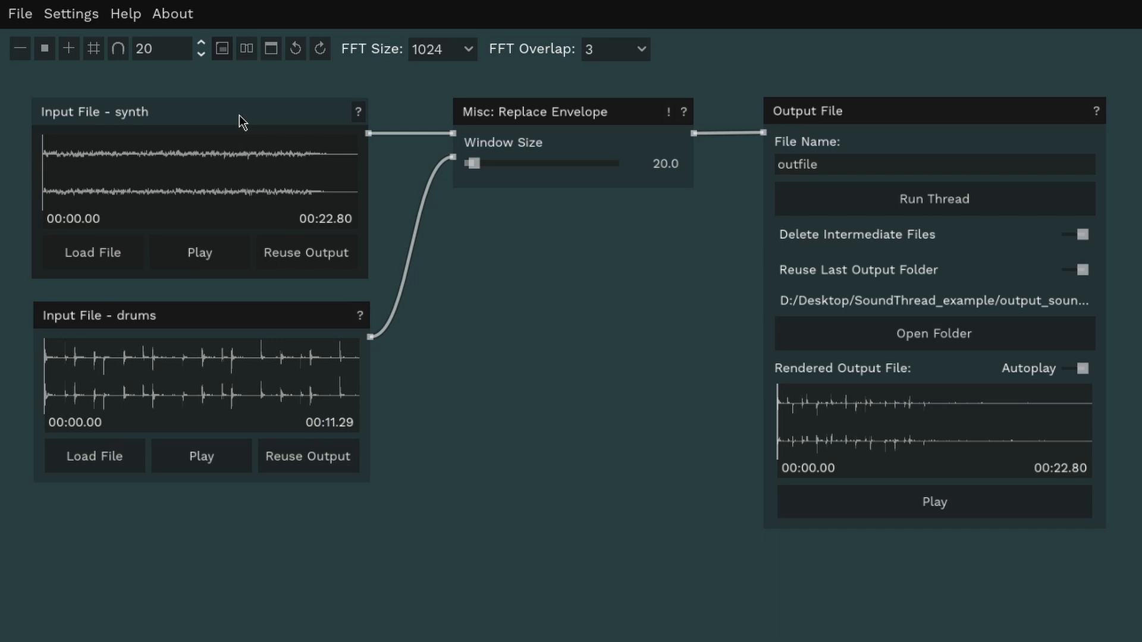
mouse_move(113, 120)
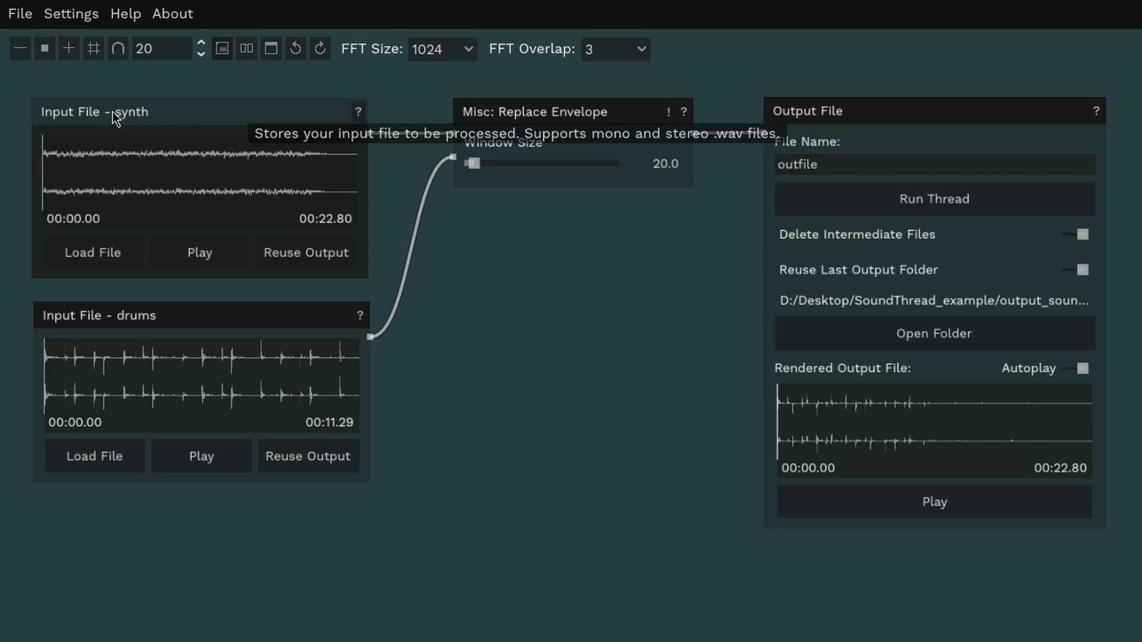
mouse_move(255, 111)
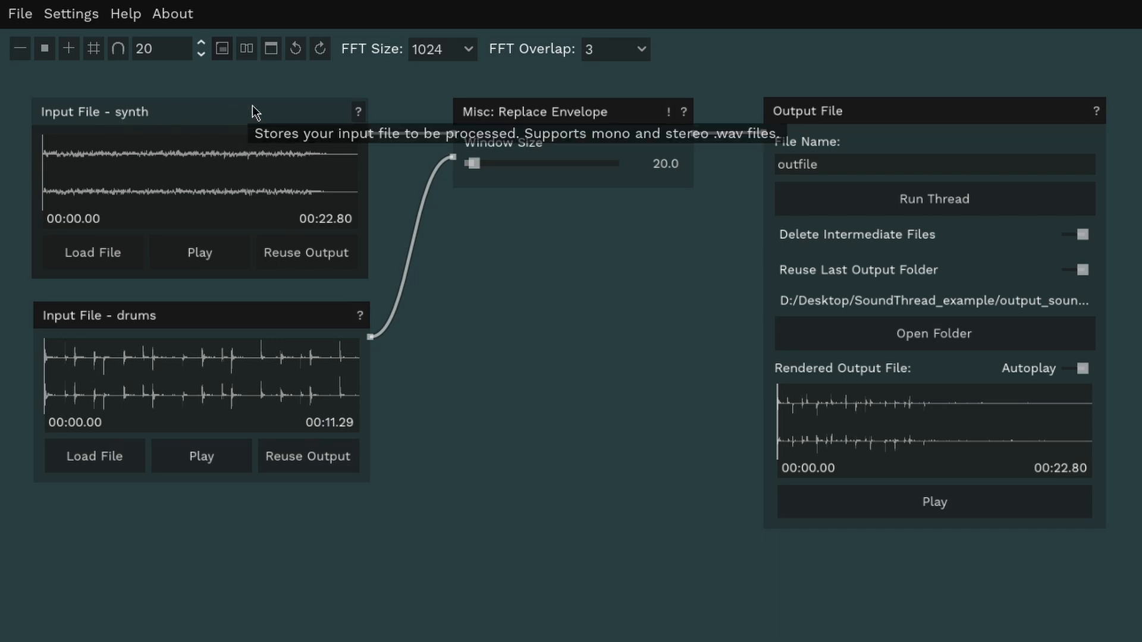
mouse_move(270, 379)
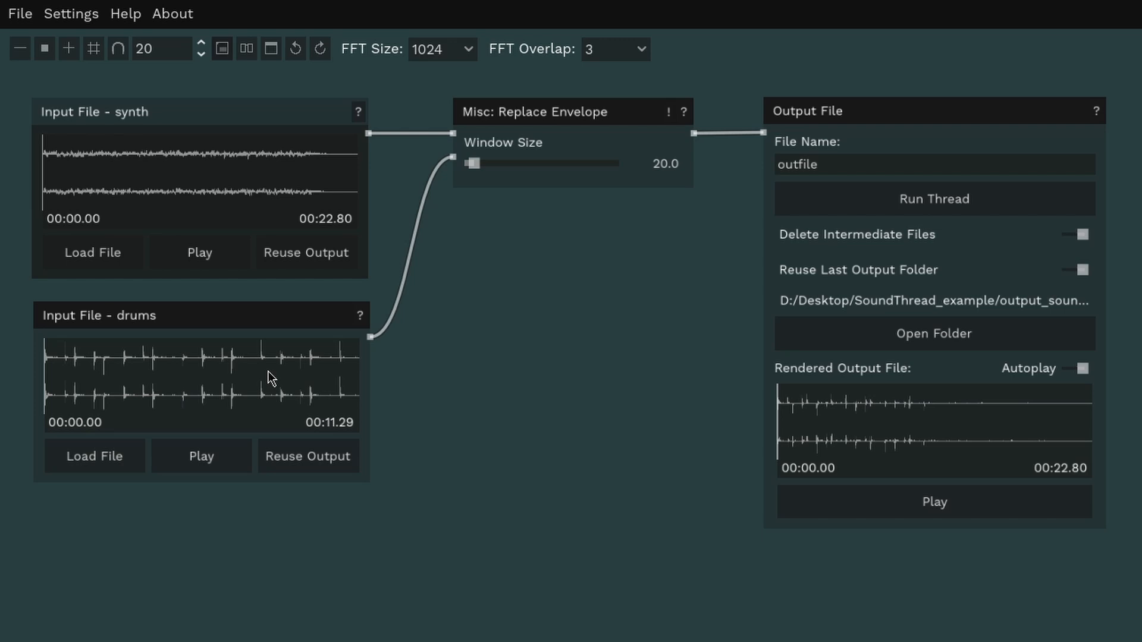
Step: Play and stop the drums input, then listen to the rendered output file
left_click(199, 253)
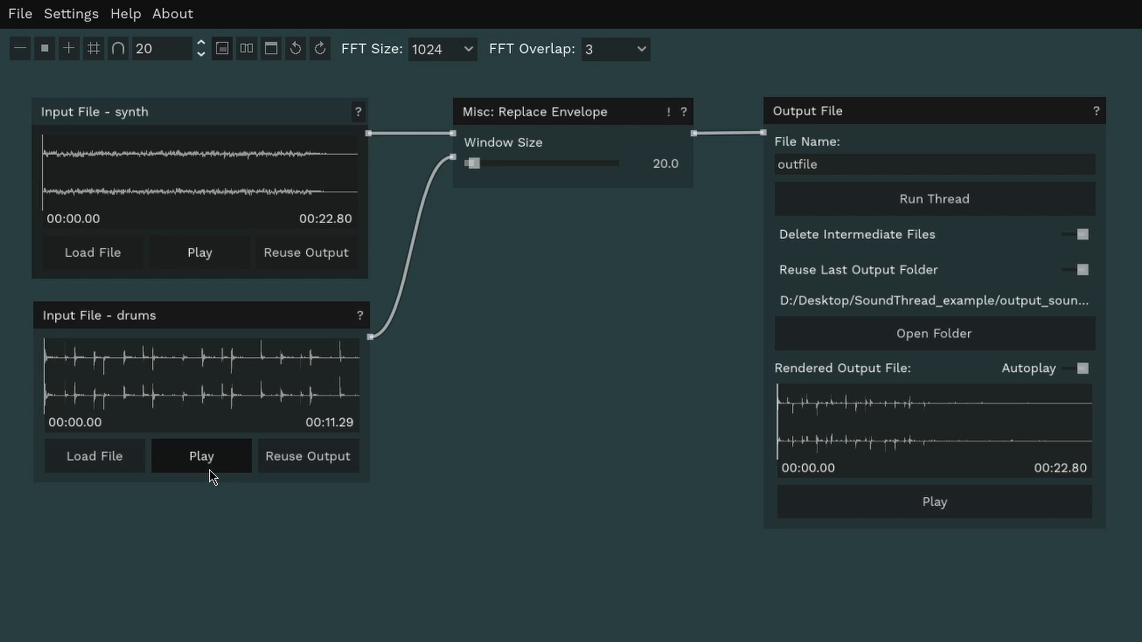
left_click(202, 457)
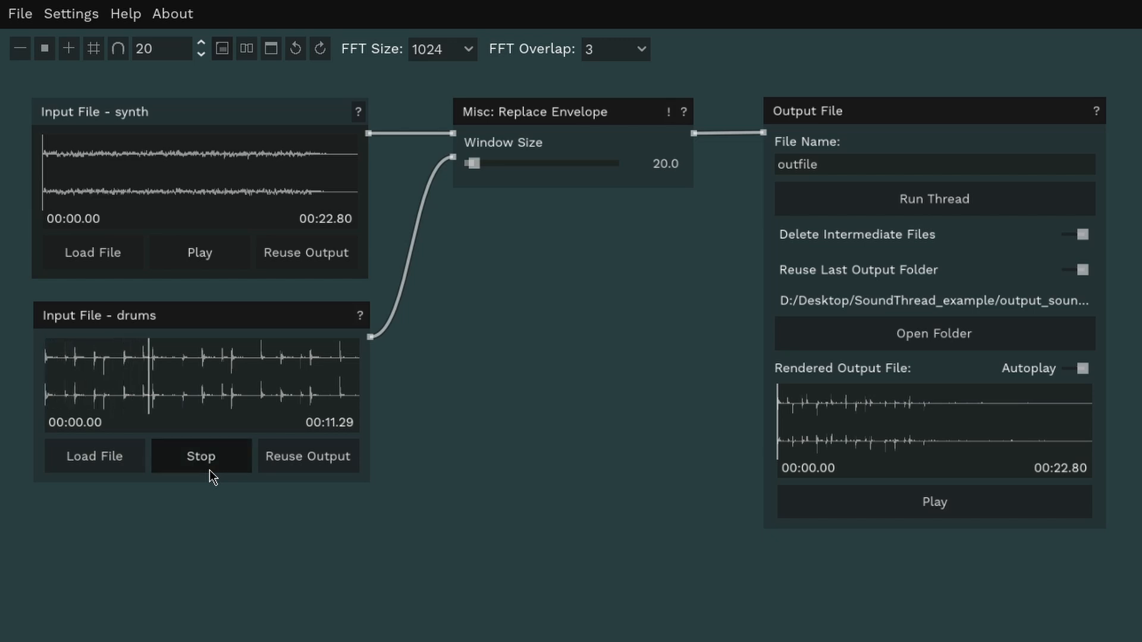
left_click(201, 456)
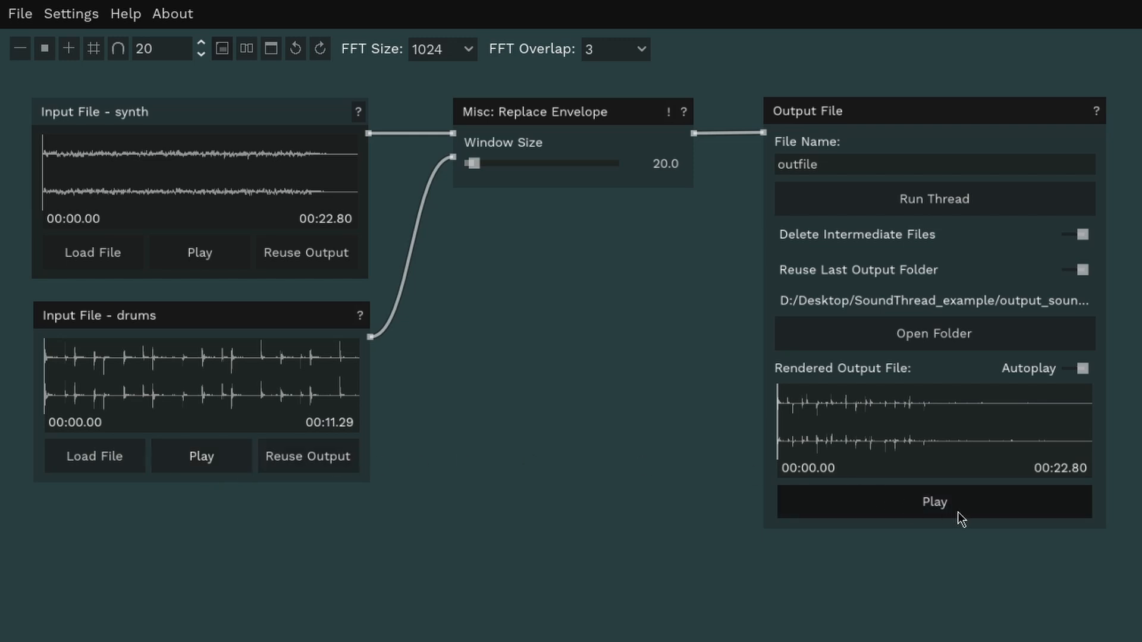
left_click(934, 500)
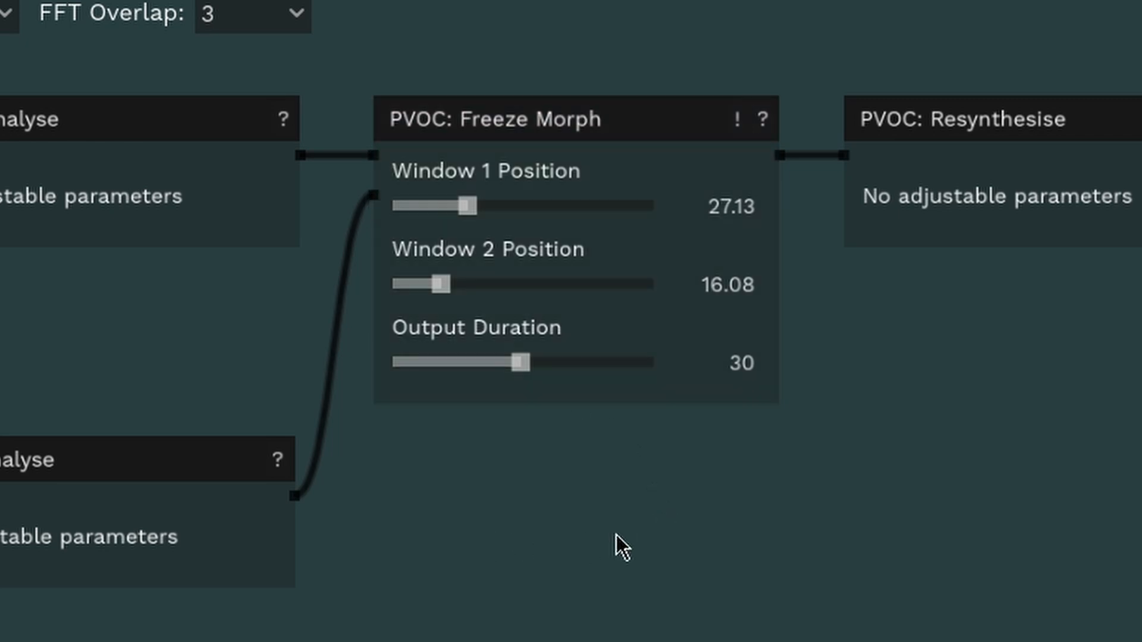
mouse_move(586, 550)
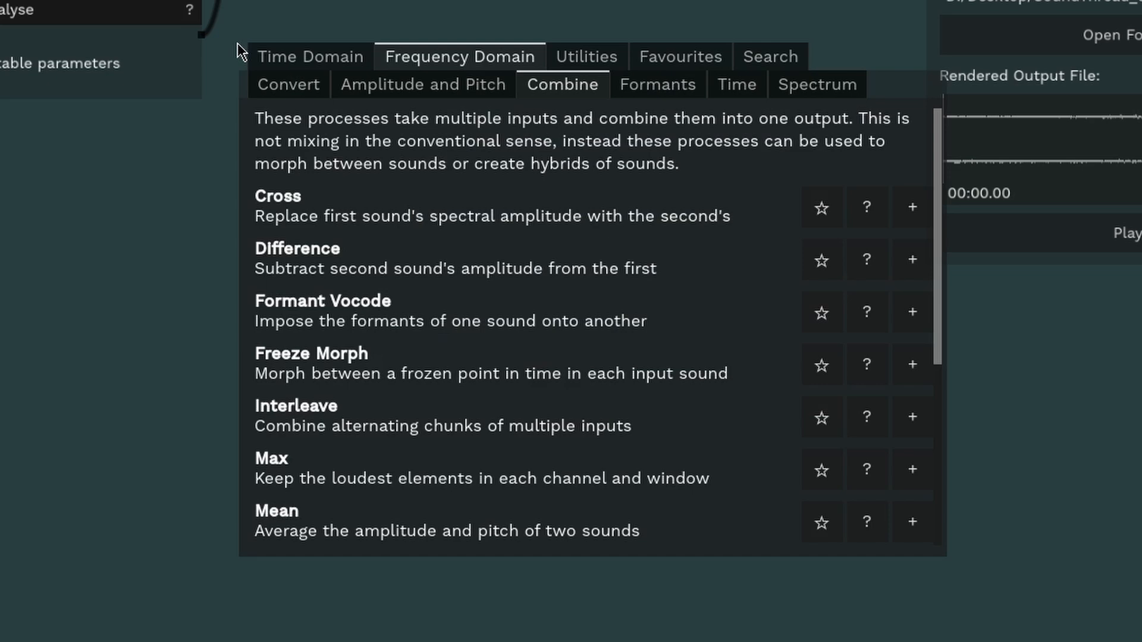
mouse_move(593, 97)
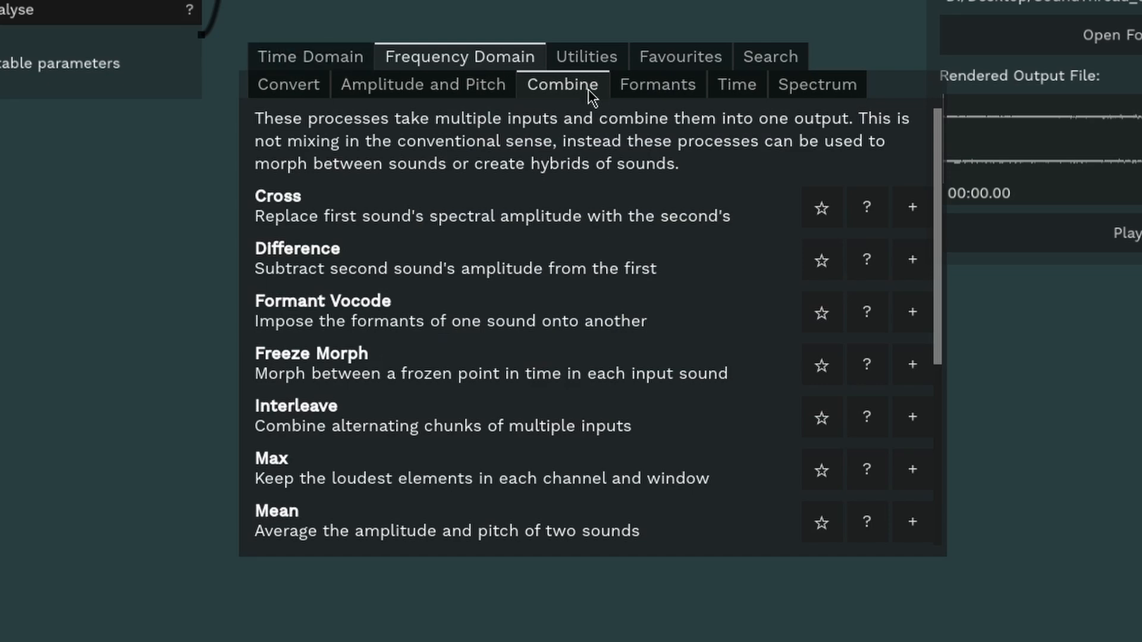
Step: Audition the chimes input, then add a third inlet to the Interleave node
scroll("down", 3)
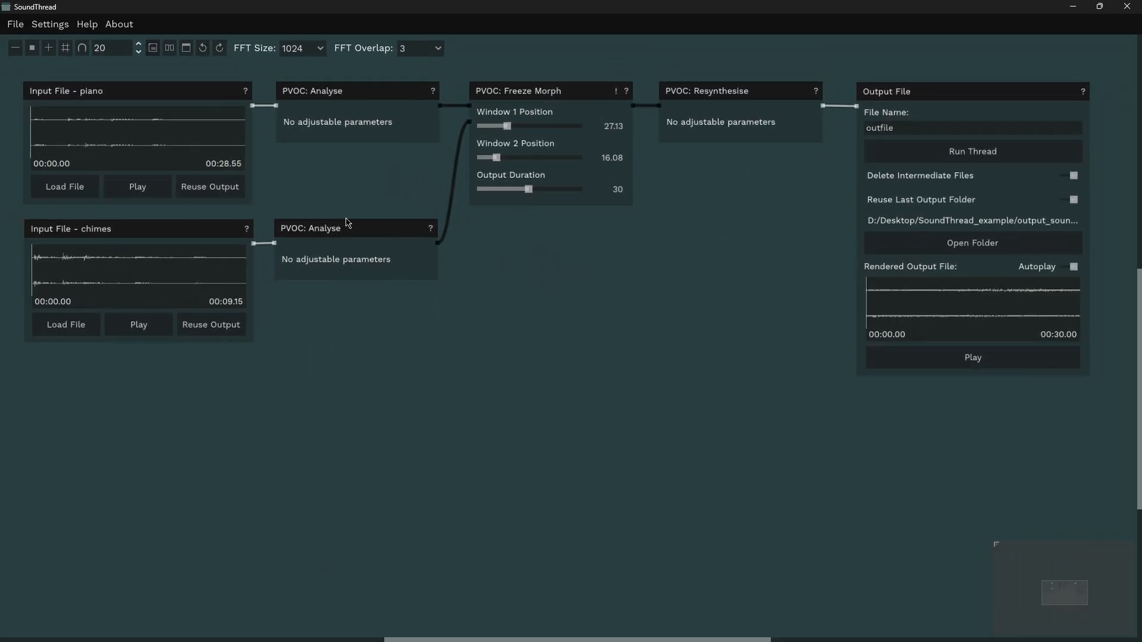
left_click(137, 186)
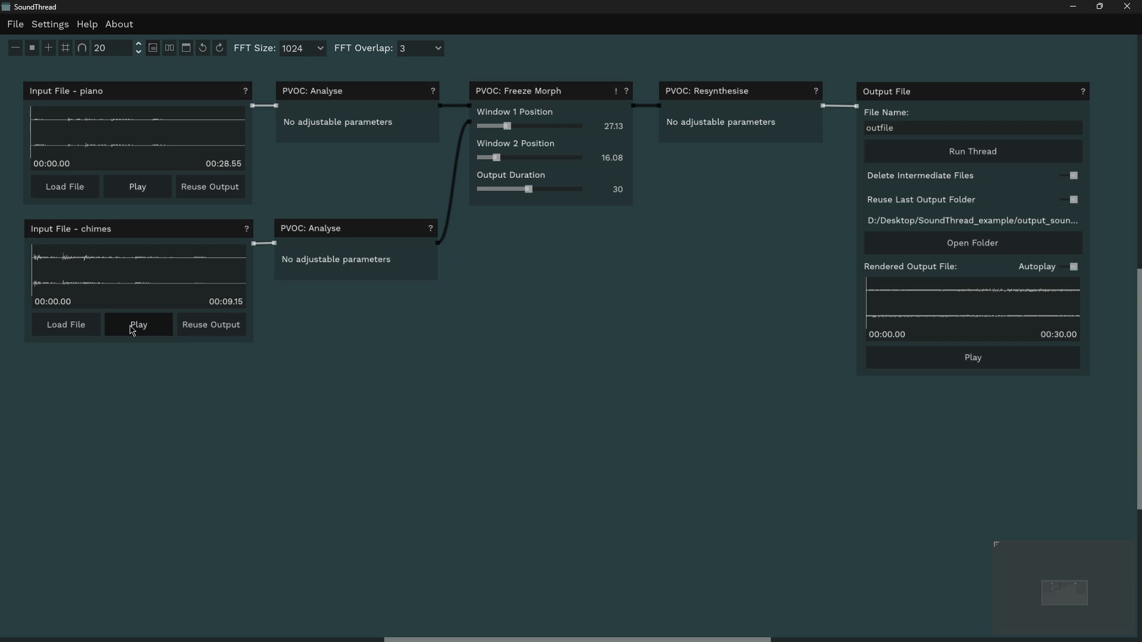
left_click(137, 324)
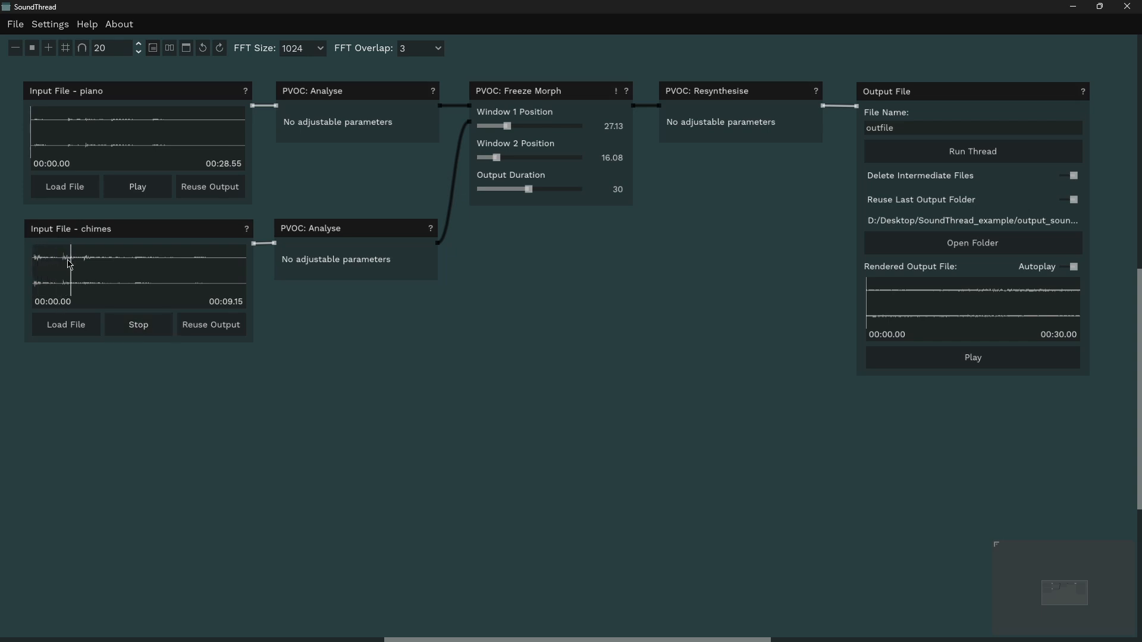
left_click(138, 324)
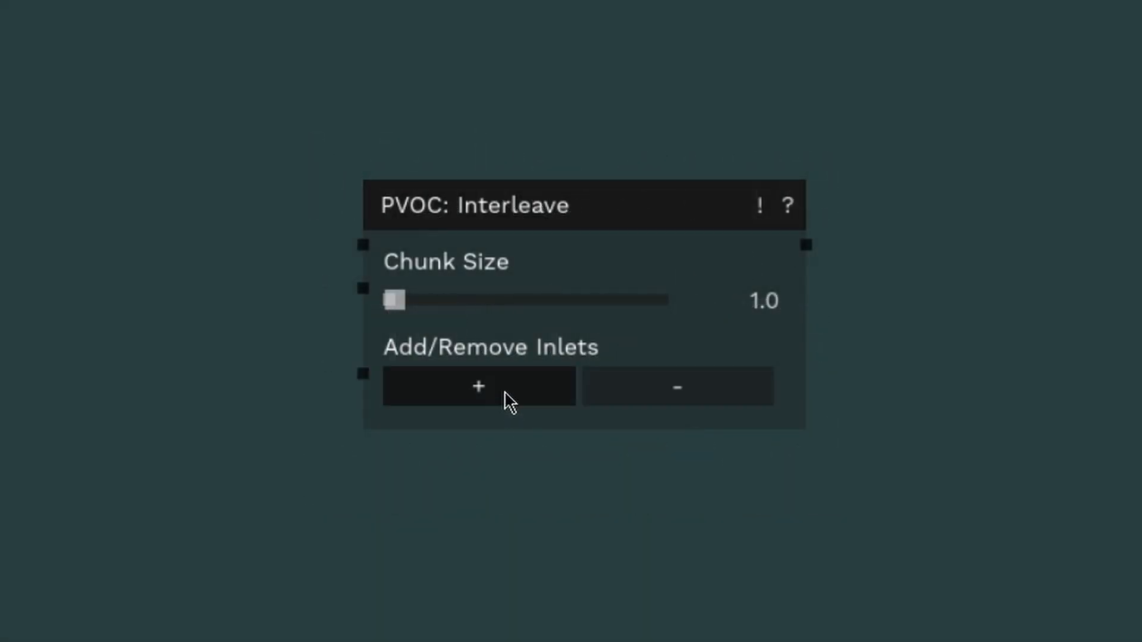
left_click(477, 386)
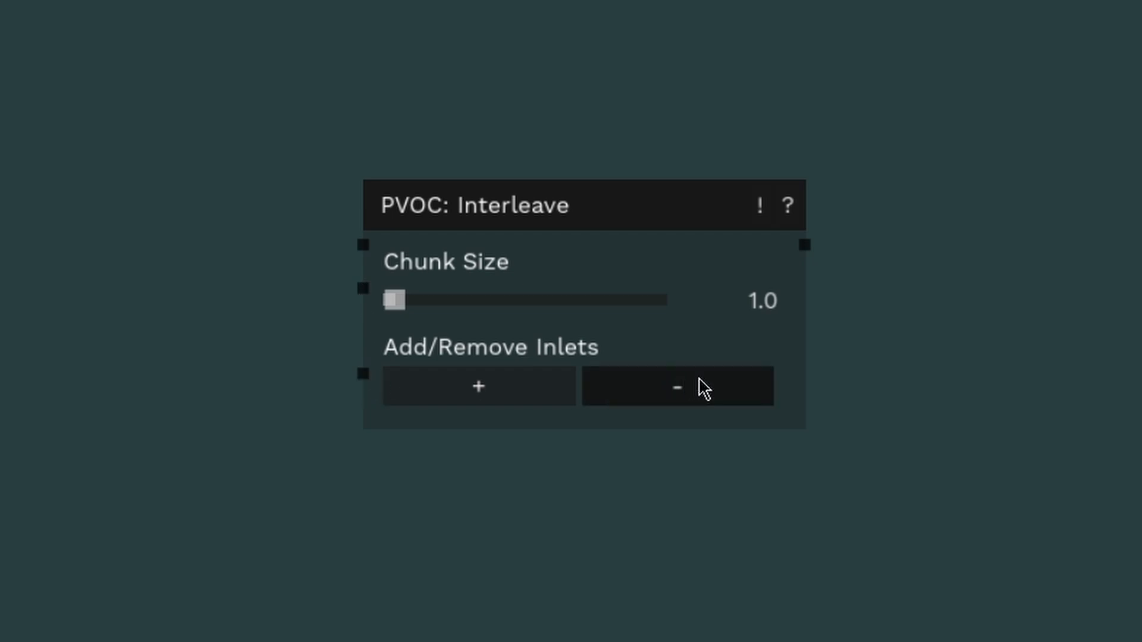
mouse_move(677, 386)
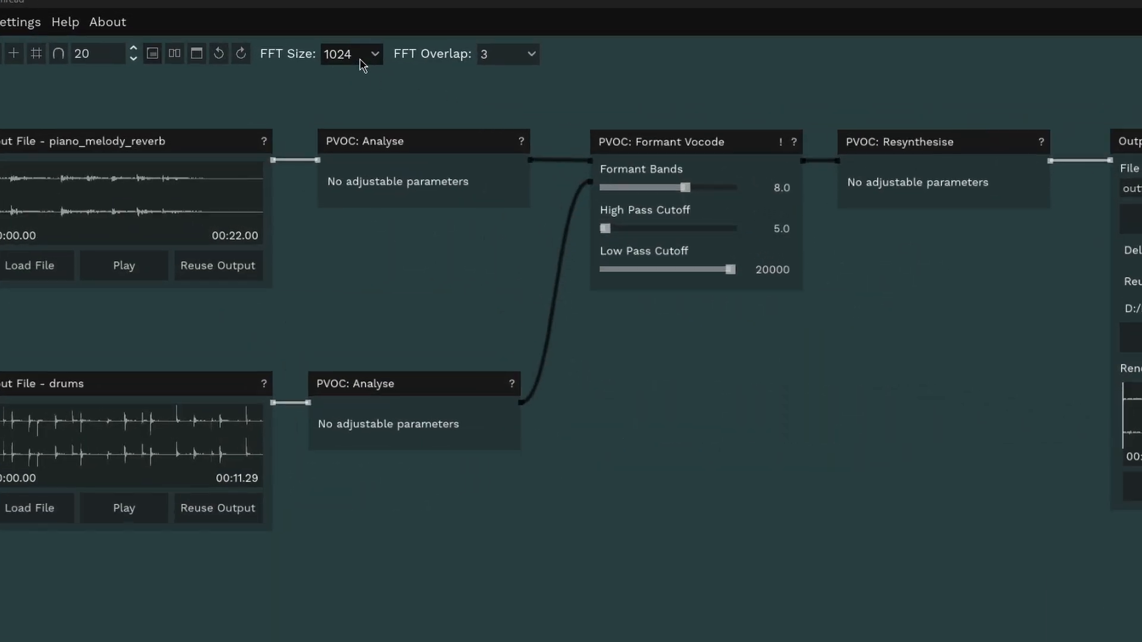
left_click(350, 55)
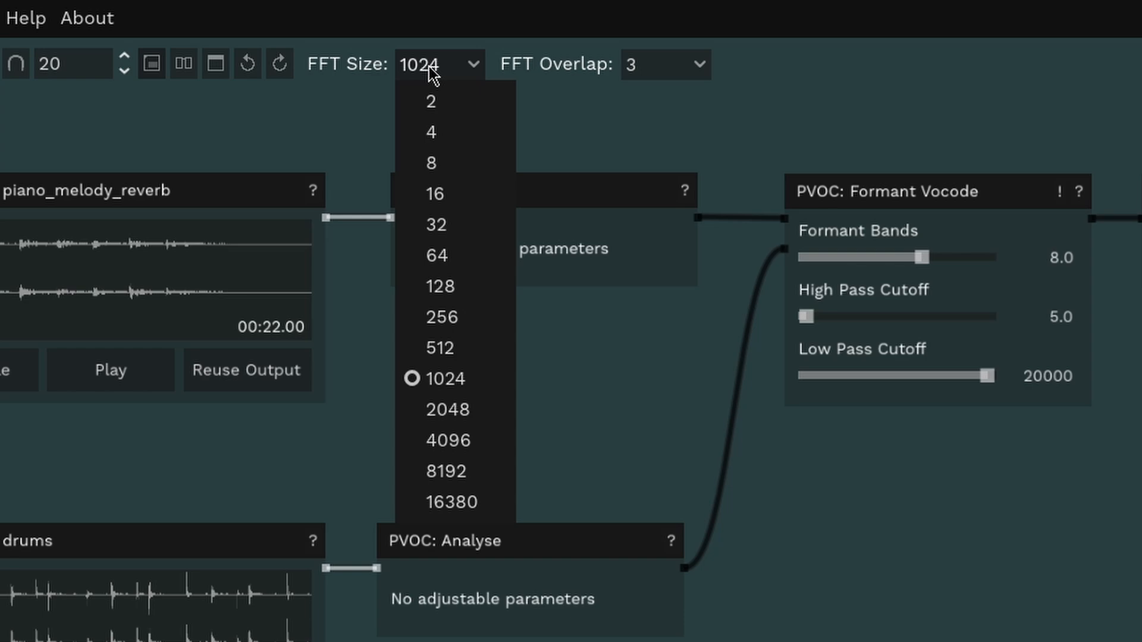
left_click(663, 65)
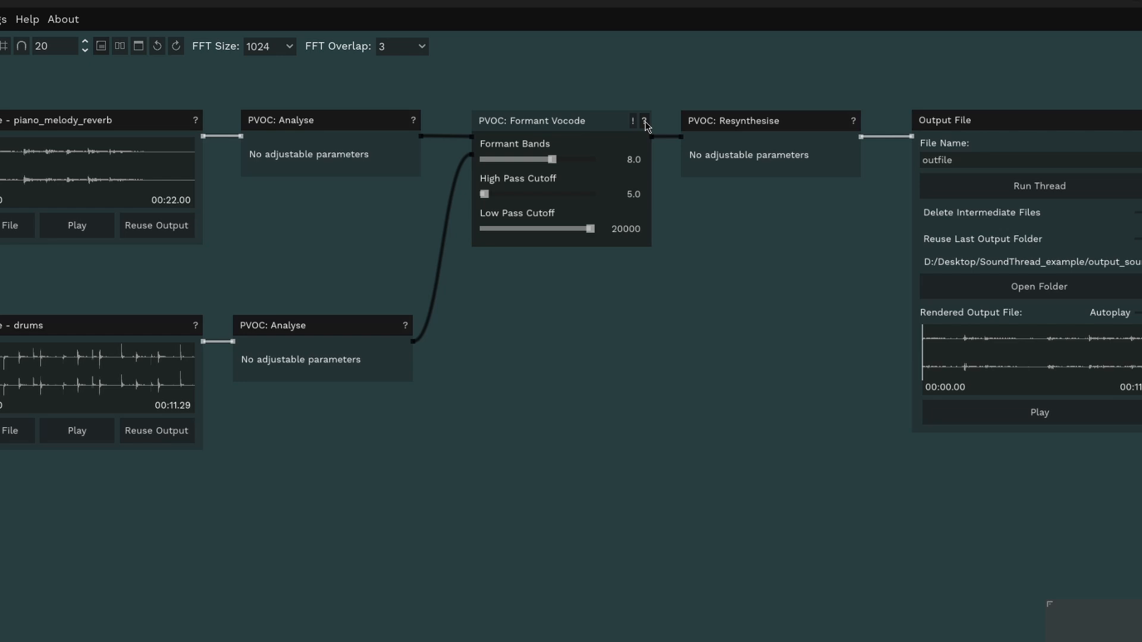
left_click(643, 121)
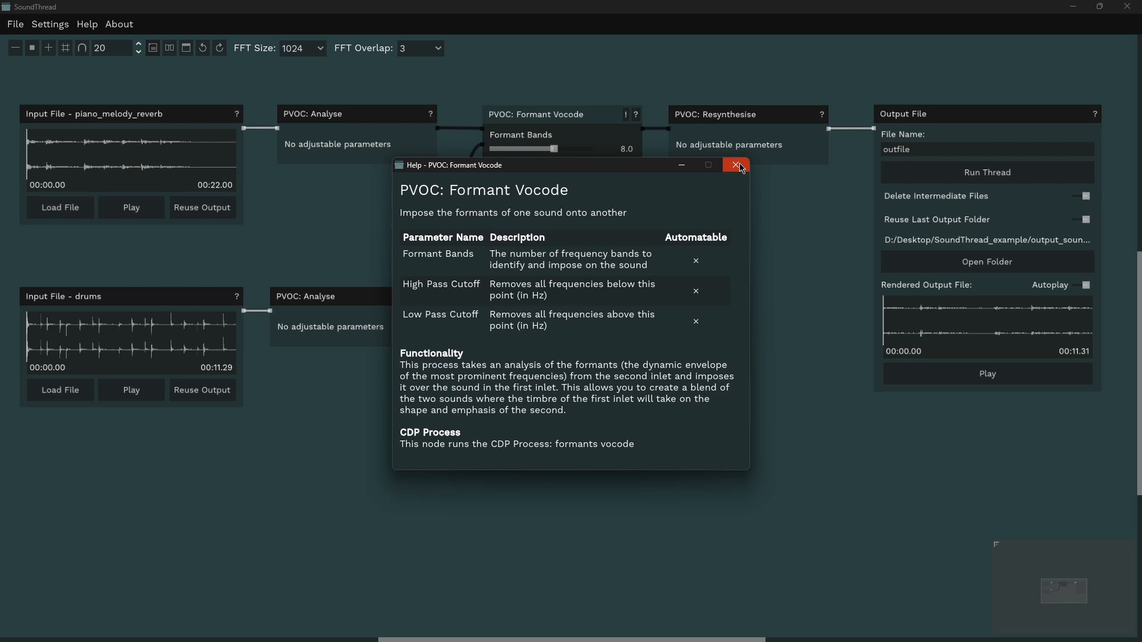
left_click(736, 165)
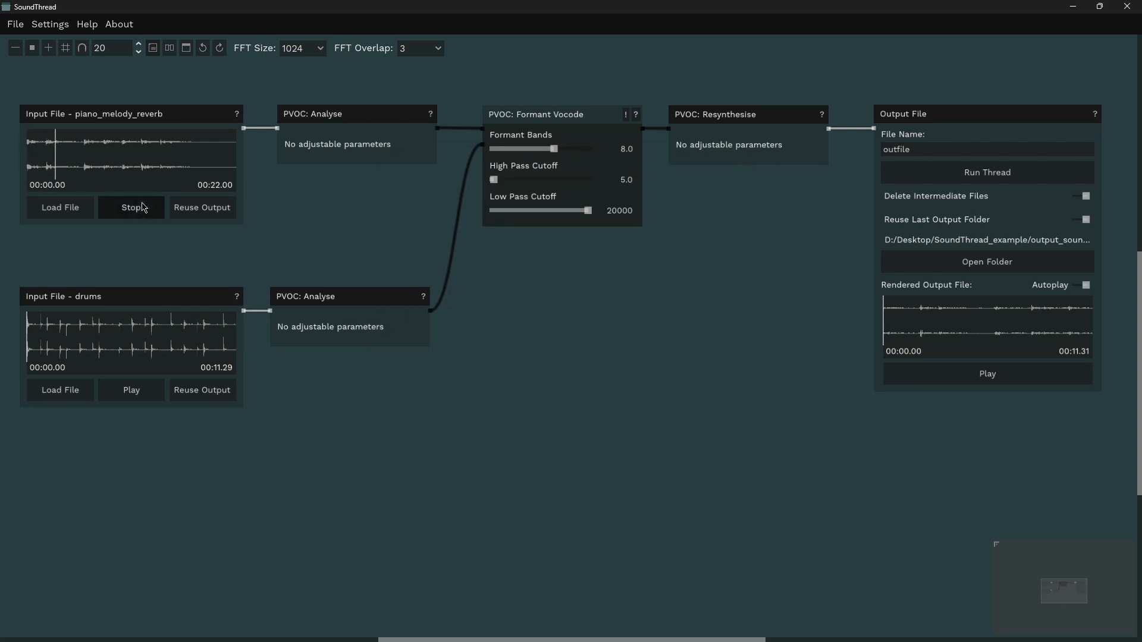
Step: Audition piano_melody_reverb, drums and the vocoded output rendered at FFT 1024, overlap 3
left_click(131, 207)
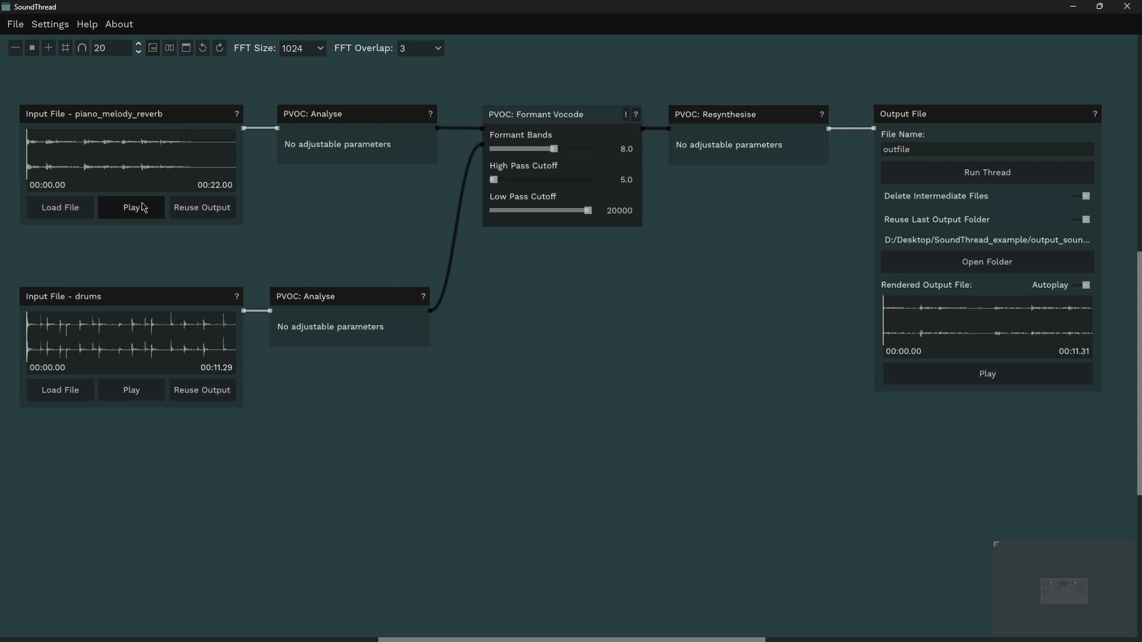
left_click(131, 390)
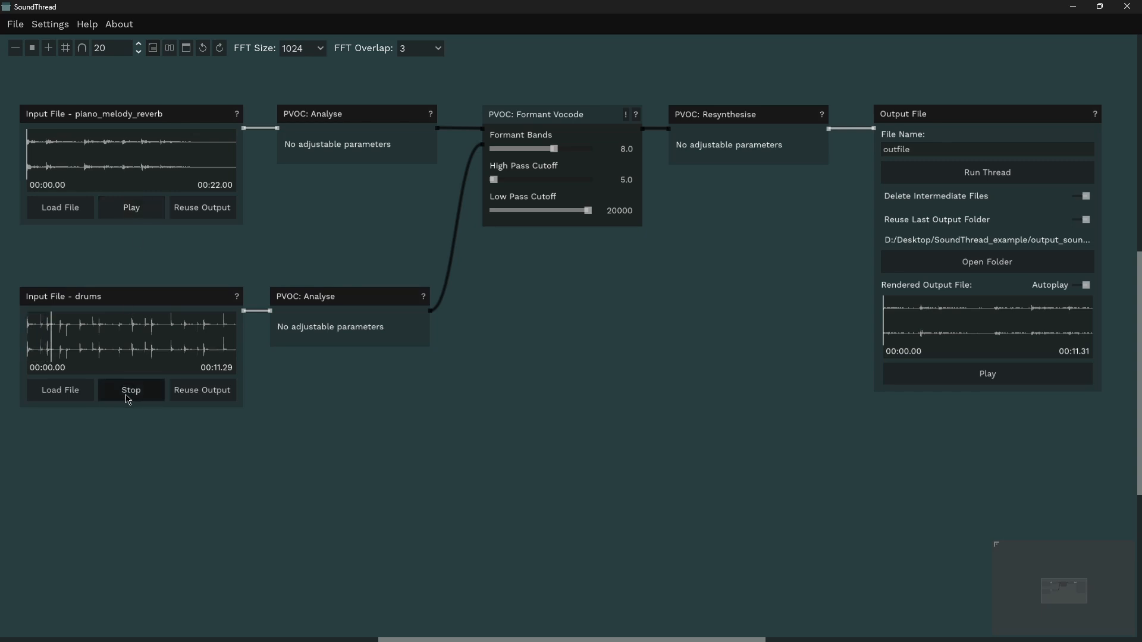
left_click(131, 390)
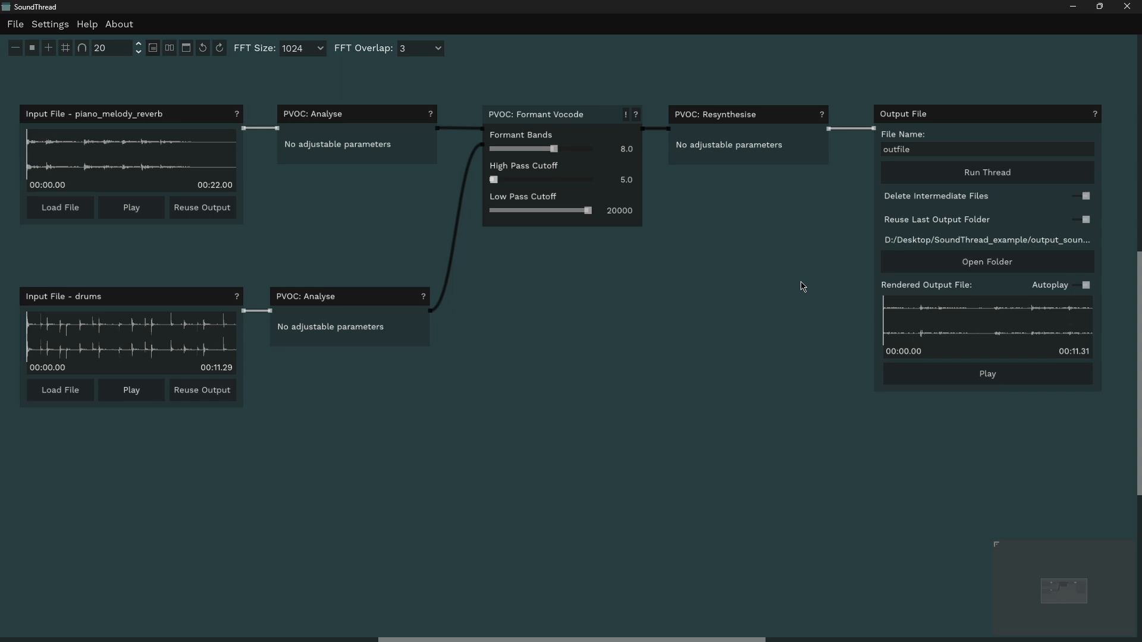
left_click(986, 373)
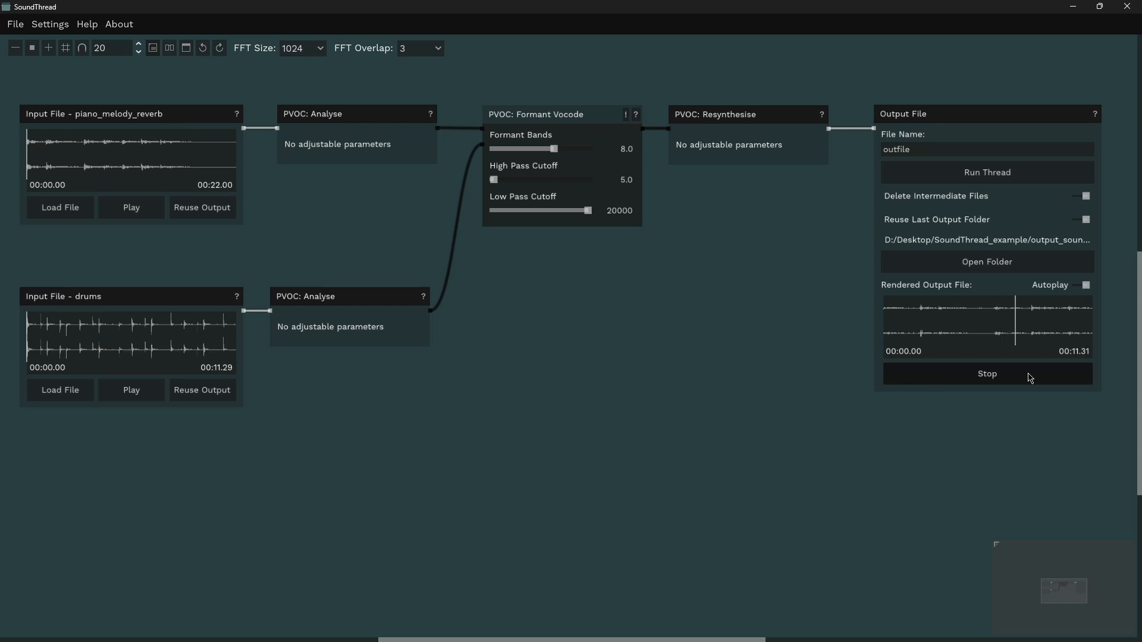
left_click(988, 374)
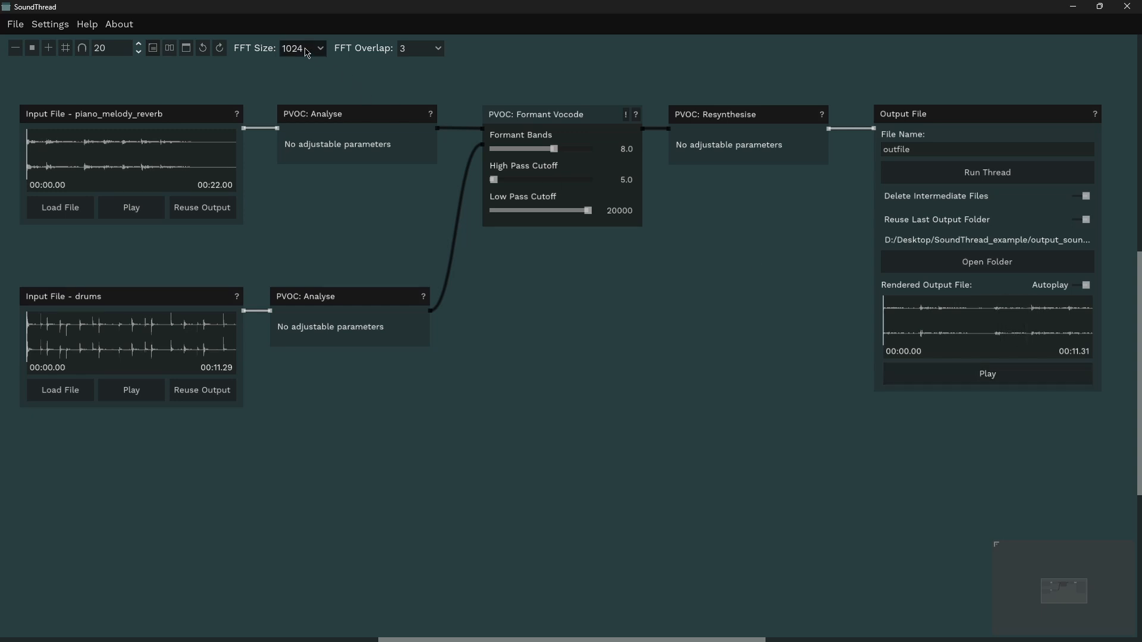
Step: Set FFT size 8192 and overlap 4, and re-render the vocoder thread
left_click(301, 48)
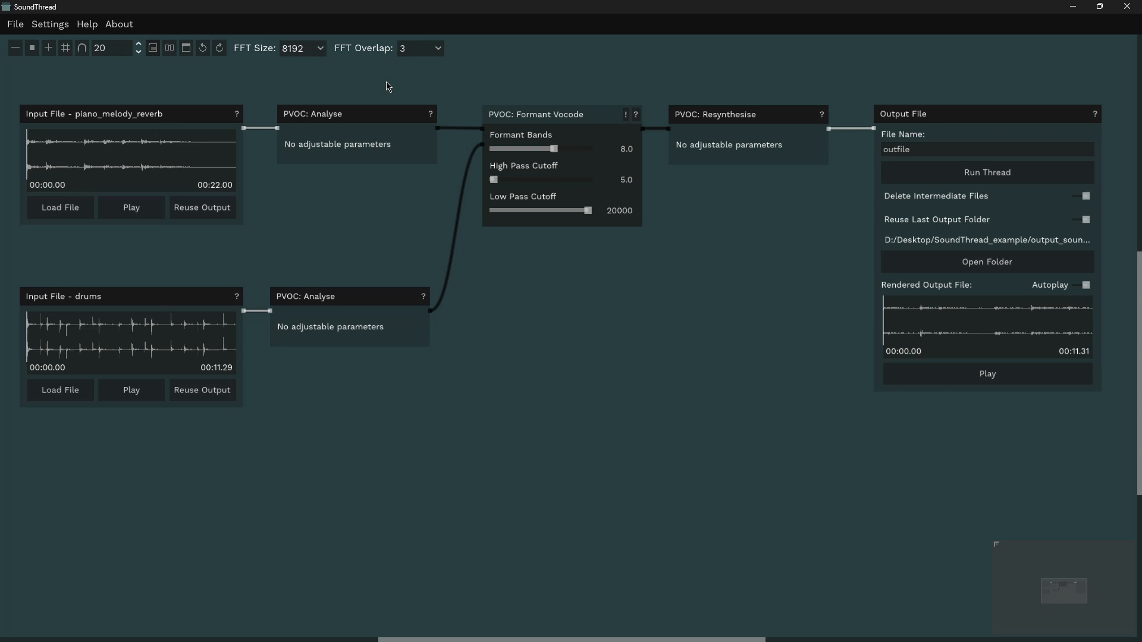
left_click(418, 48)
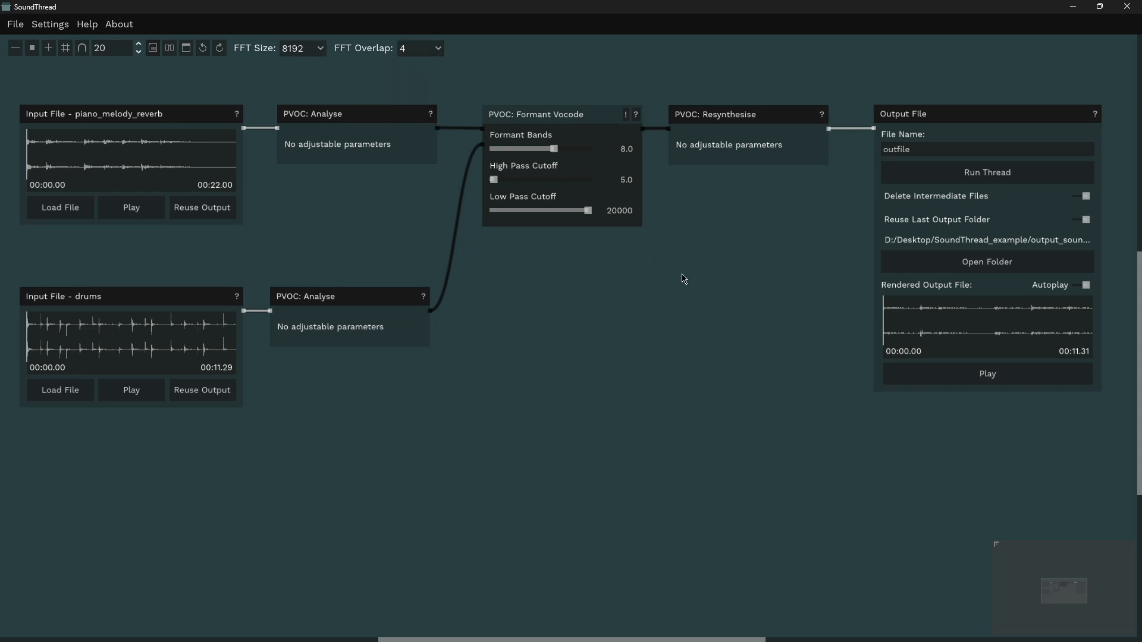
left_click(986, 172)
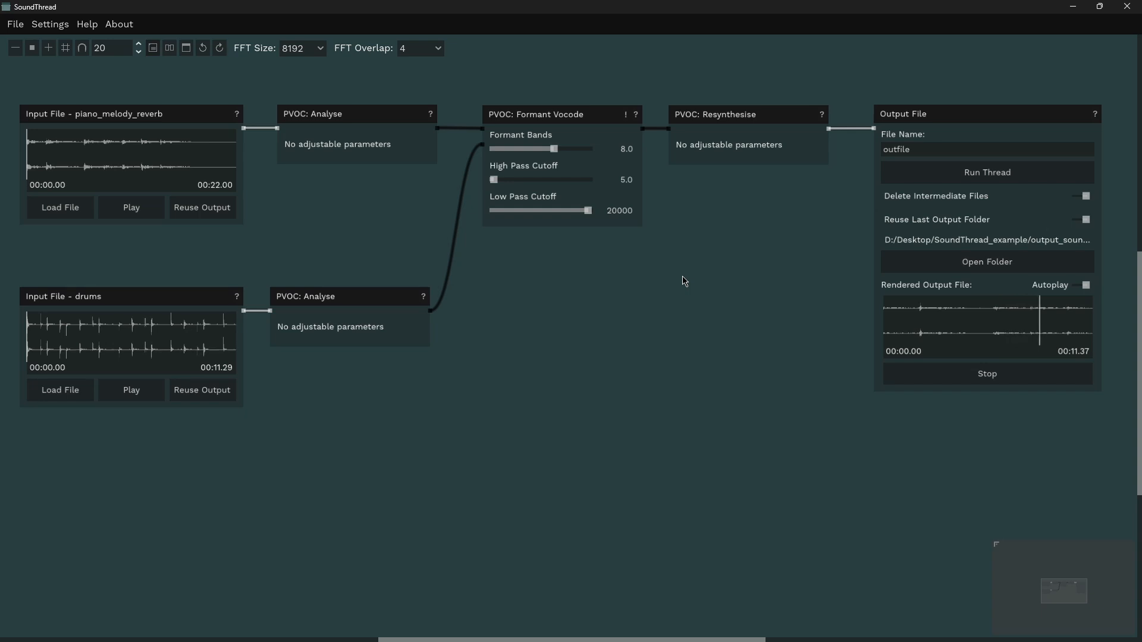
left_click(300, 48)
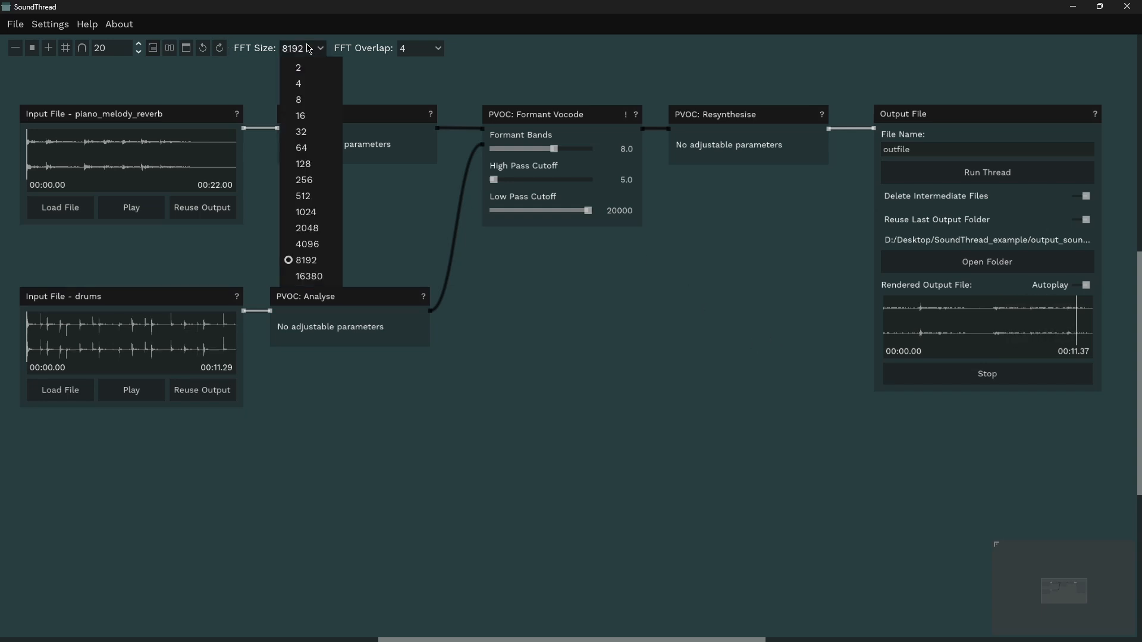
Step: Render the vocoder thread at FFT size 32, overlap 2, then stop the output playback
left_click(300, 133)
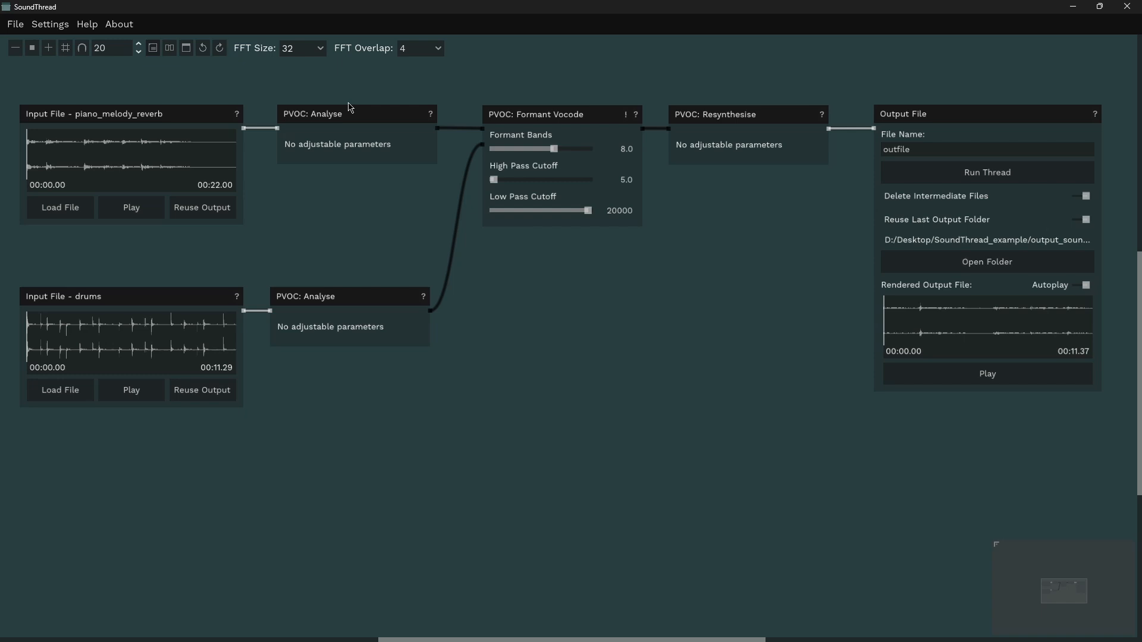
left_click(417, 48)
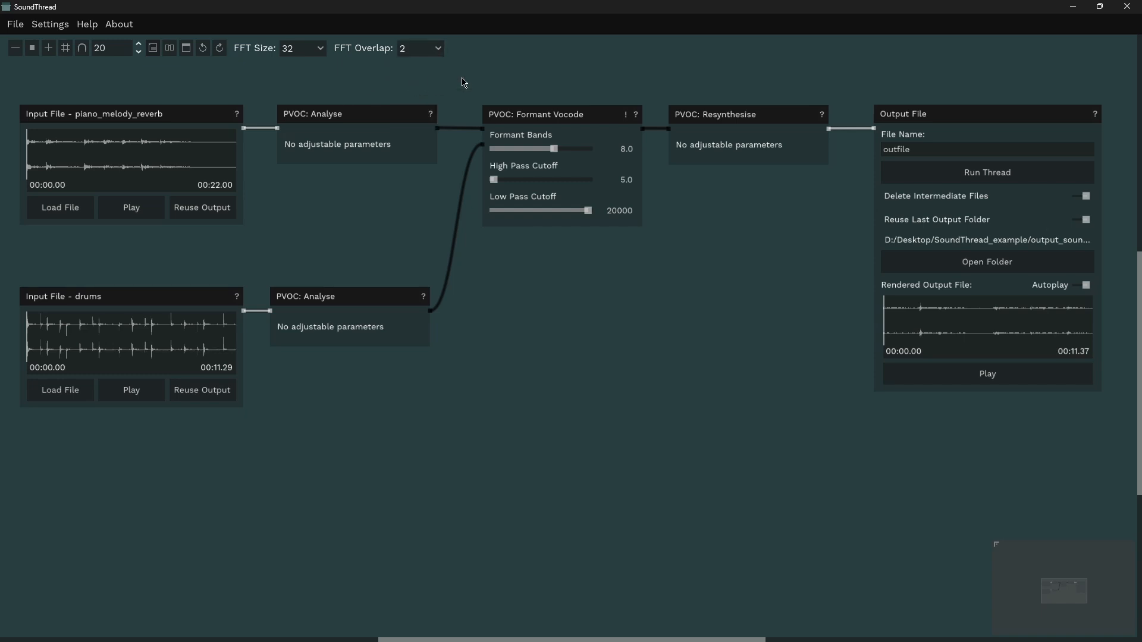
left_click(987, 172)
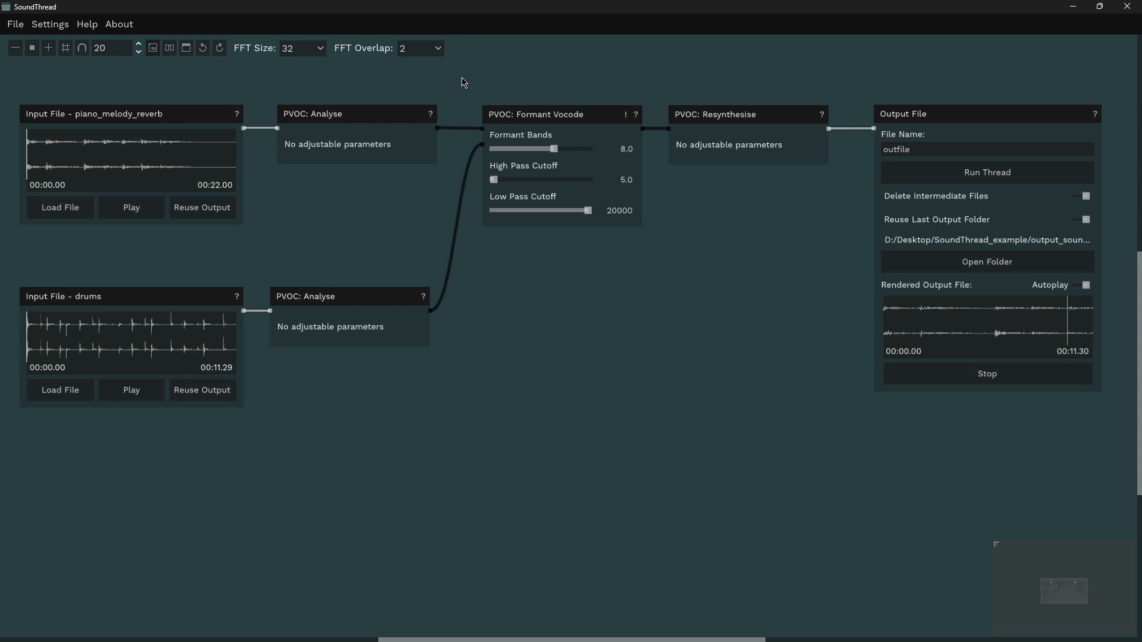
left_click(987, 374)
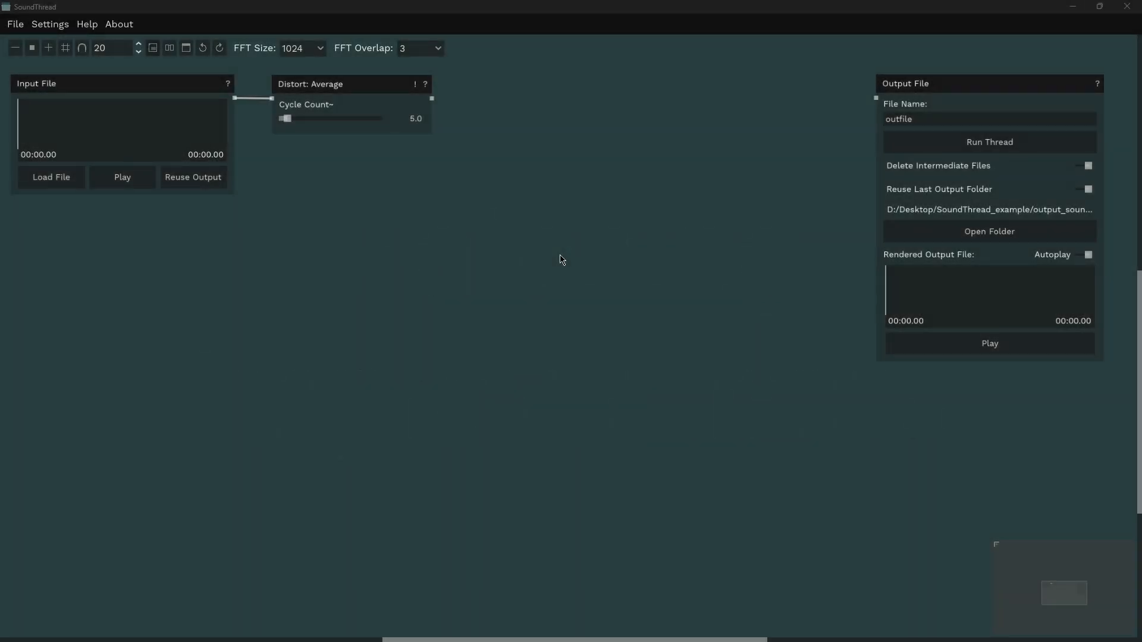
mouse_move(506, 191)
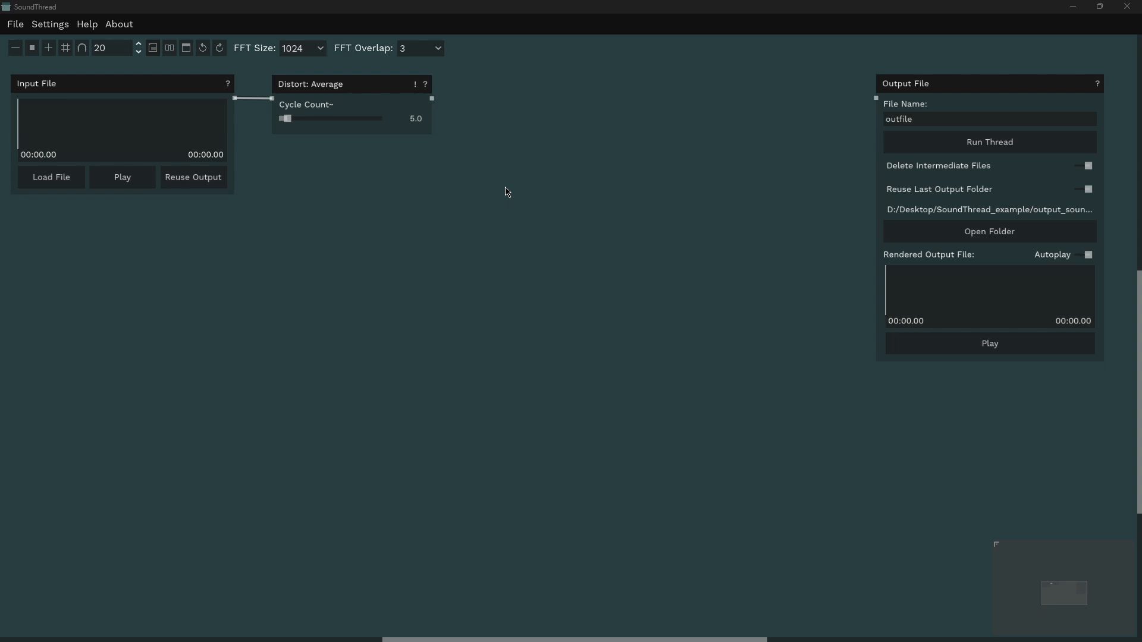
mouse_move(558, 157)
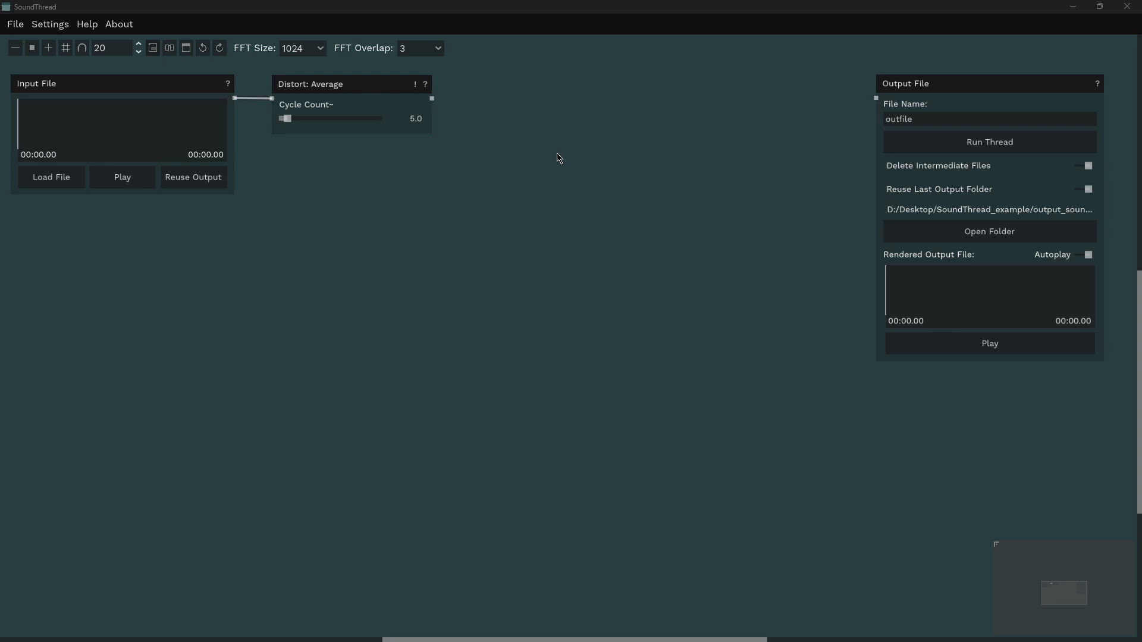
mouse_move(398, 91)
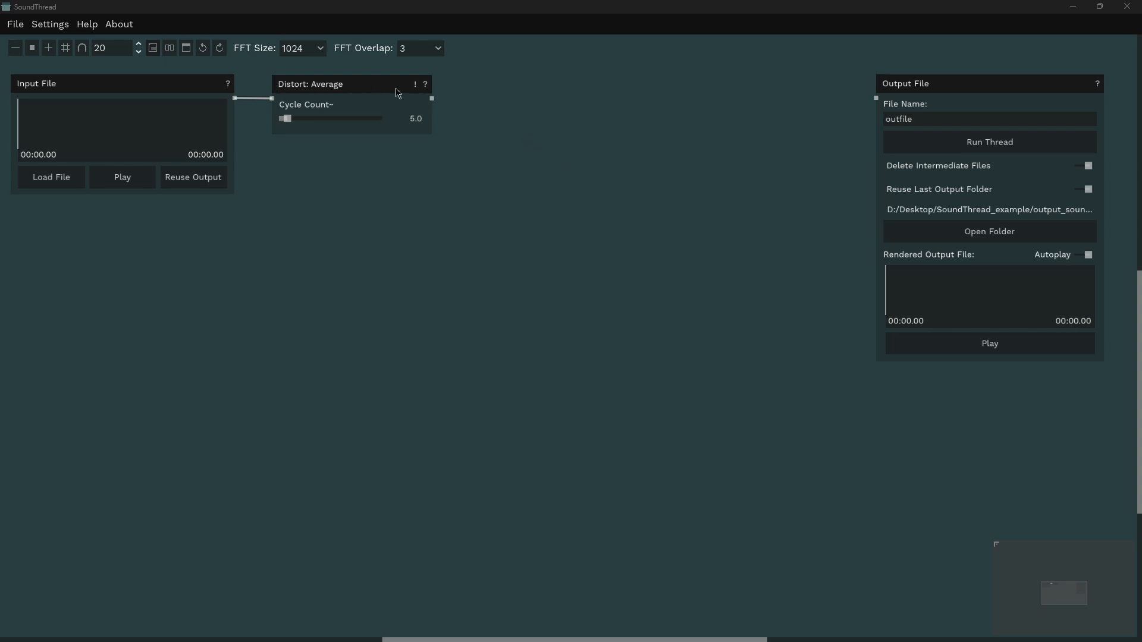
mouse_move(398, 93)
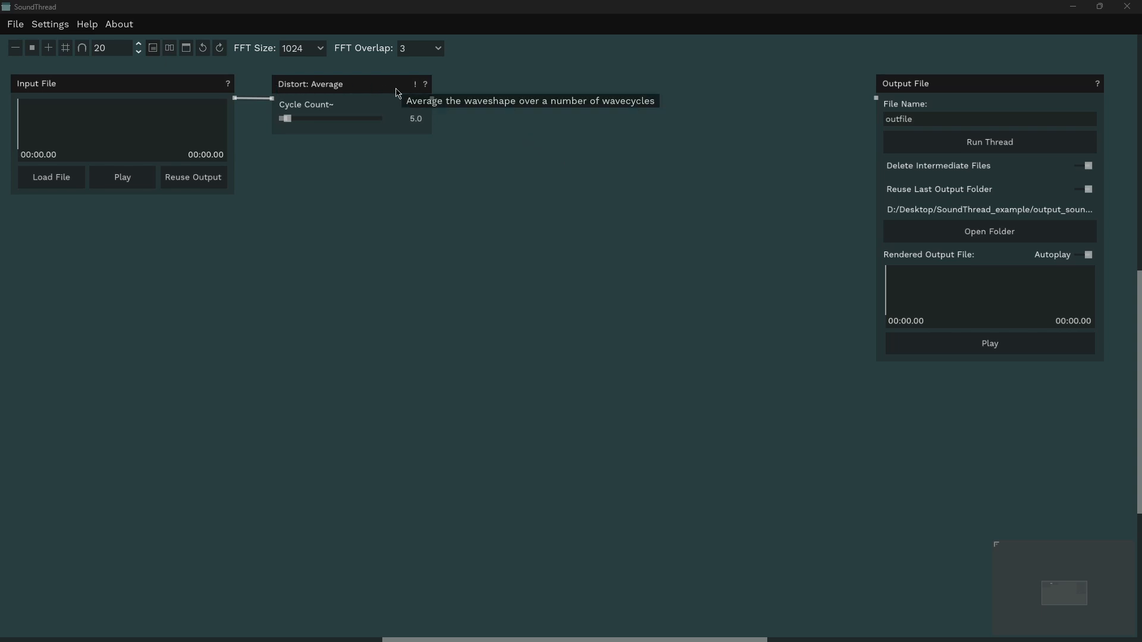
Step: Open the list of replacement Distort processes for the Distort: Average node
right_click(350, 84)
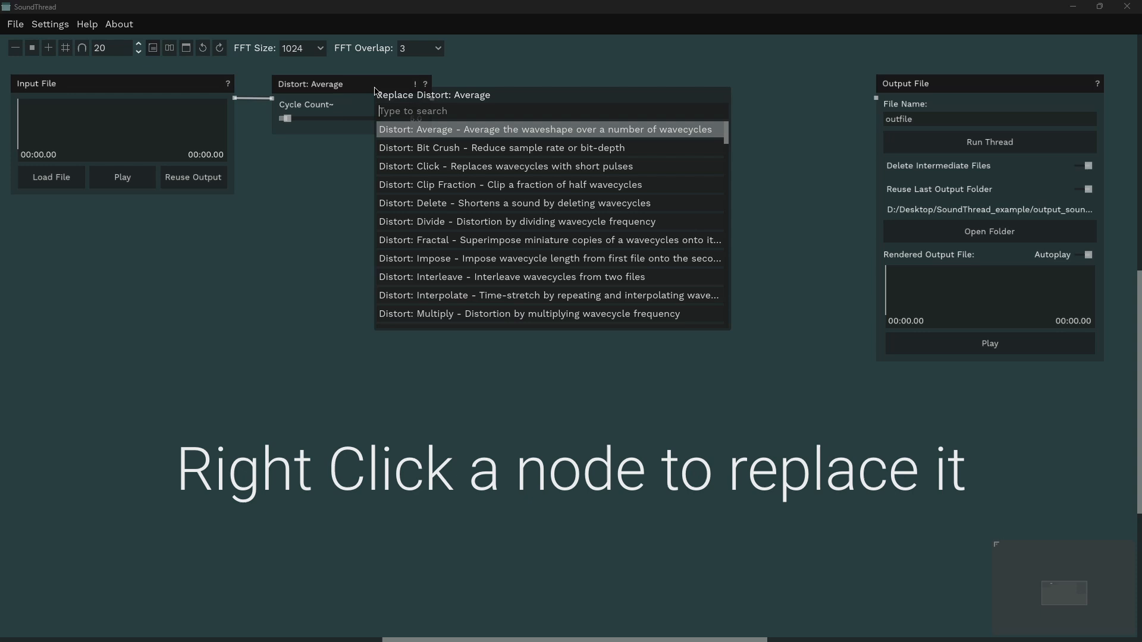
mouse_move(420, 207)
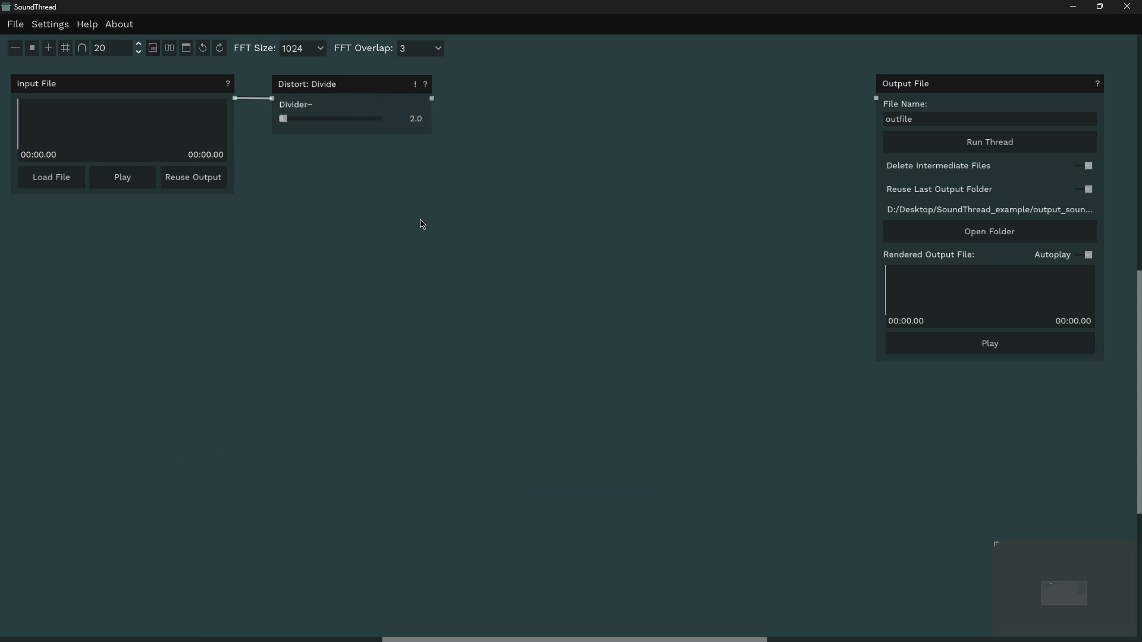
mouse_move(451, 94)
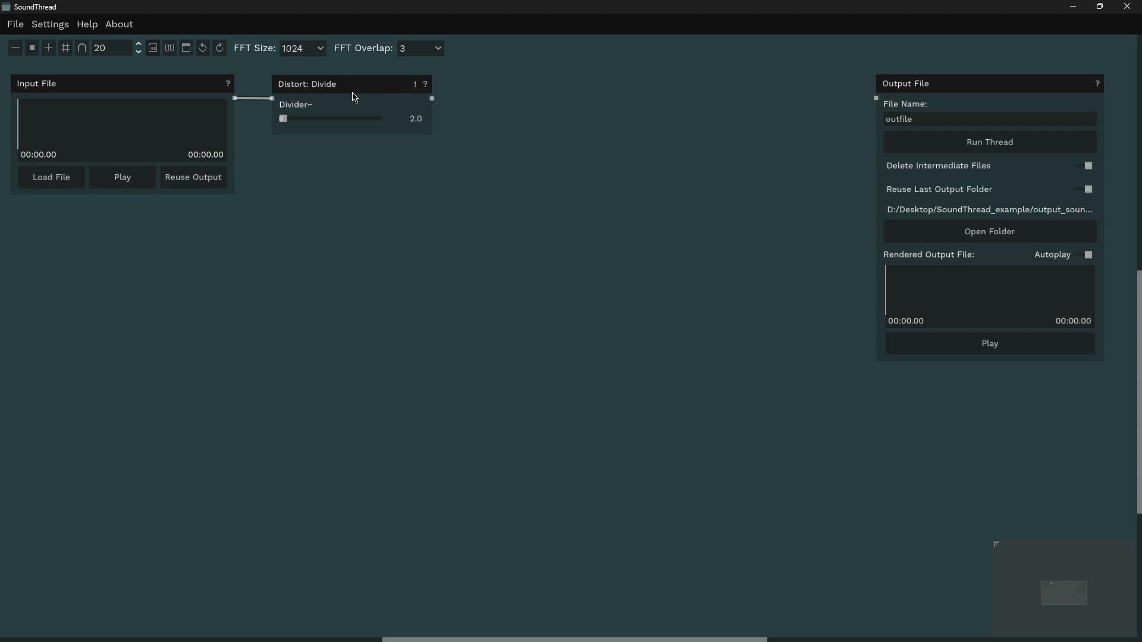
Step: Connect a new Distort: Multiply node after the Distort: Divide node
right_click(351, 84)
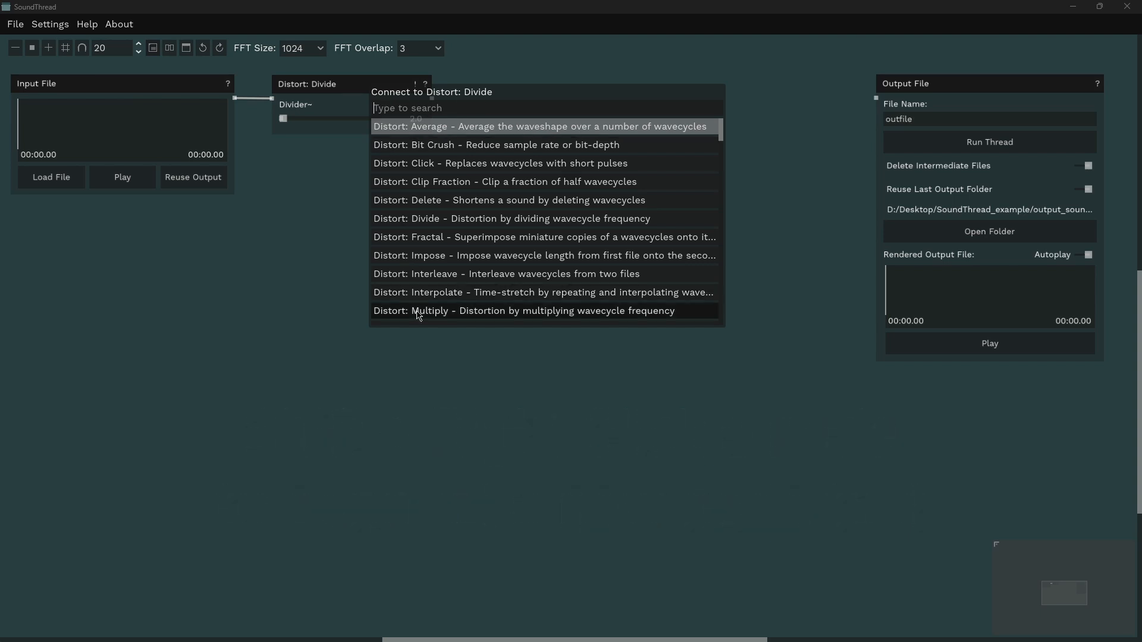
left_click(523, 311)
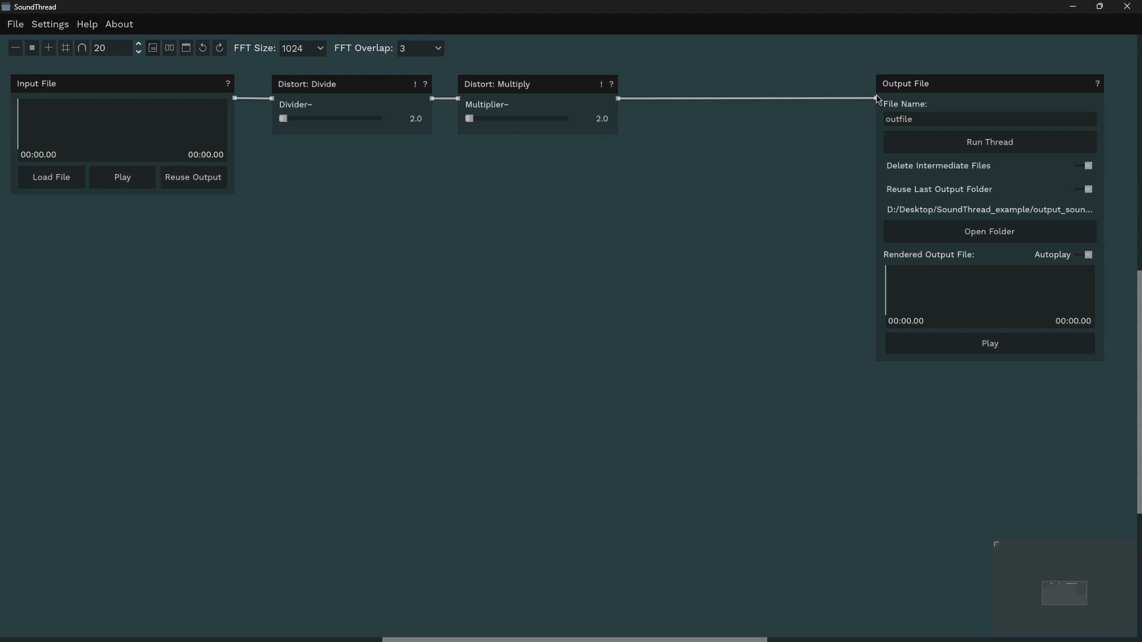
mouse_move(630, 137)
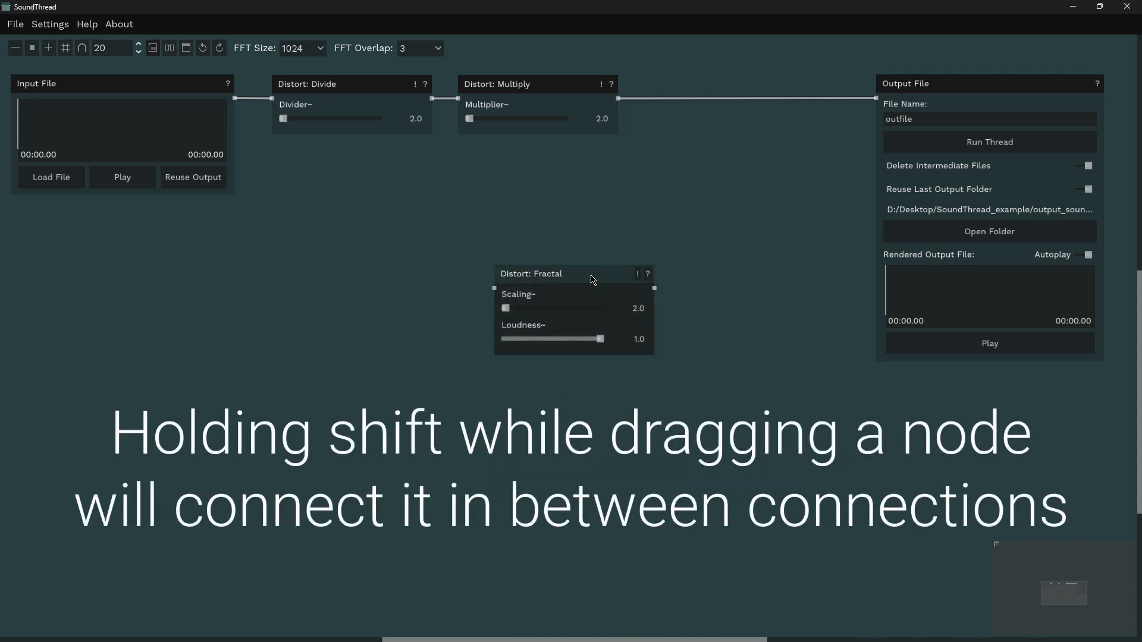
Step: Drop the Distort: Fractal node onto the Multiply-to-Output File cable
left_click_drag(590, 273, 767, 161)
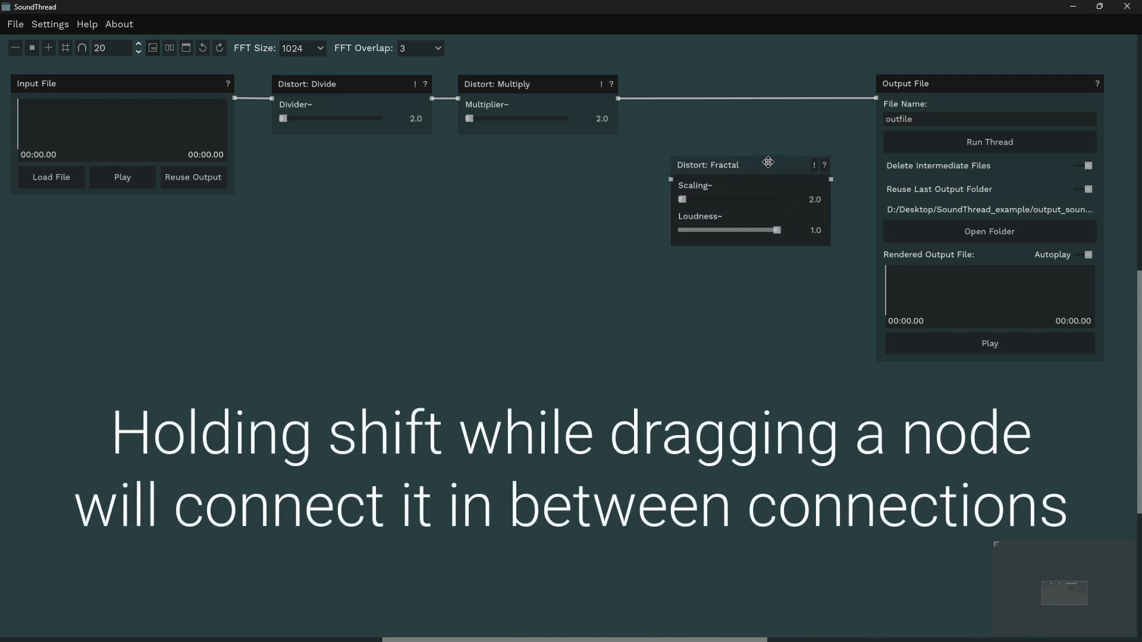
left_click_drag(766, 162, 762, 81)
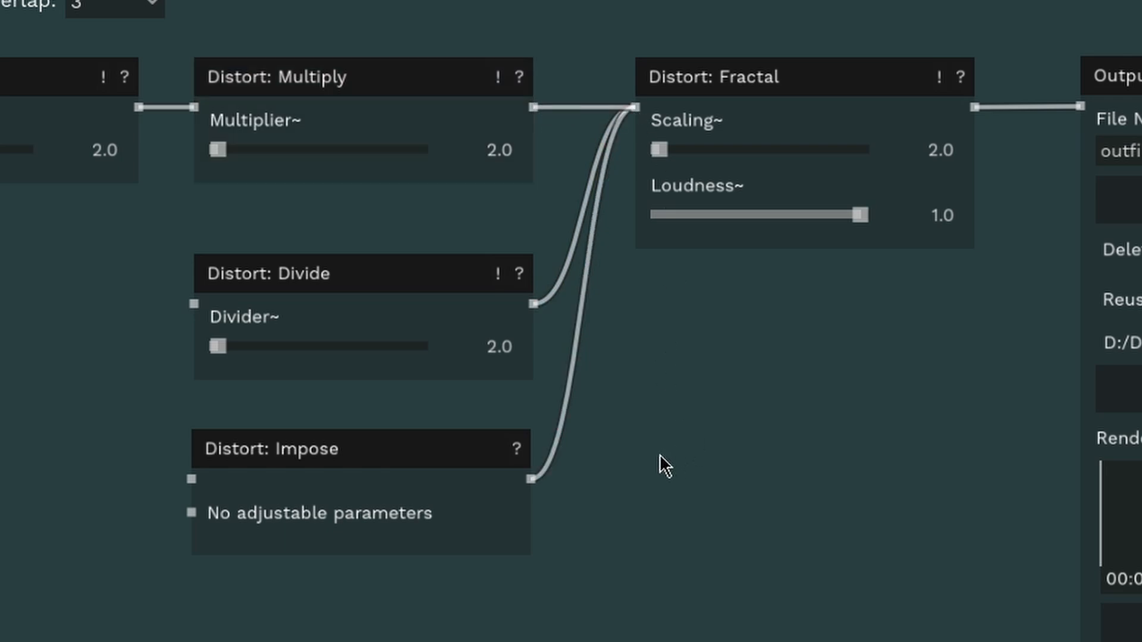
mouse_move(629, 437)
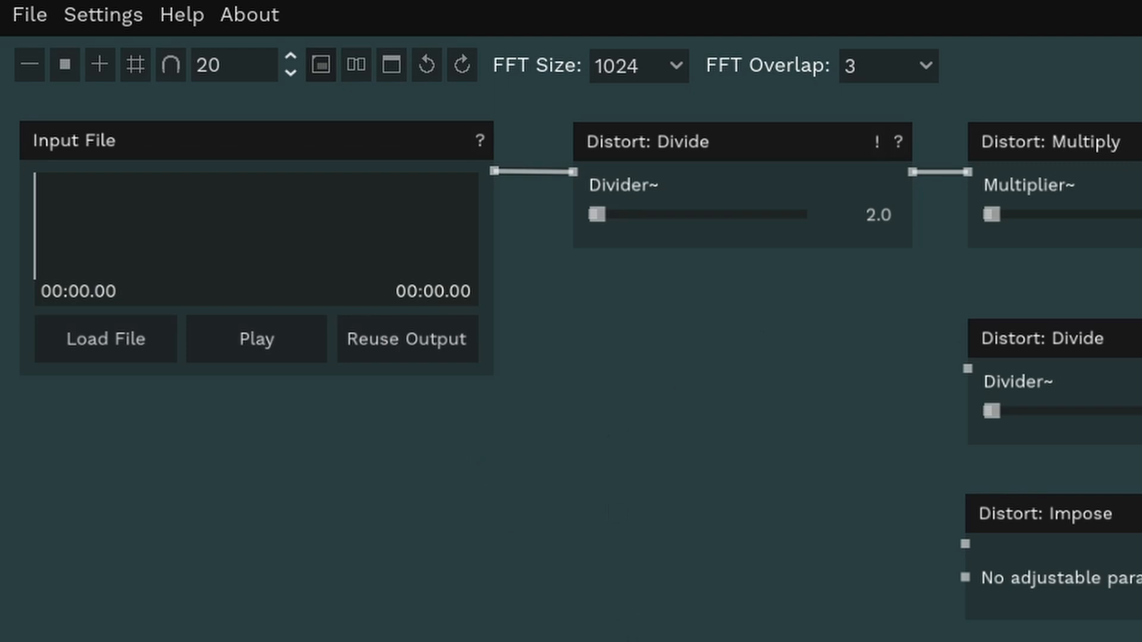
Step: View Help > Keyboard/Mouse Shortcuts, then close the reference
left_click(181, 14)
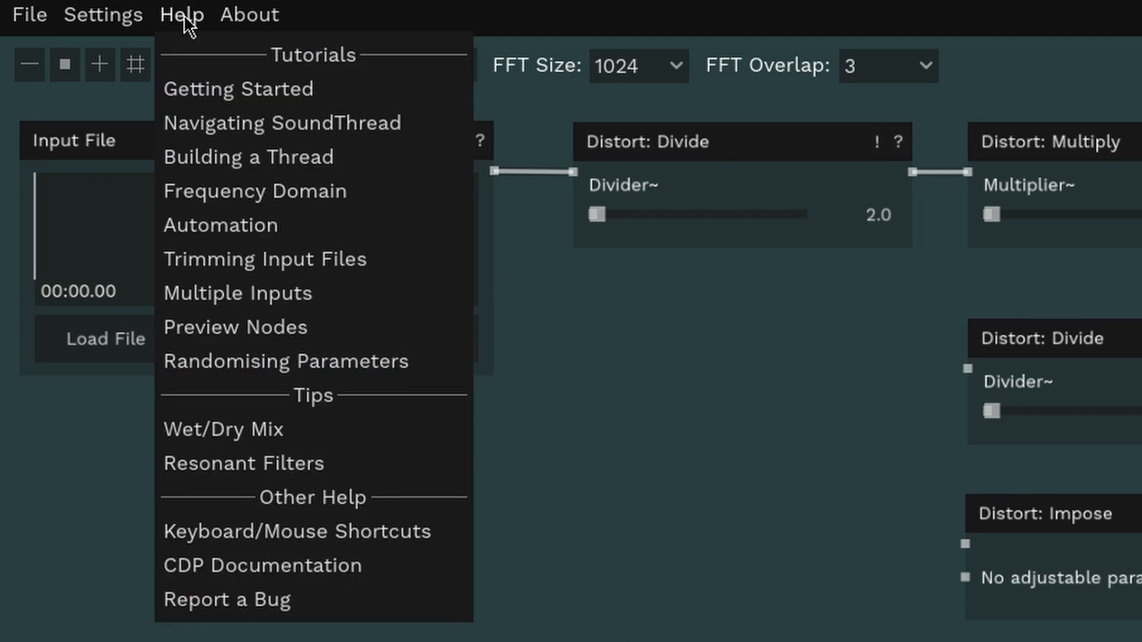
mouse_move(211, 531)
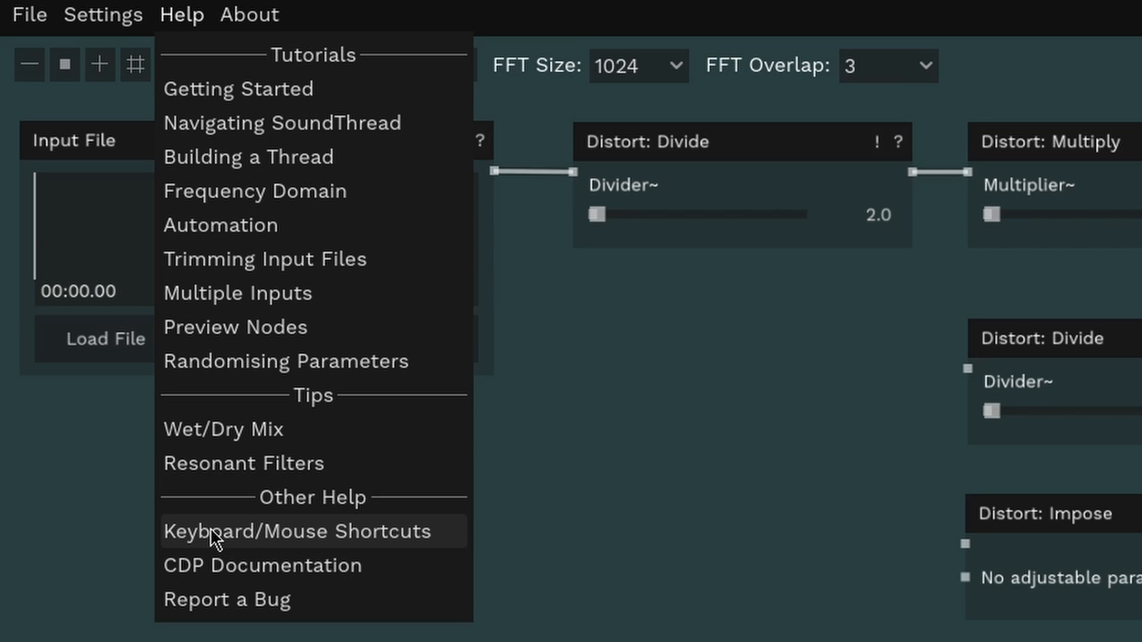
left_click(295, 531)
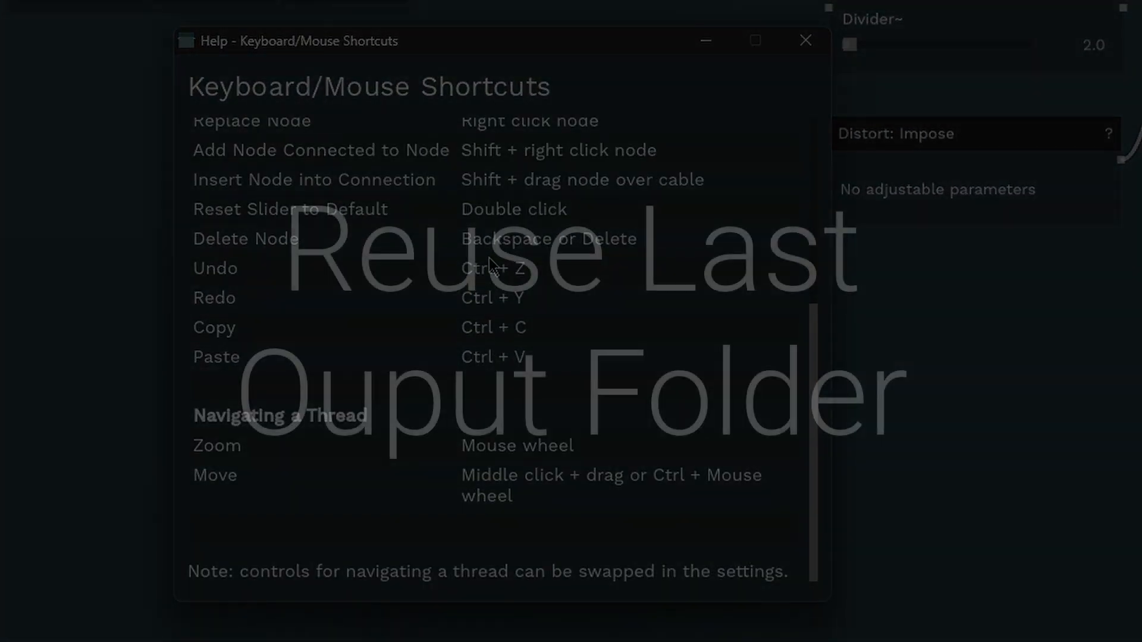
left_click(805, 40)
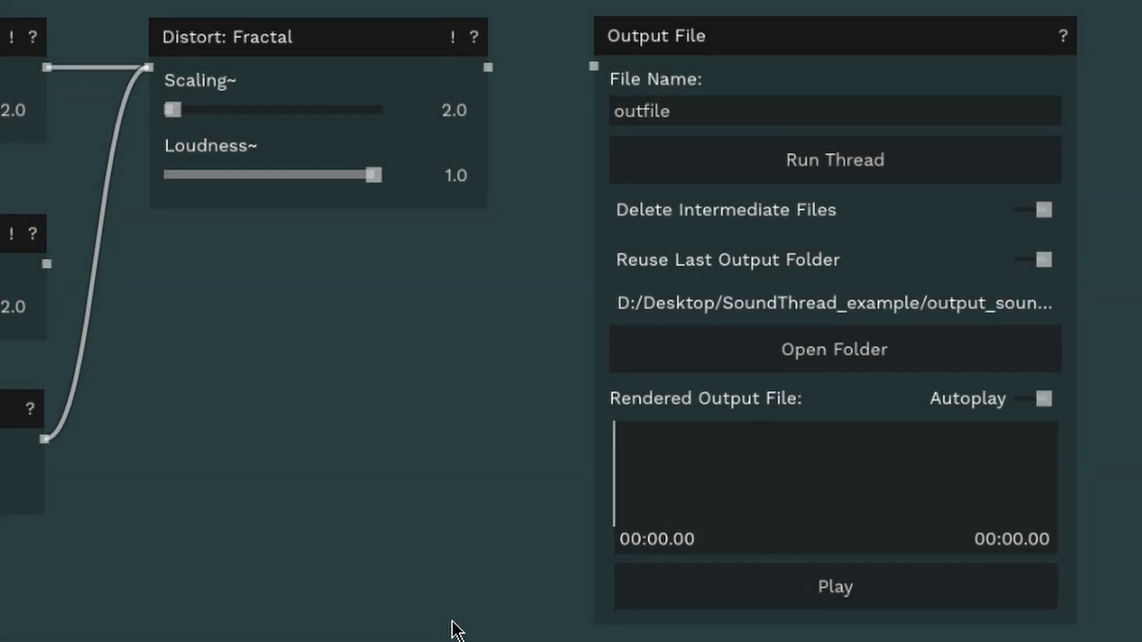
mouse_move(718, 276)
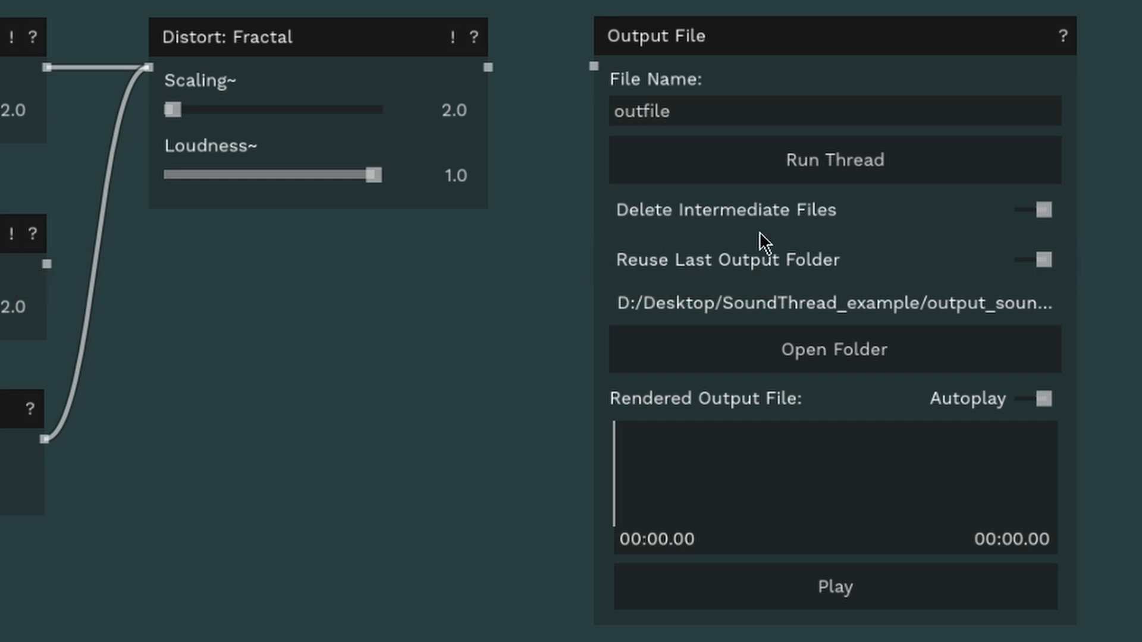
mouse_move(1007, 285)
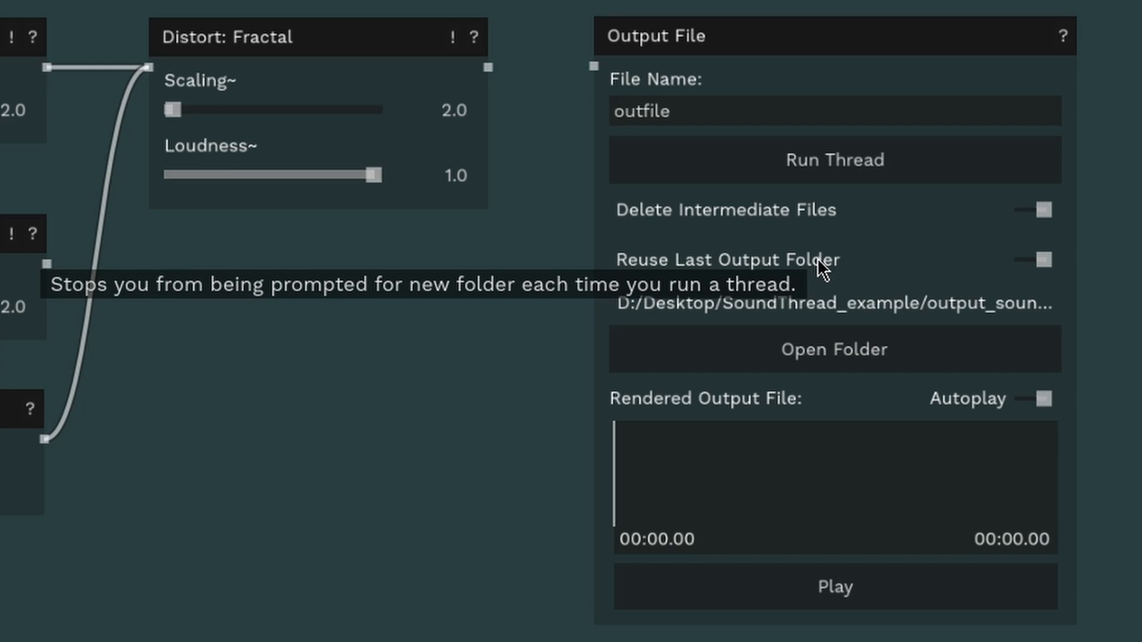
mouse_move(615, 314)
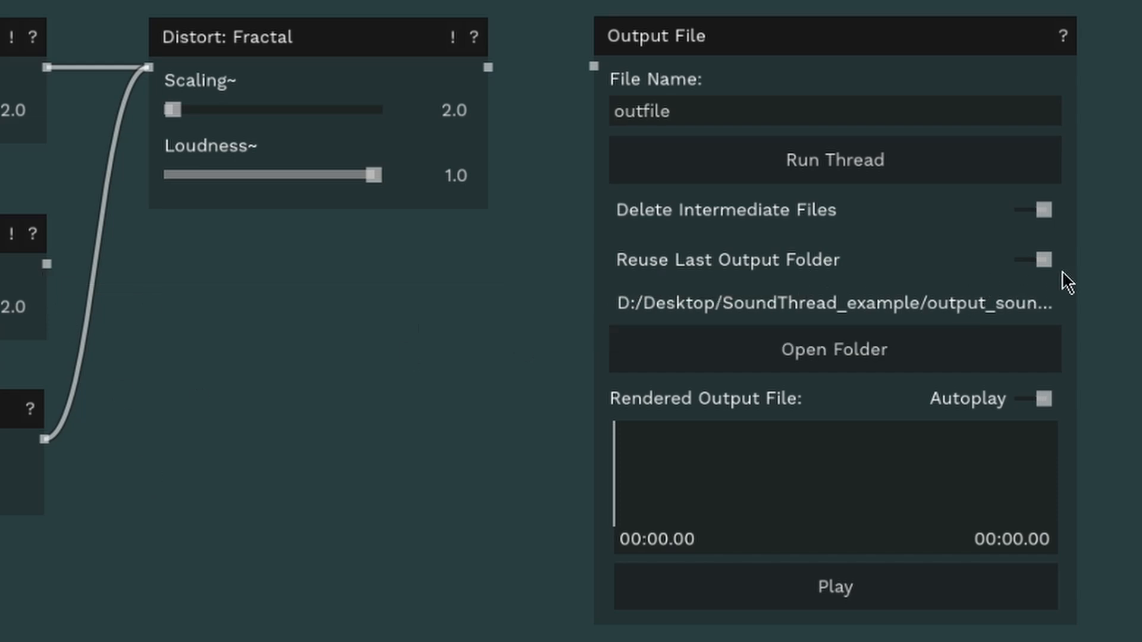
mouse_move(1040, 260)
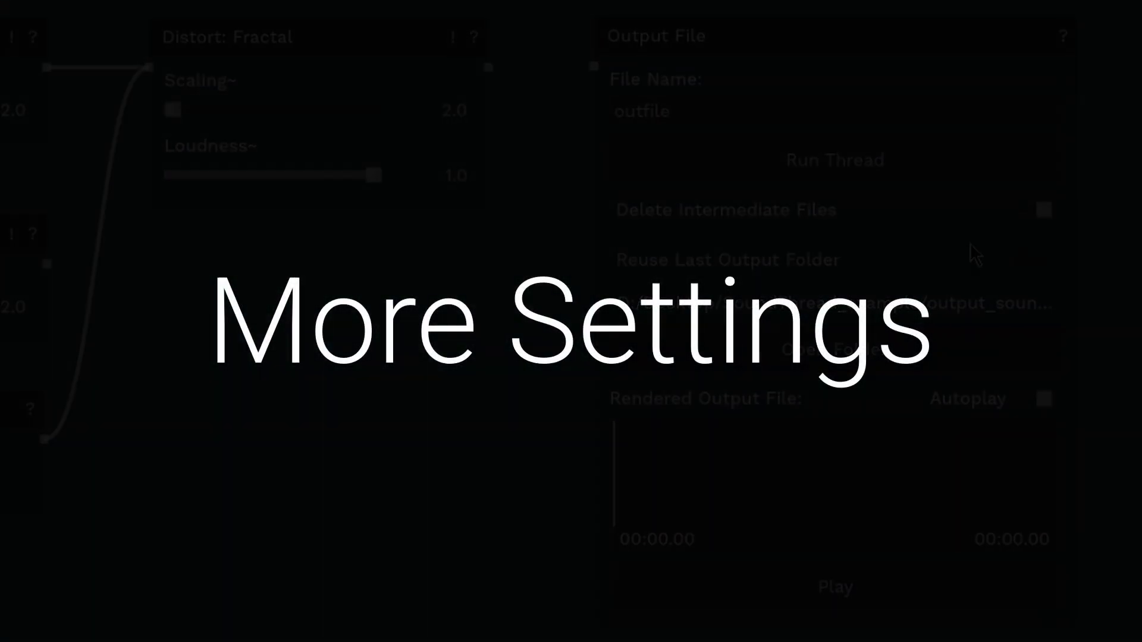
Step: Enable 'Right-click opens Explore Menu' in SoundThread Settings and close the window
left_click(122, 31)
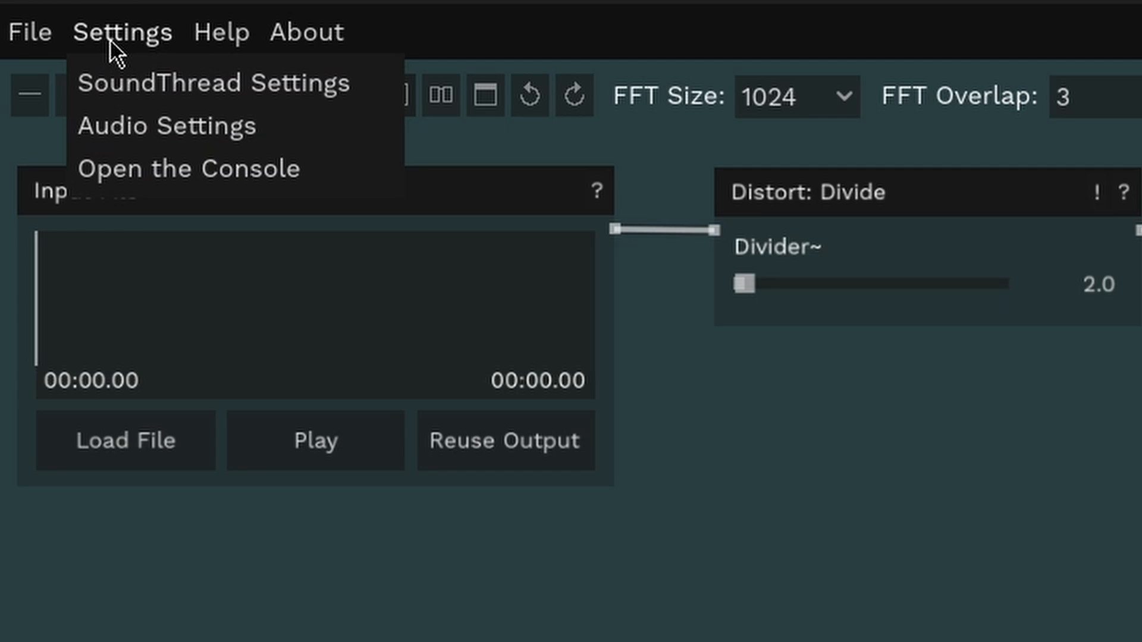
left_click(213, 82)
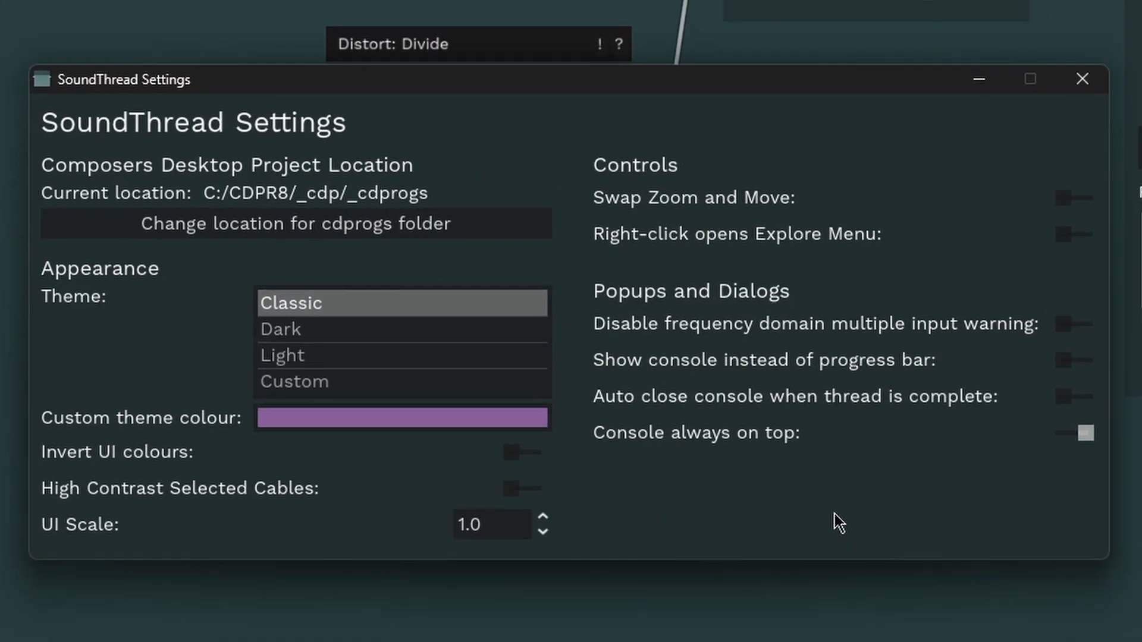
mouse_move(739, 536)
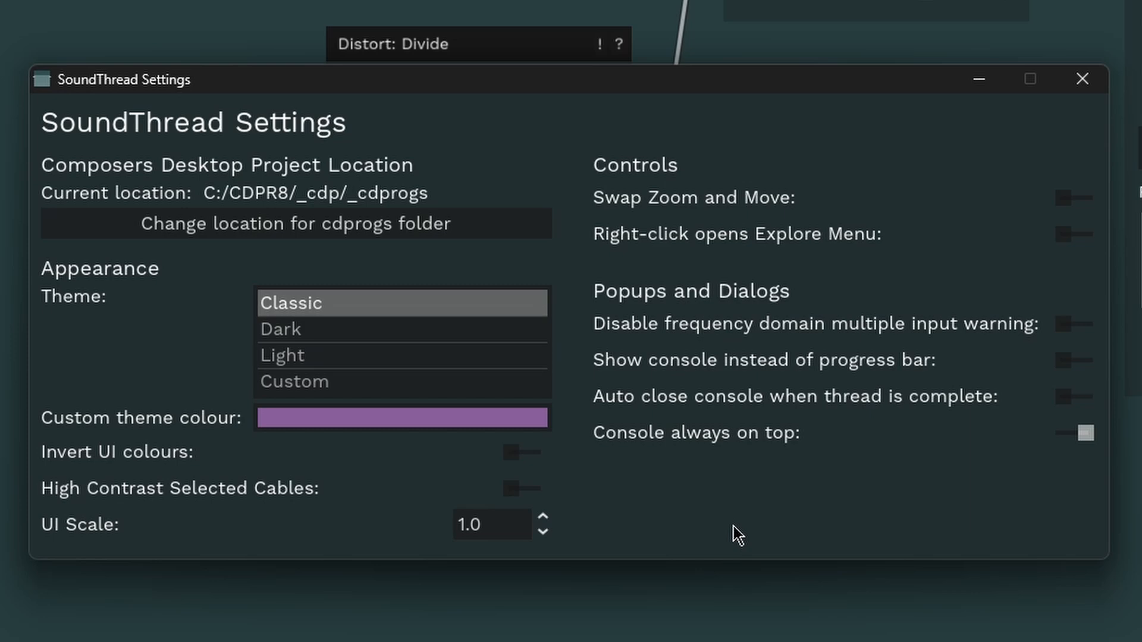
mouse_move(732, 536)
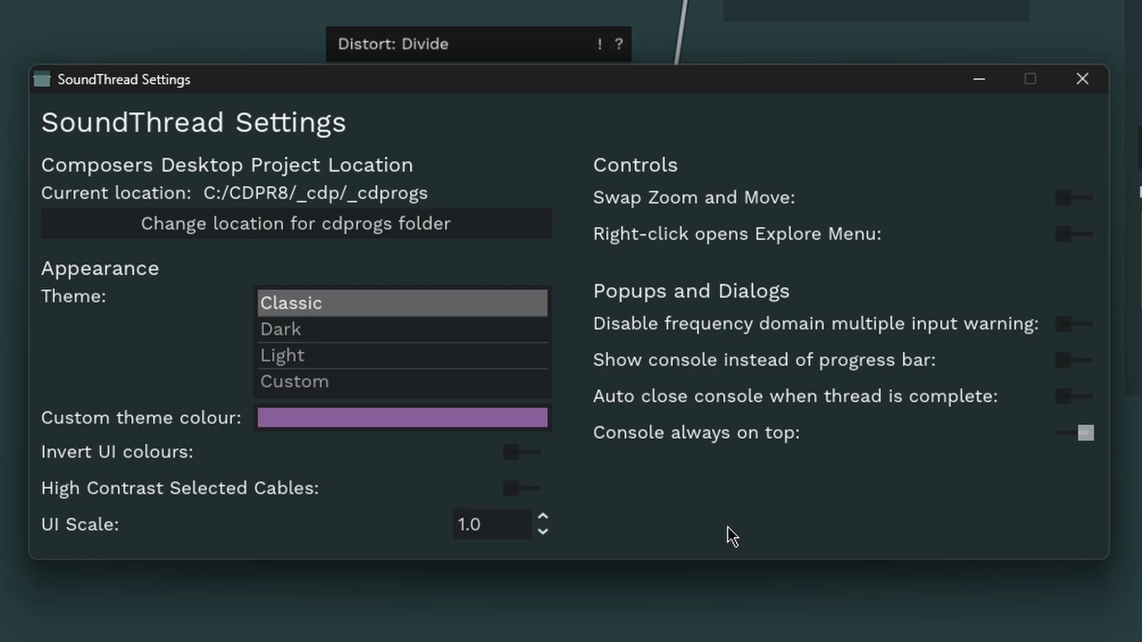
mouse_move(423, 459)
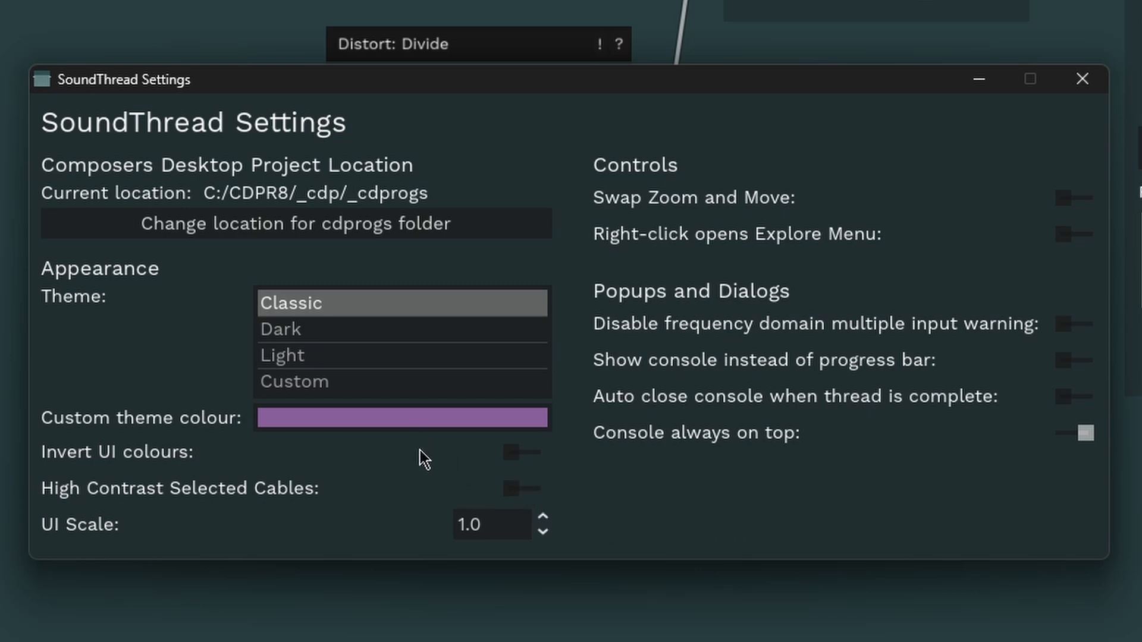
left_click(521, 452)
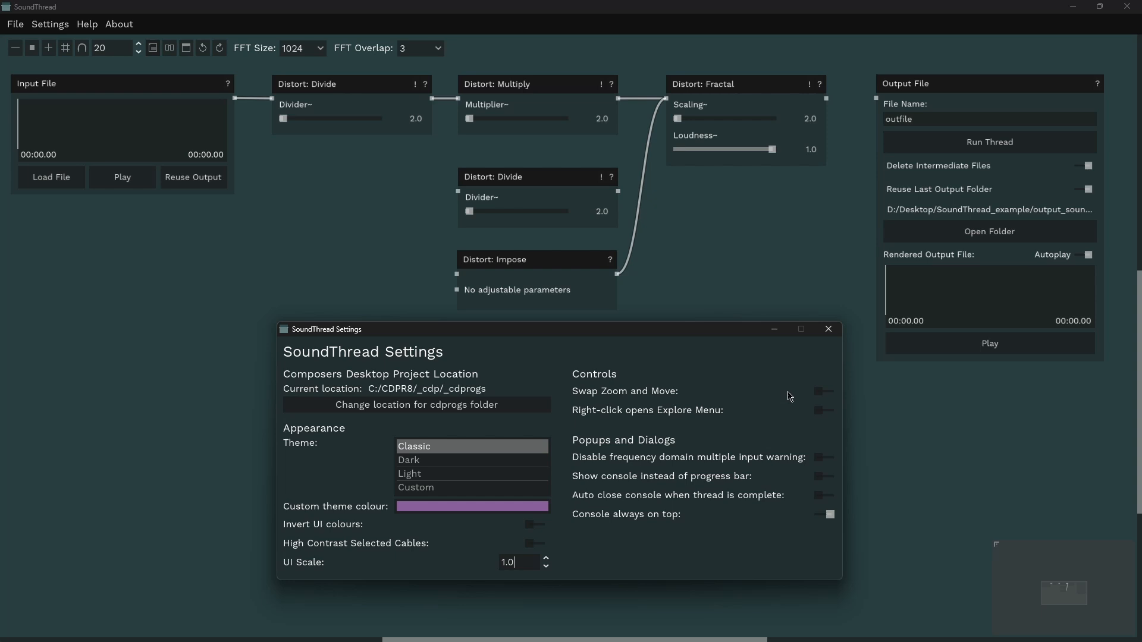
mouse_move(687, 240)
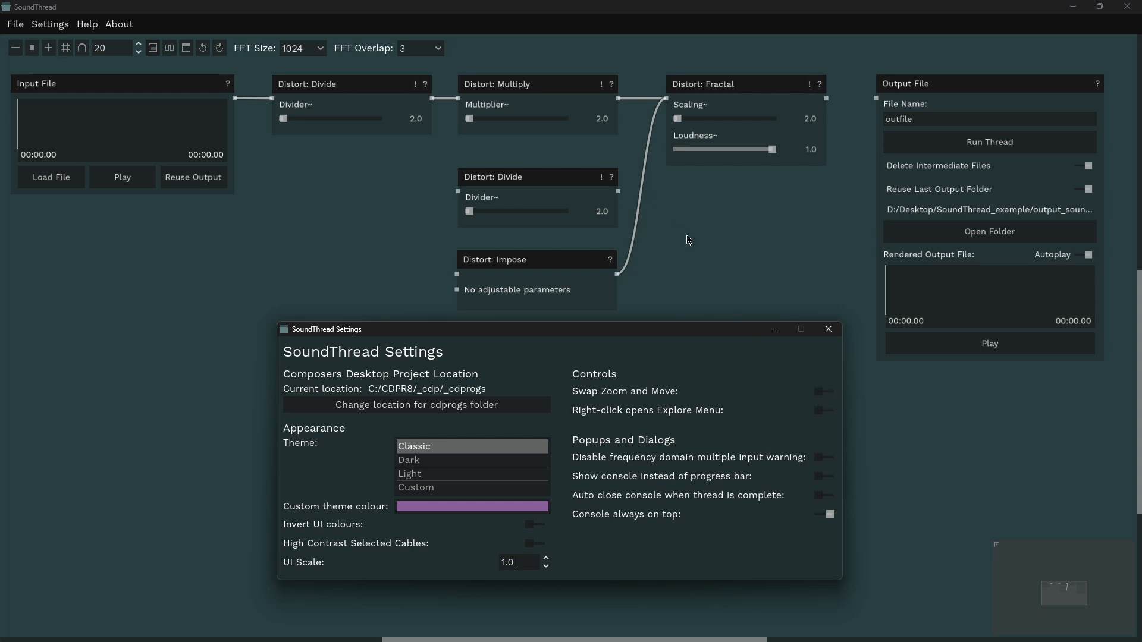
mouse_move(804, 413)
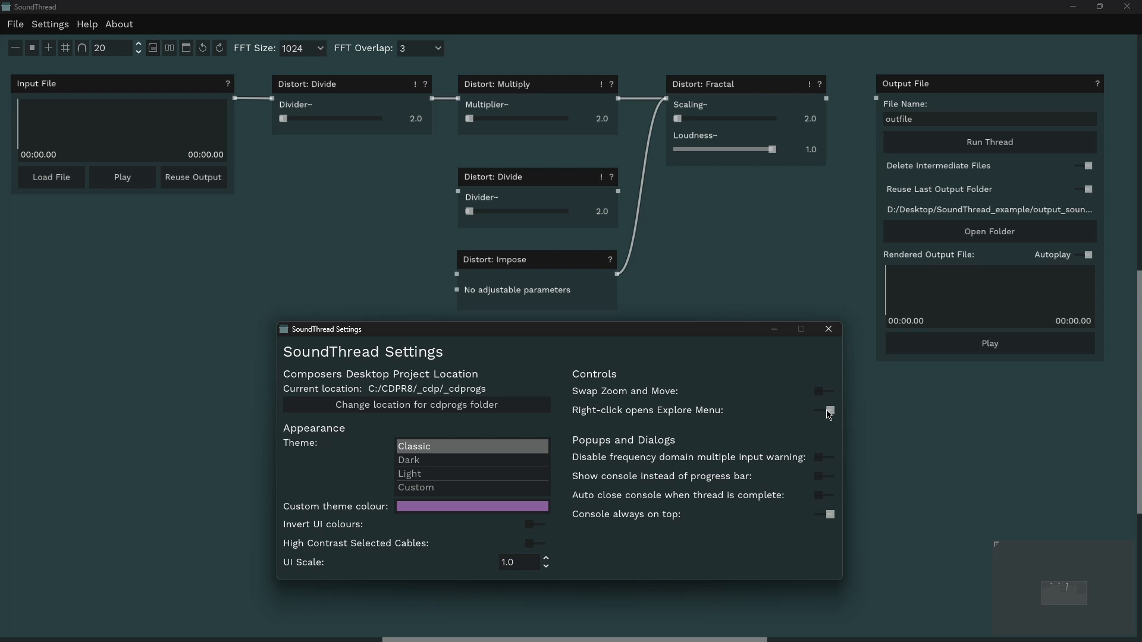
mouse_move(828, 329)
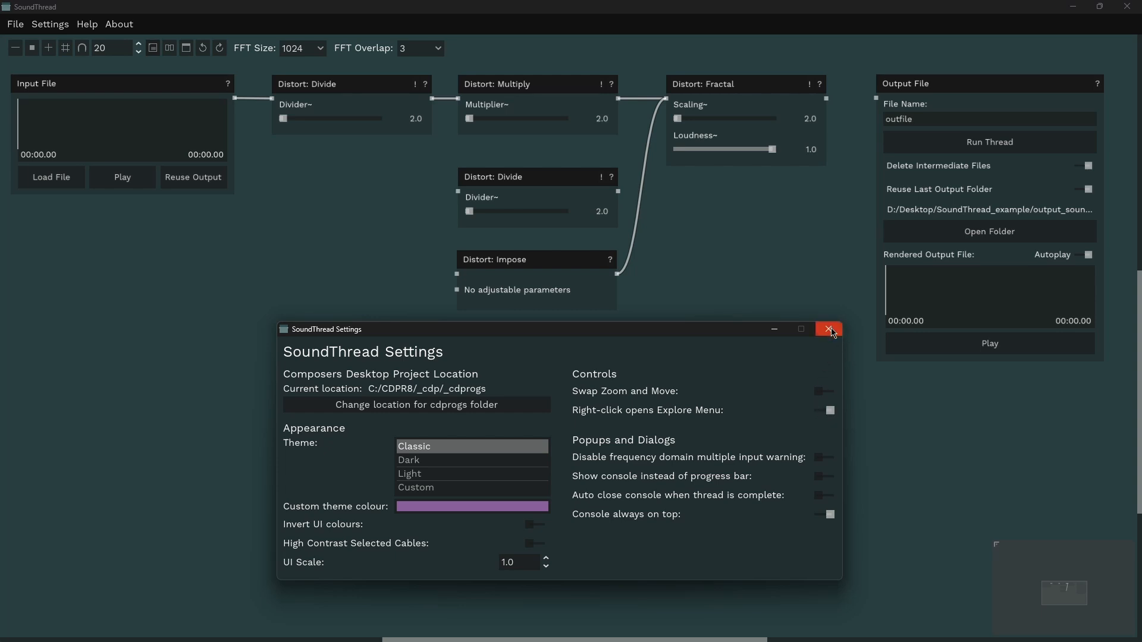
left_click(828, 328)
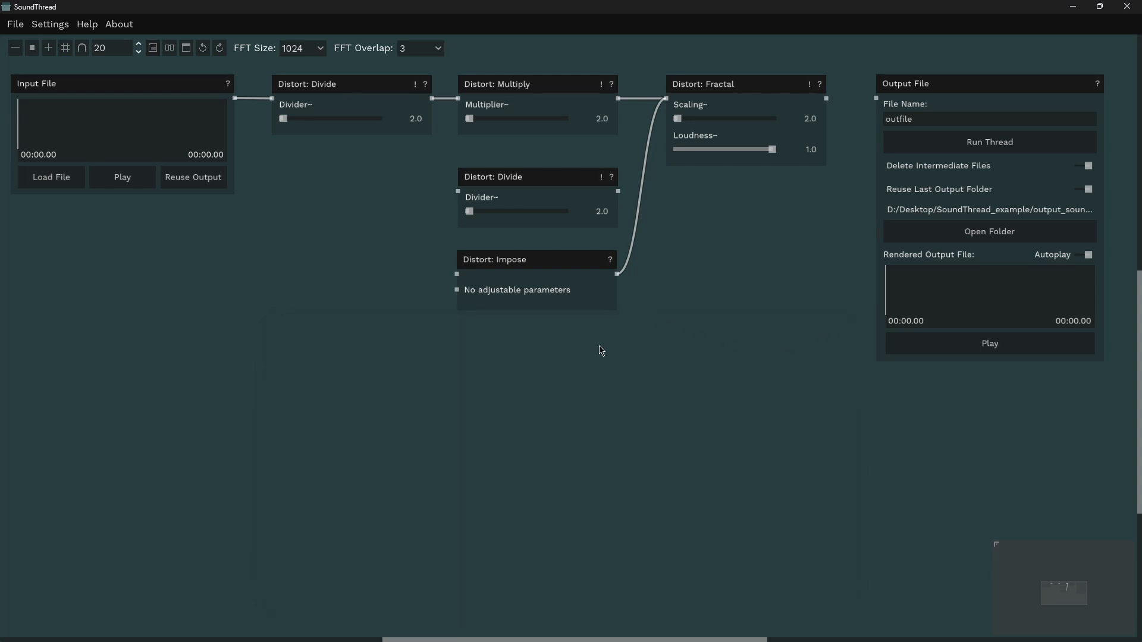
mouse_move(94, 250)
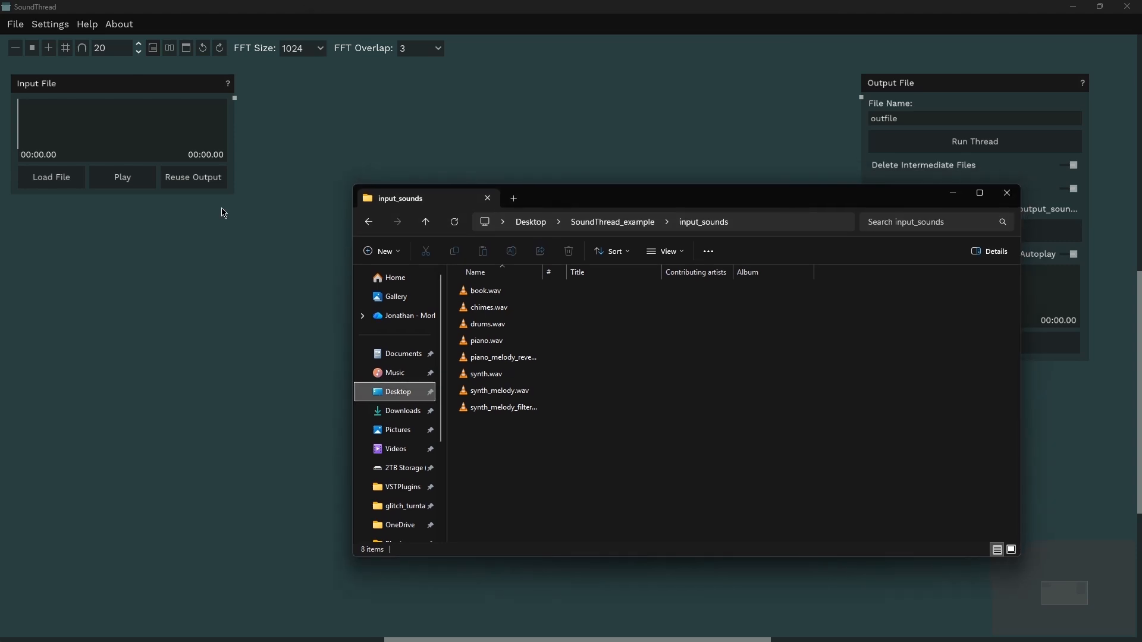
mouse_move(398, 241)
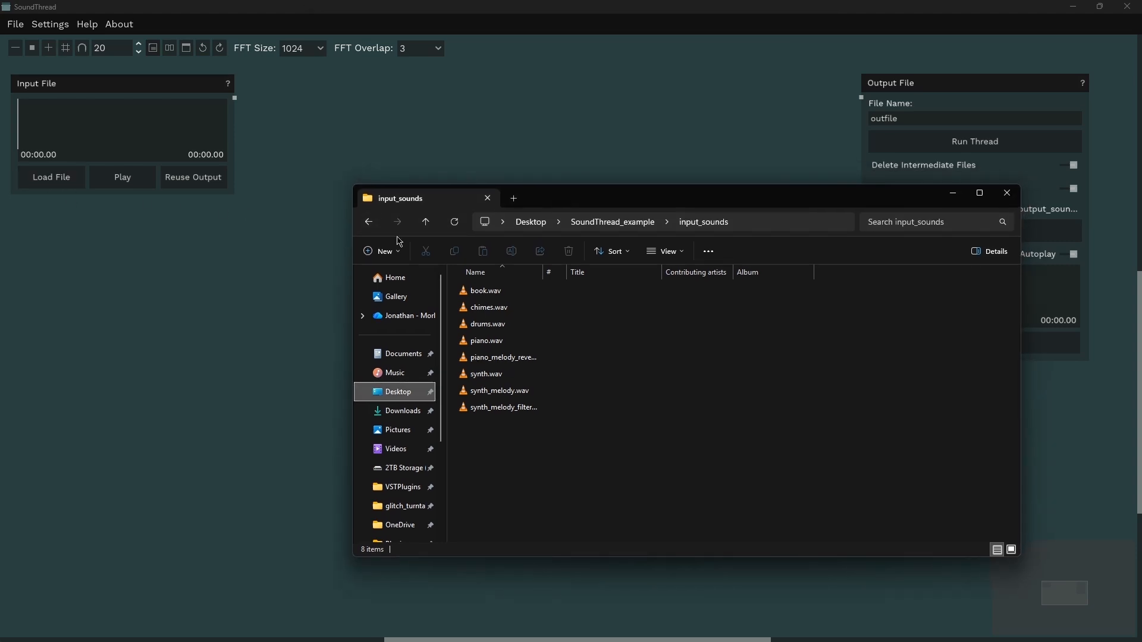
Step: Load chimes.wav into the Input File node and drop drums through synth as new inputs
left_click(488, 307)
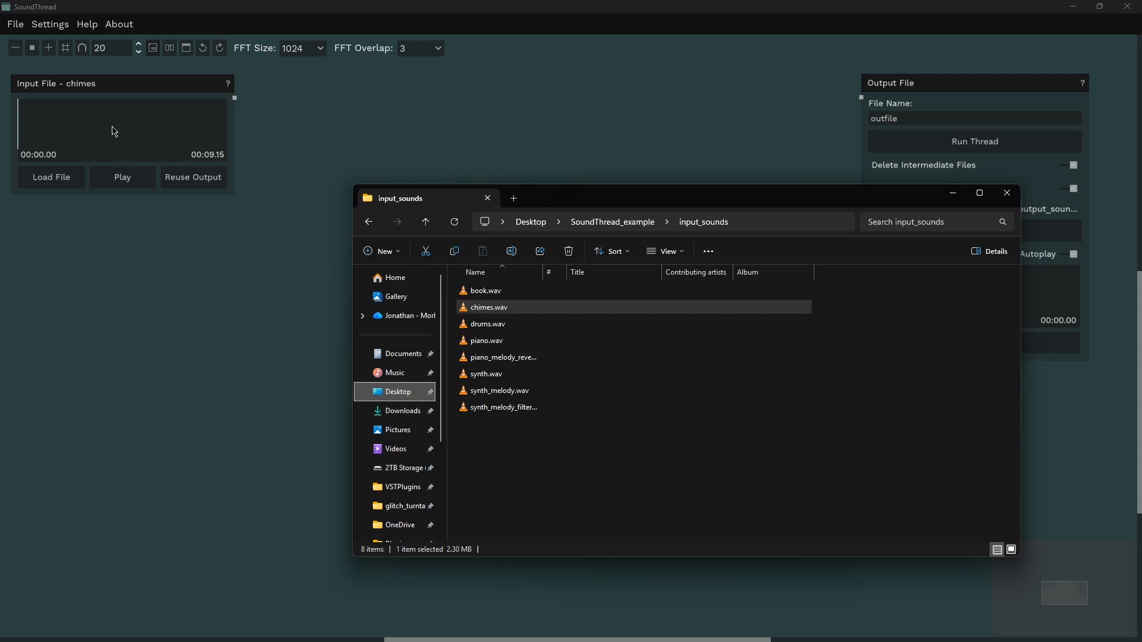
left_click(51, 177)
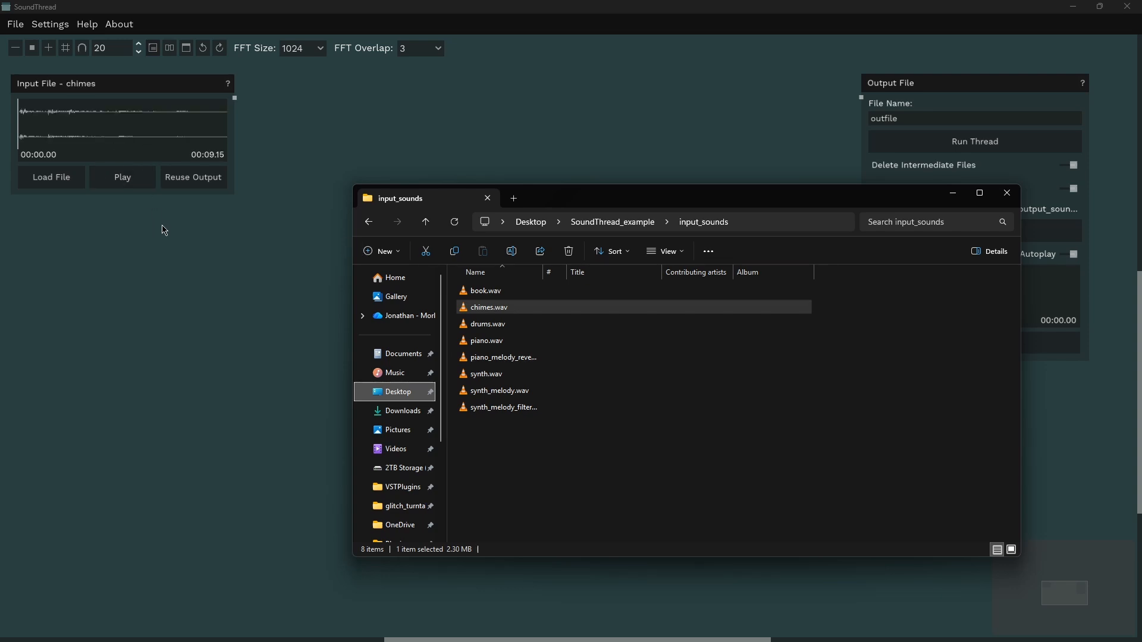
left_click(488, 324)
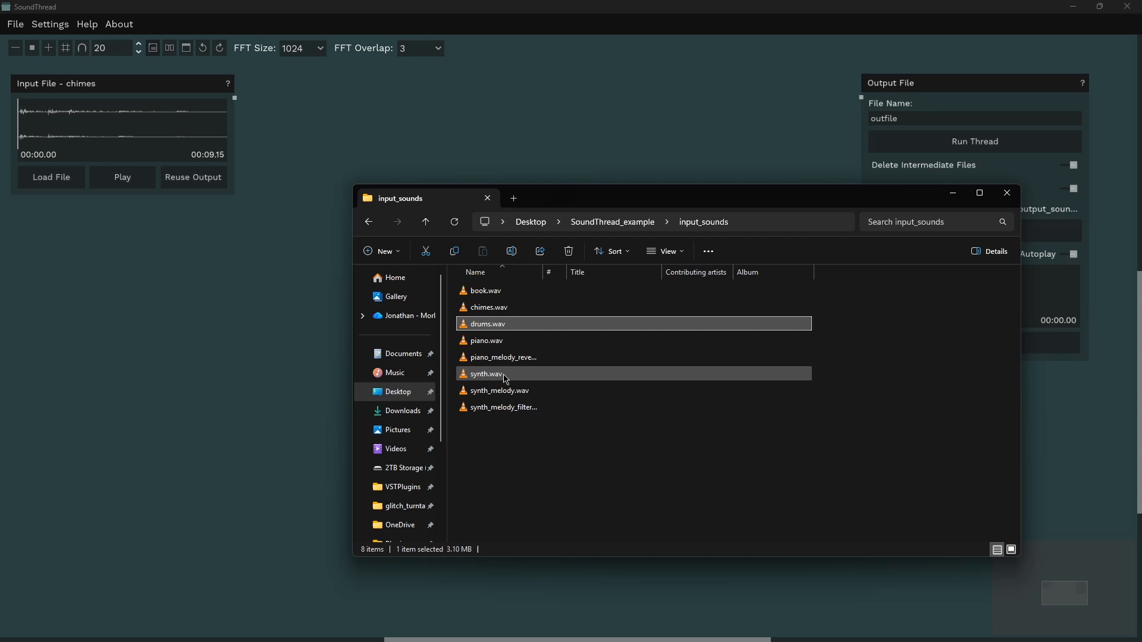
left_click(489, 373)
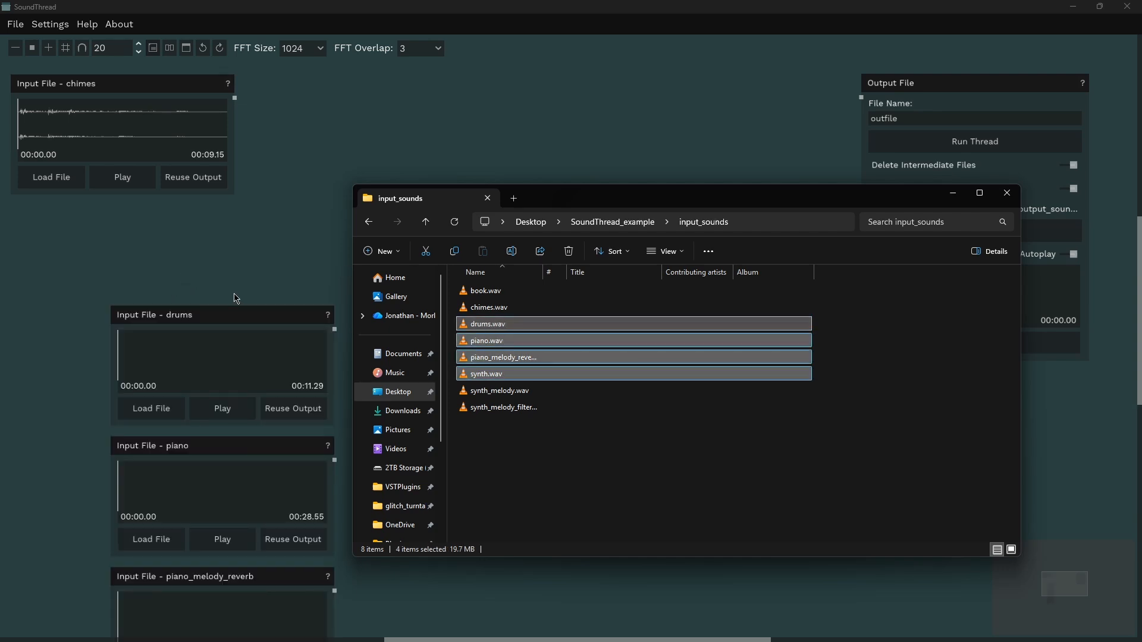
left_click(1006, 192)
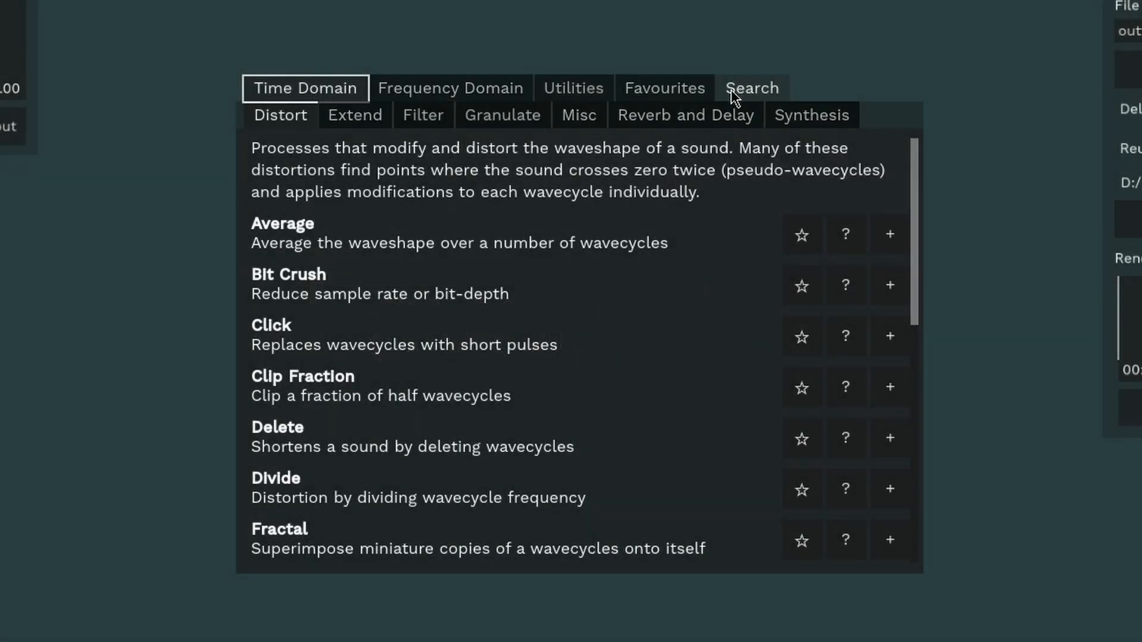
Step: Browse the Granulate and Combine process tabs, then view the Favourites tab
left_click(662, 88)
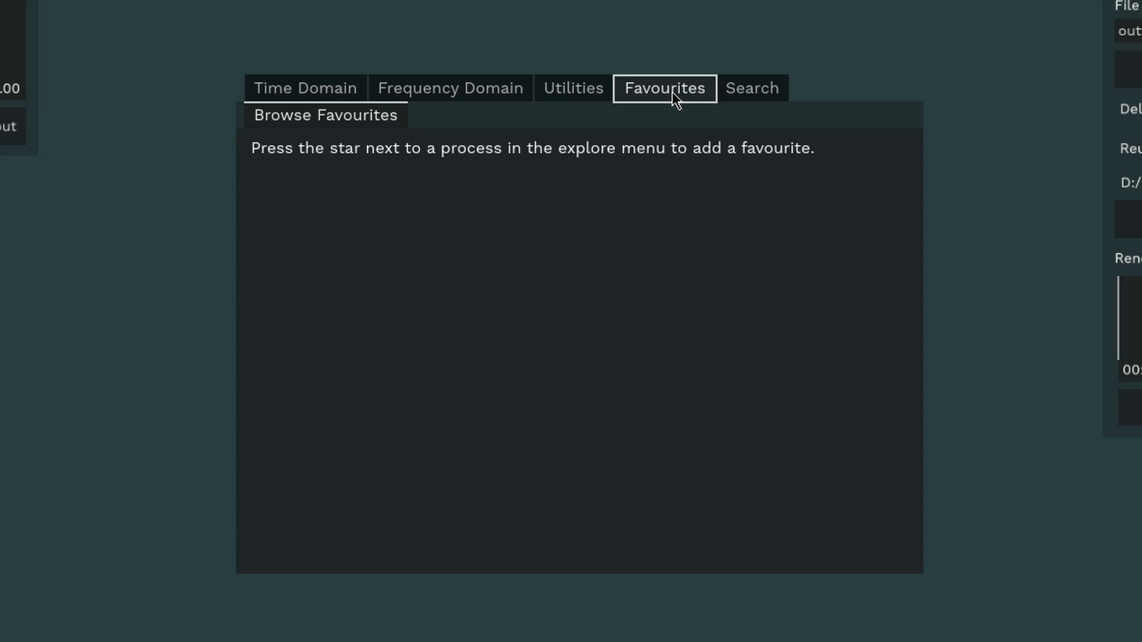
left_click(305, 88)
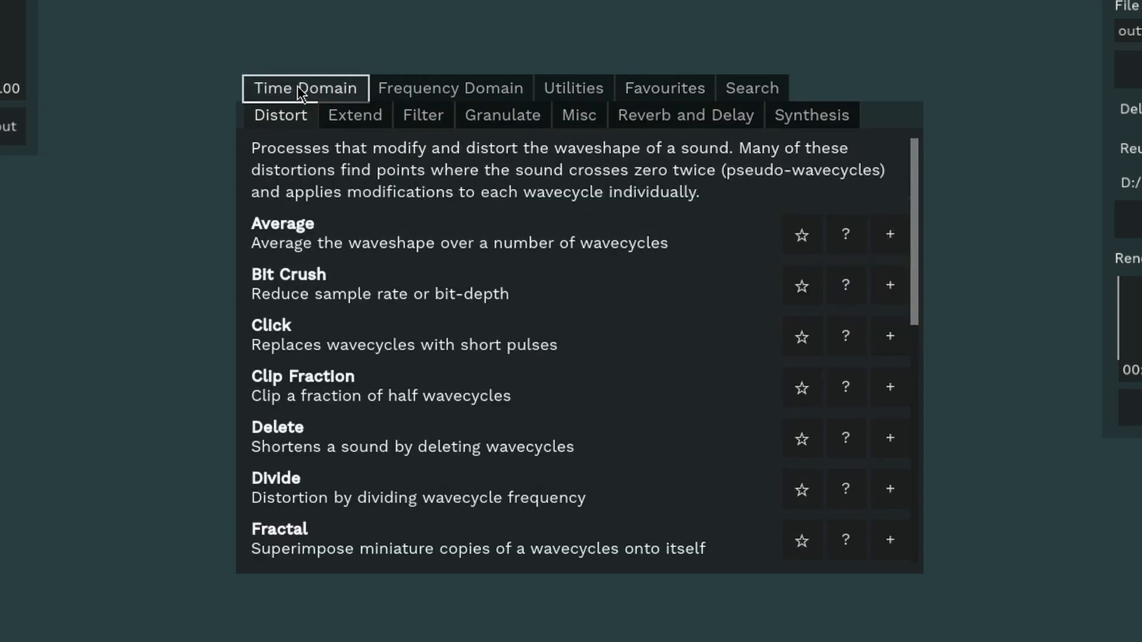
mouse_move(889, 335)
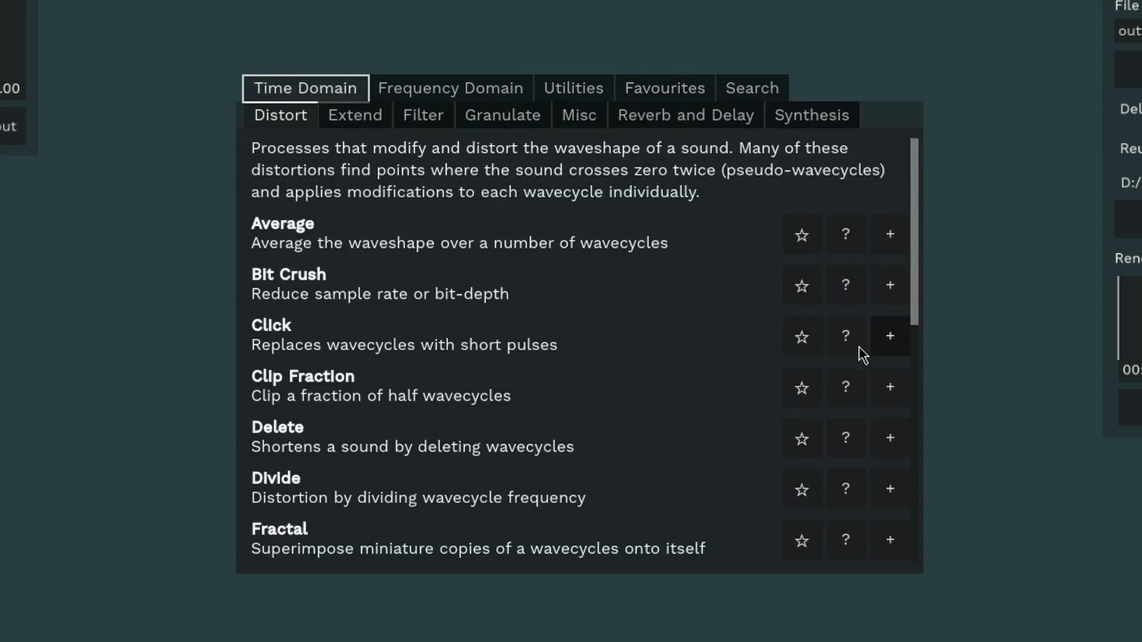
left_click(502, 115)
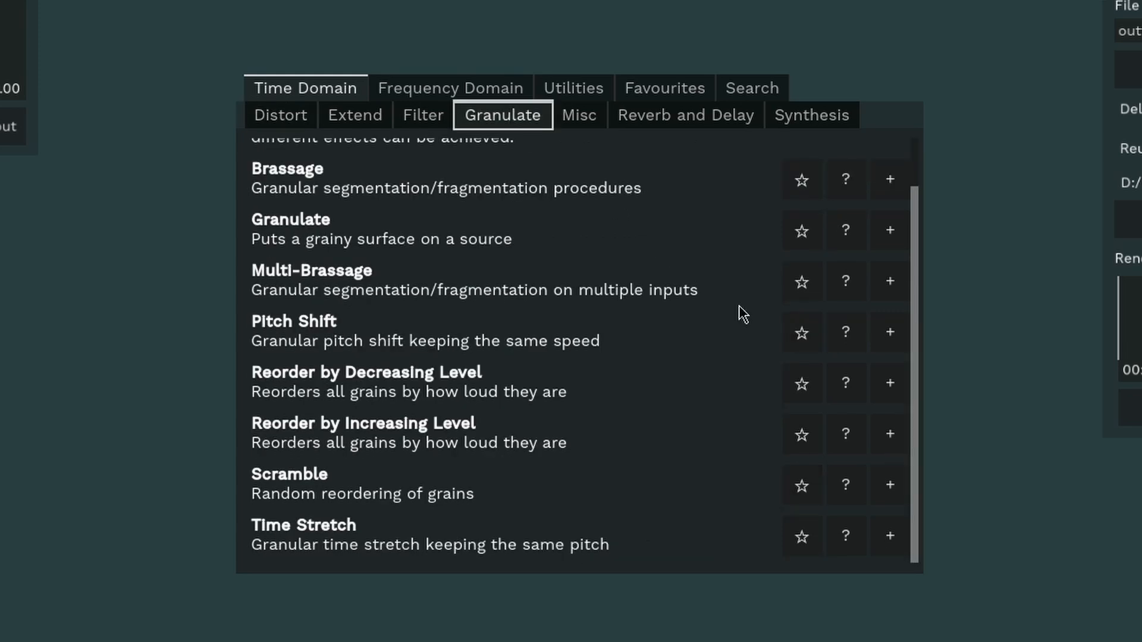
left_click(450, 88)
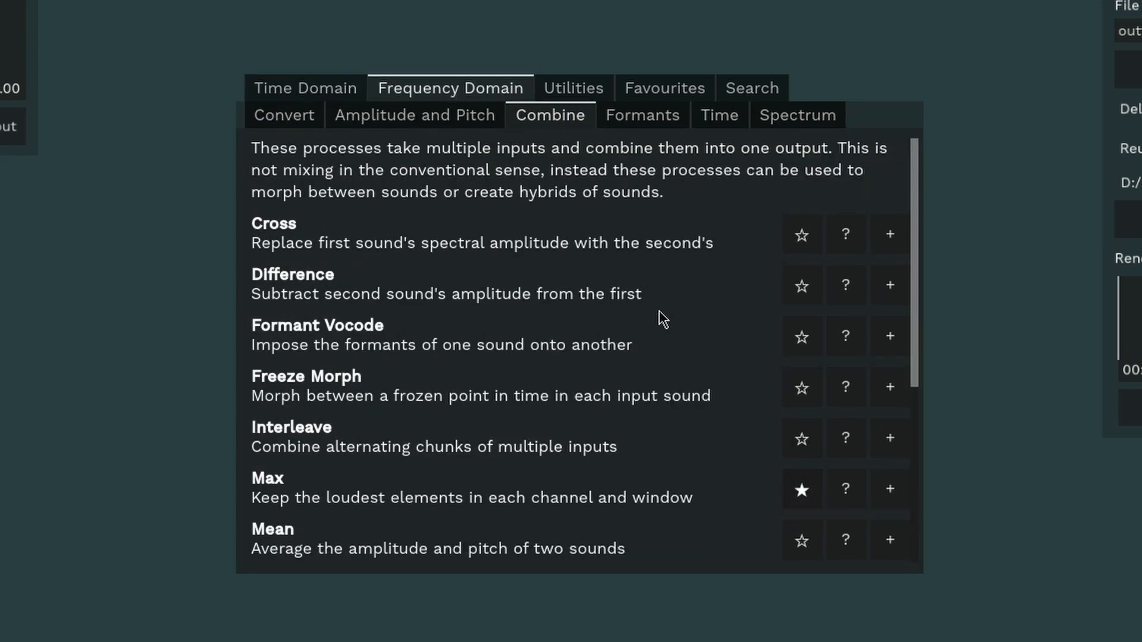
left_click(664, 88)
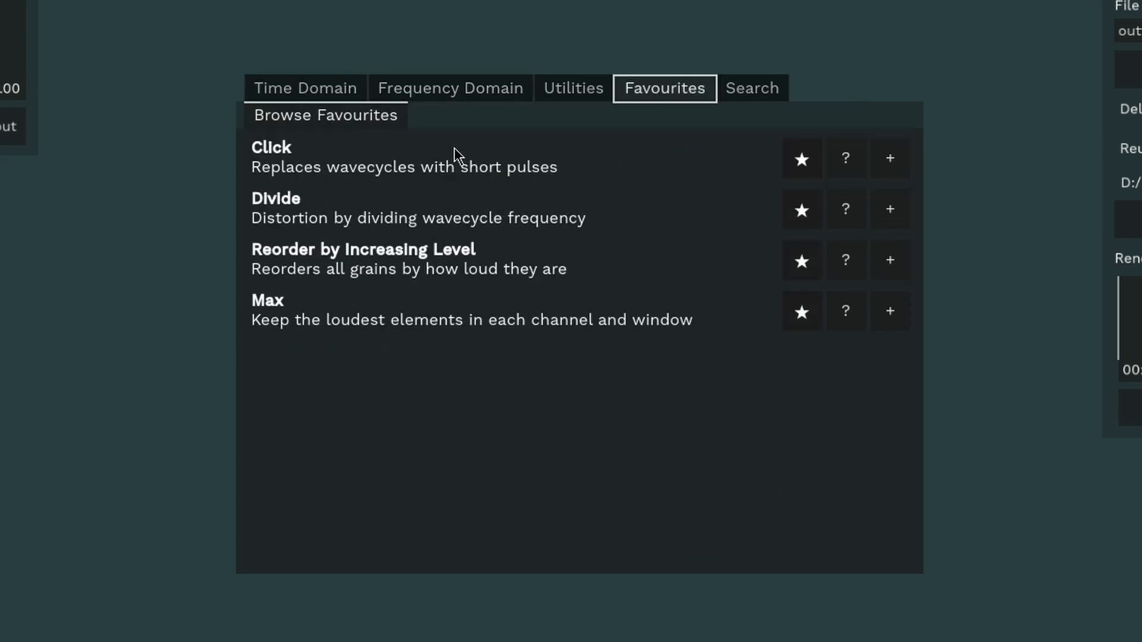
mouse_move(297, 325)
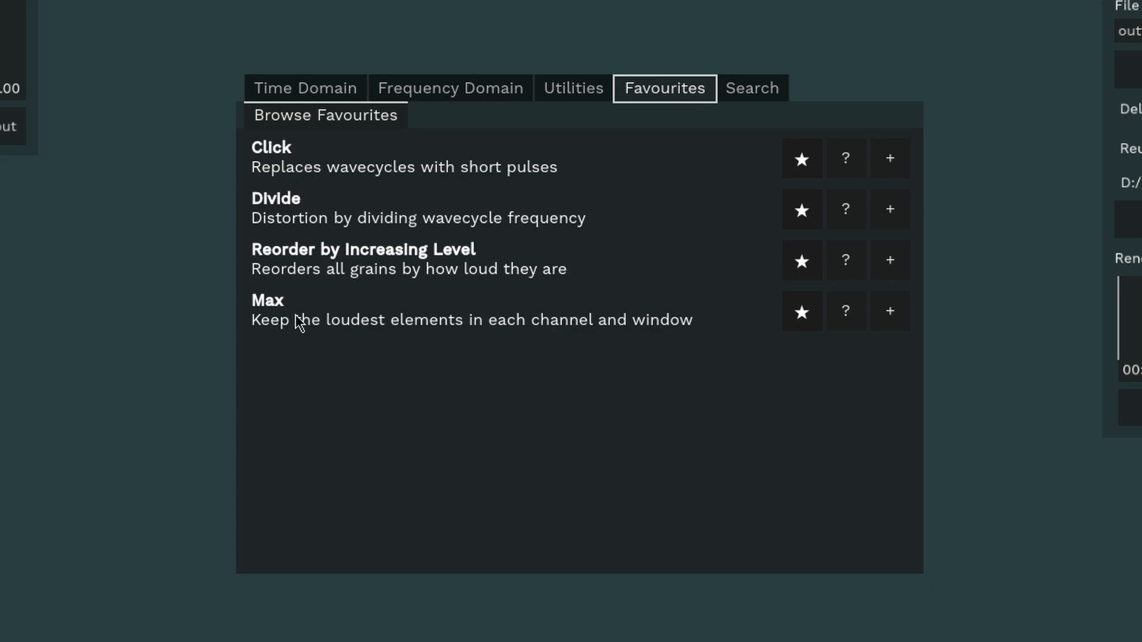
Step: Search the process list with * to show favourites, then type 'gran'
left_click(751, 88)
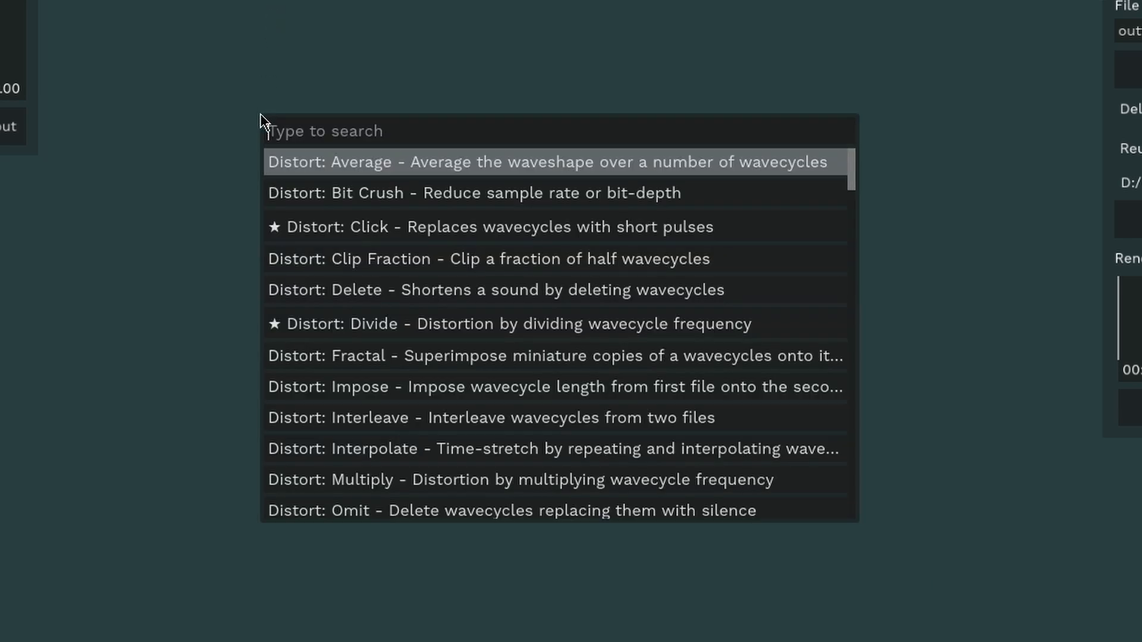
mouse_move(282, 331)
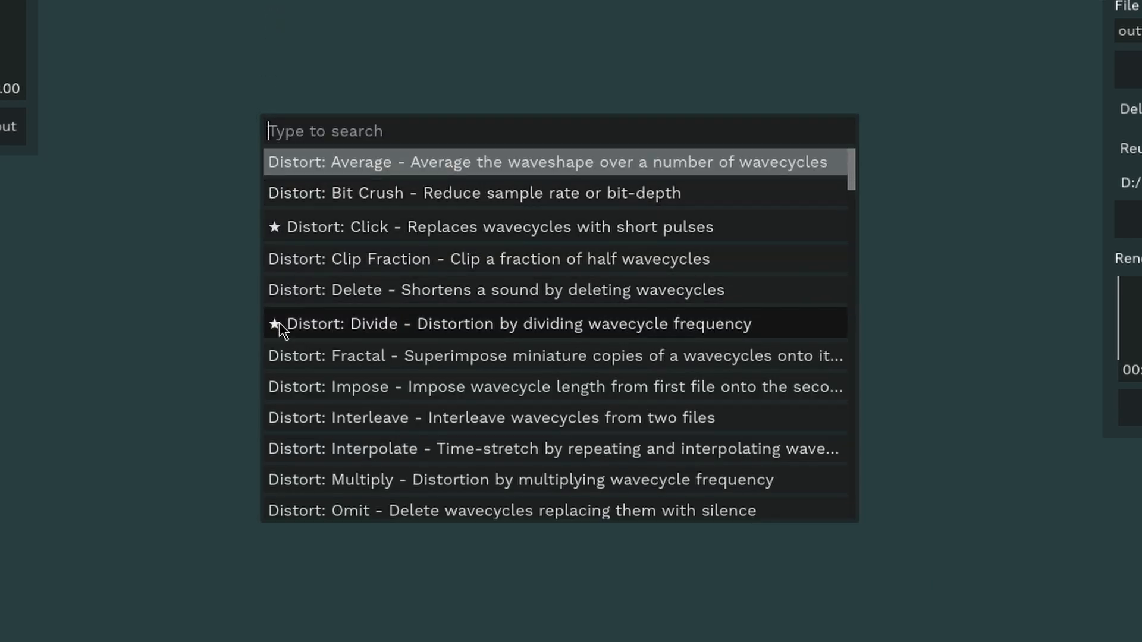
type("*")
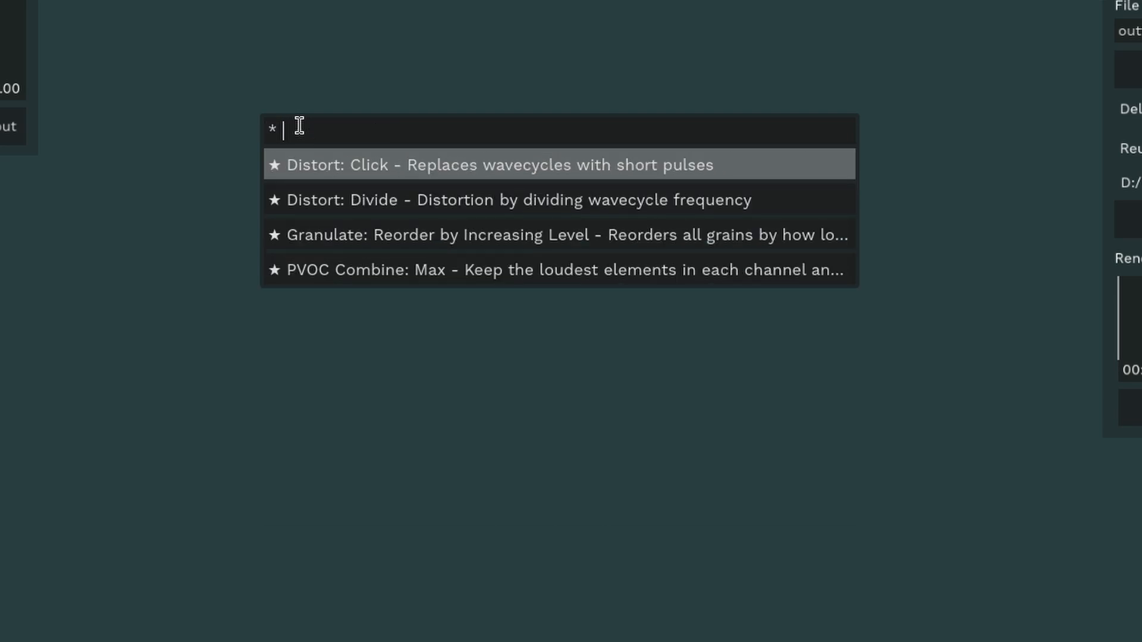
type("gran")
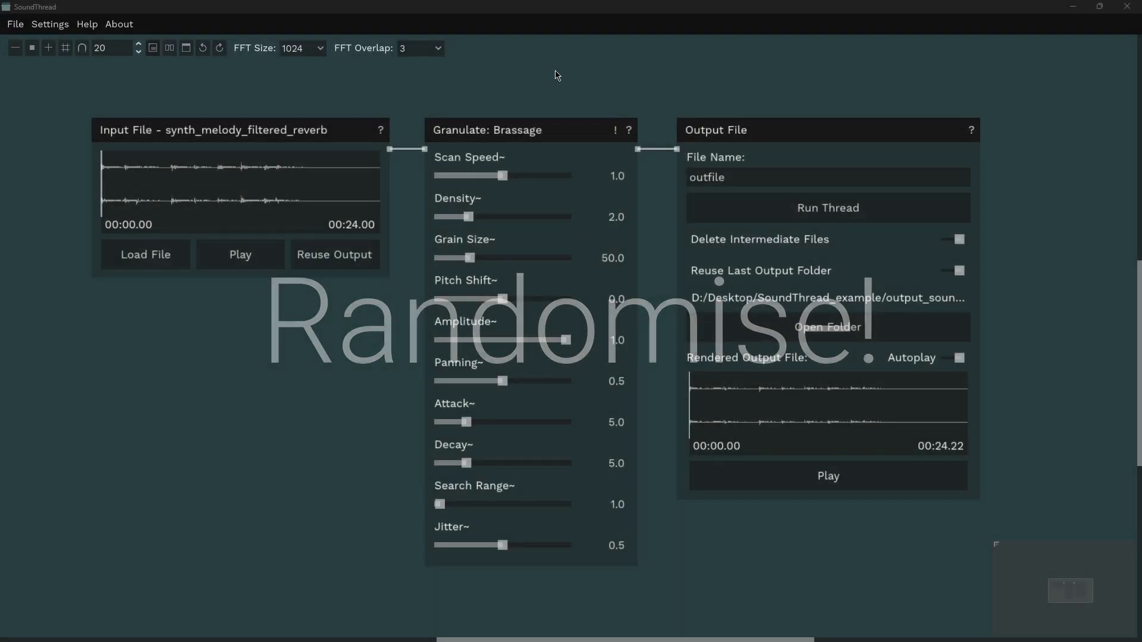
mouse_move(617, 130)
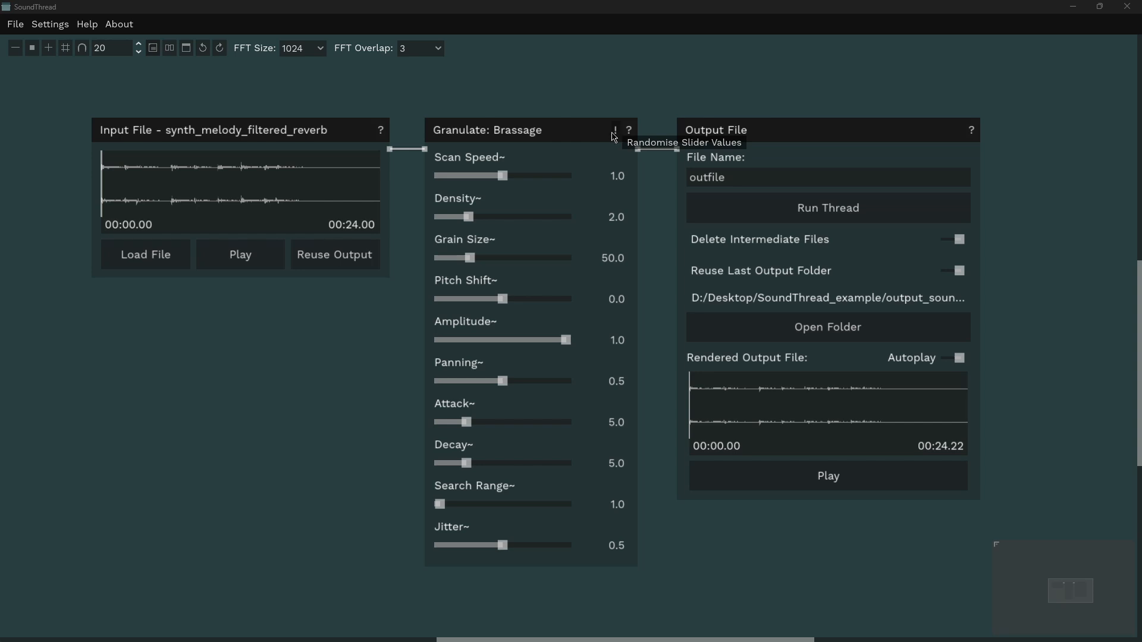
Step: Randomise Brassage sliders (scan speed 0.16, grain size 9.01, pitch 16.81) and render the thread
left_click(615, 131)
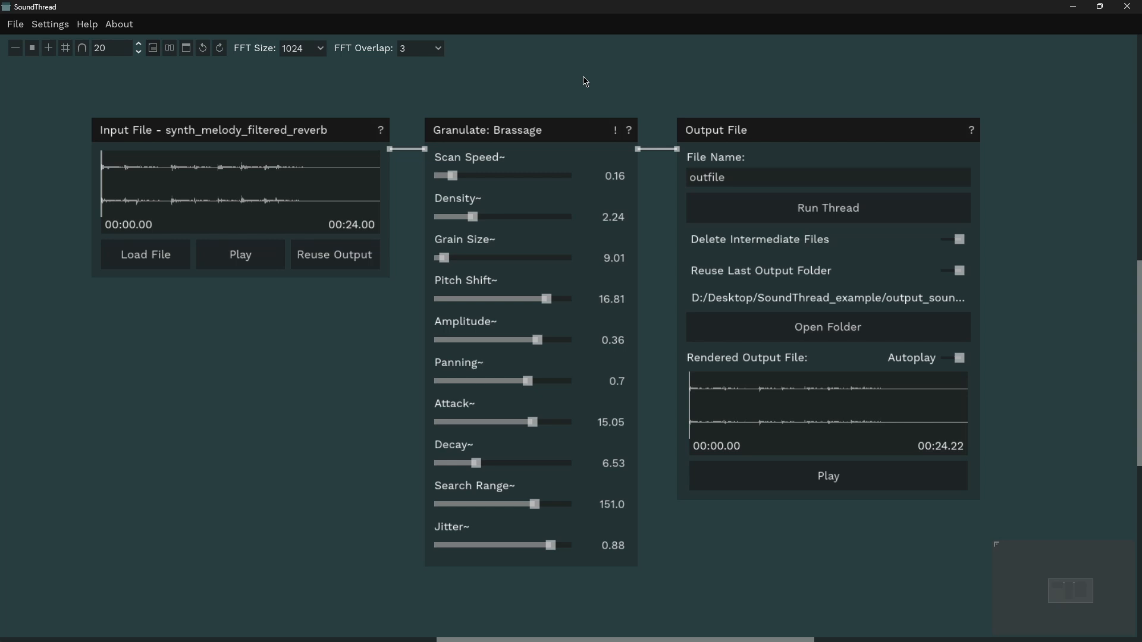
left_click(827, 207)
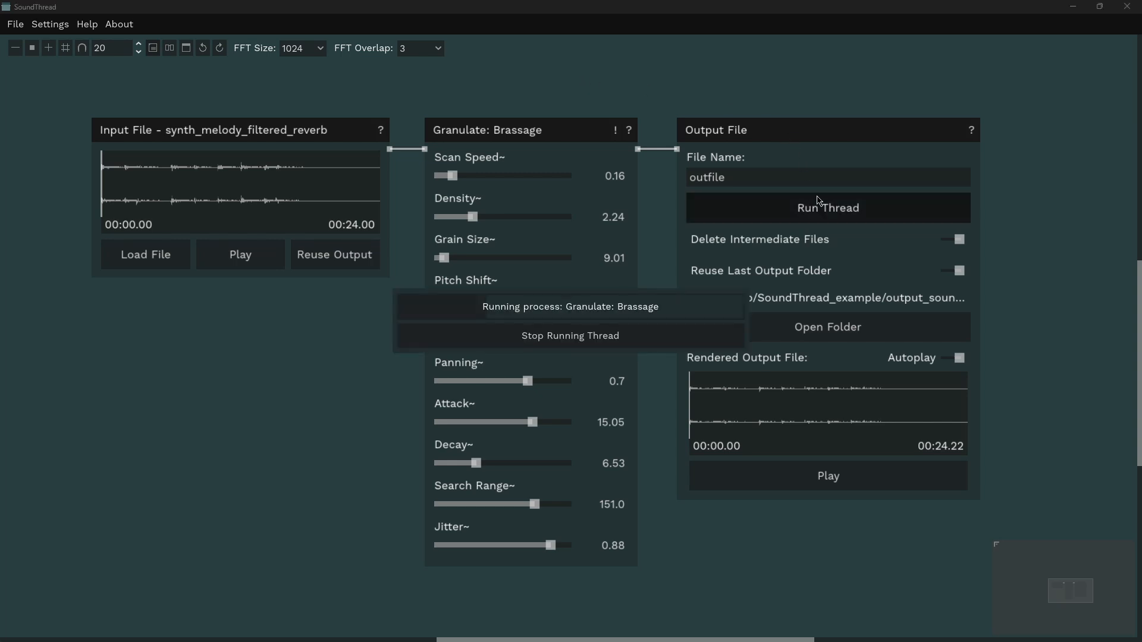
mouse_move(794, 74)
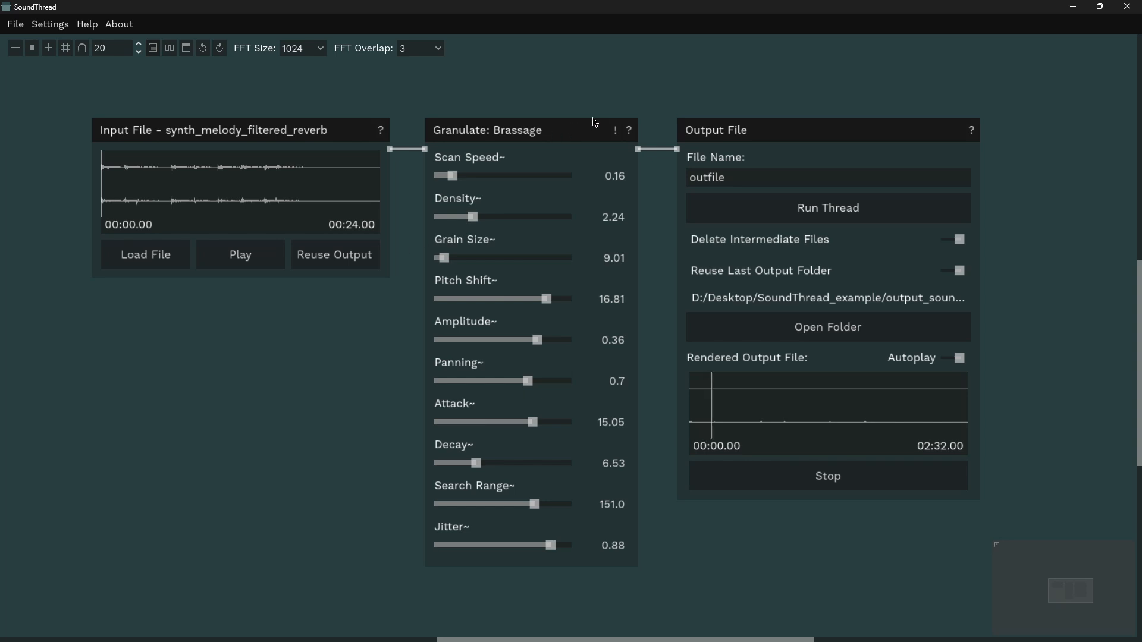
Step: Re-randomise Brassage three times (pitch shift -23.5) and set Amplitude back to 1.0
left_click(613, 131)
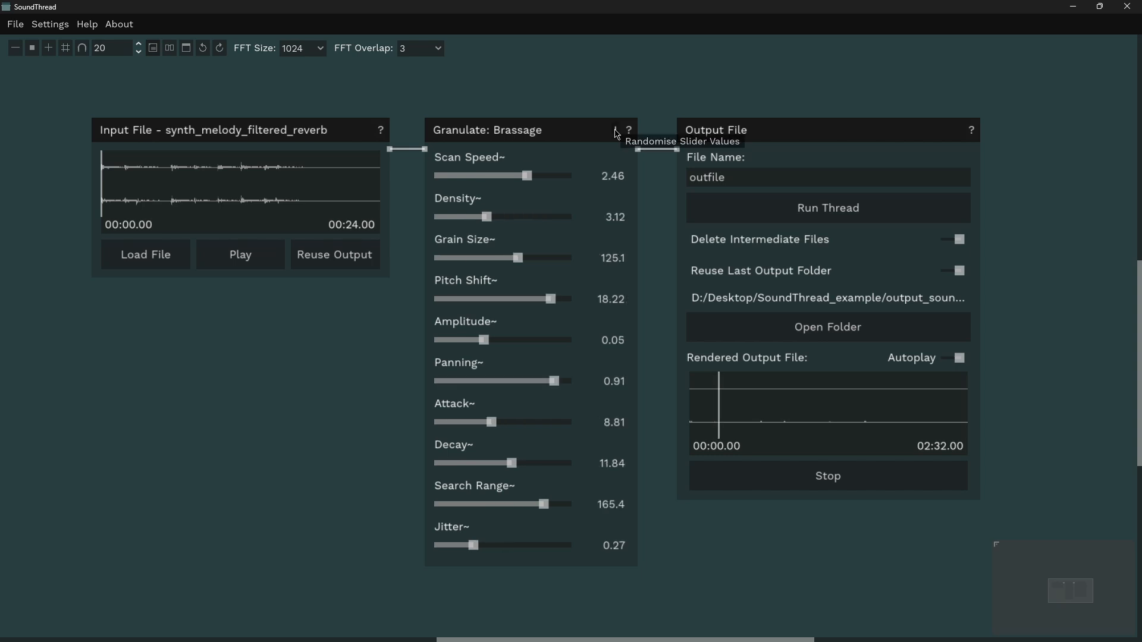
left_click(616, 130)
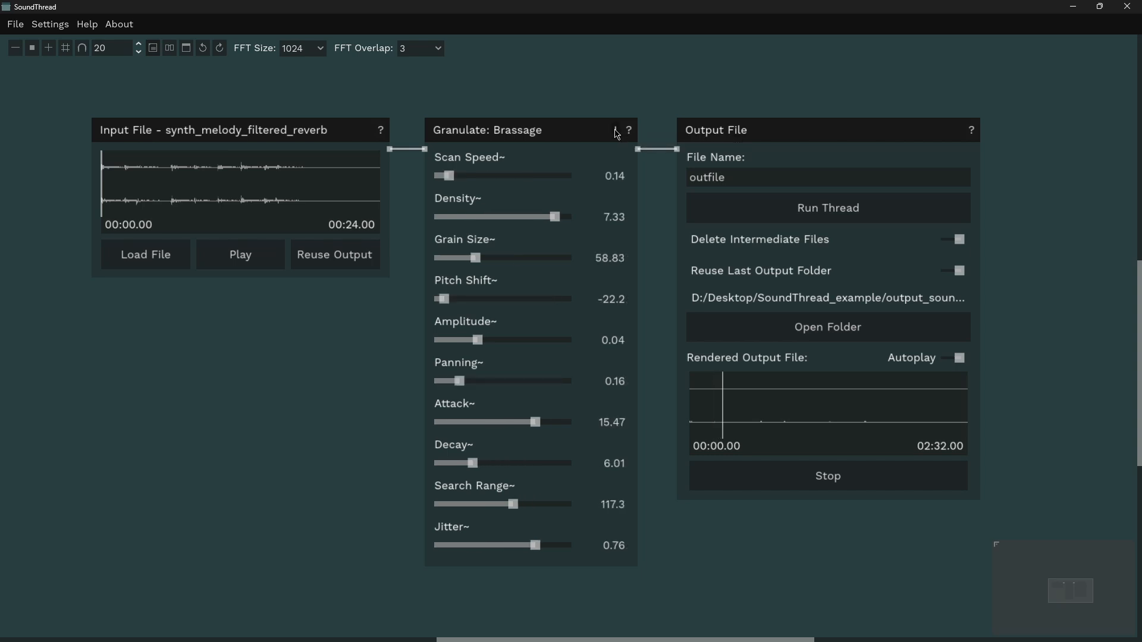
left_click(617, 131)
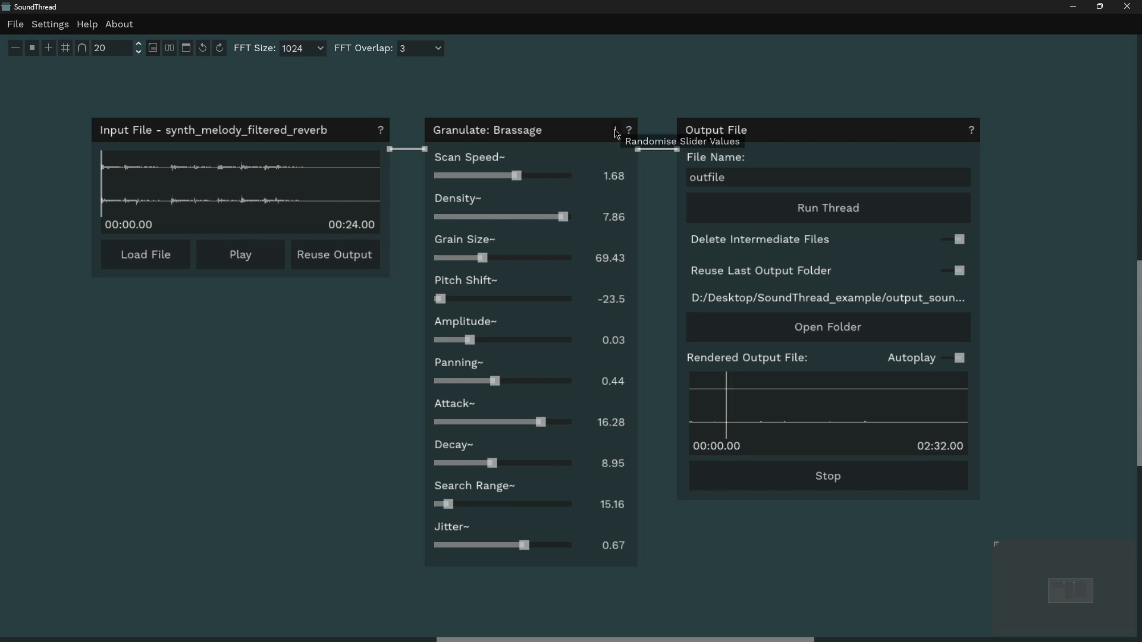
left_click_drag(458, 340, 537, 340)
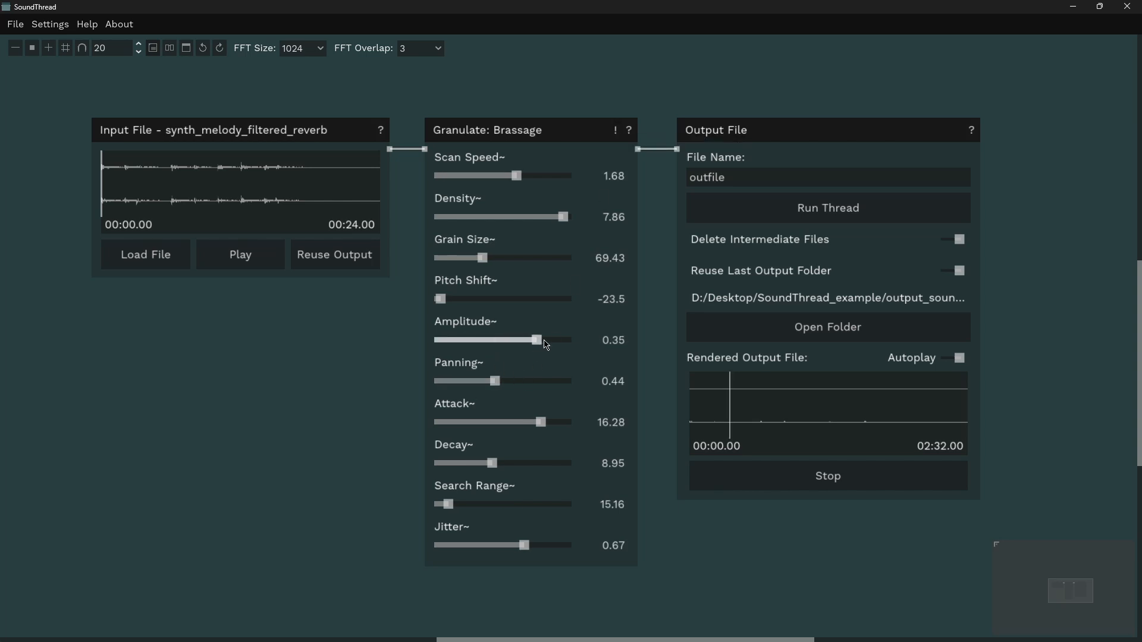
left_click_drag(537, 340, 571, 341)
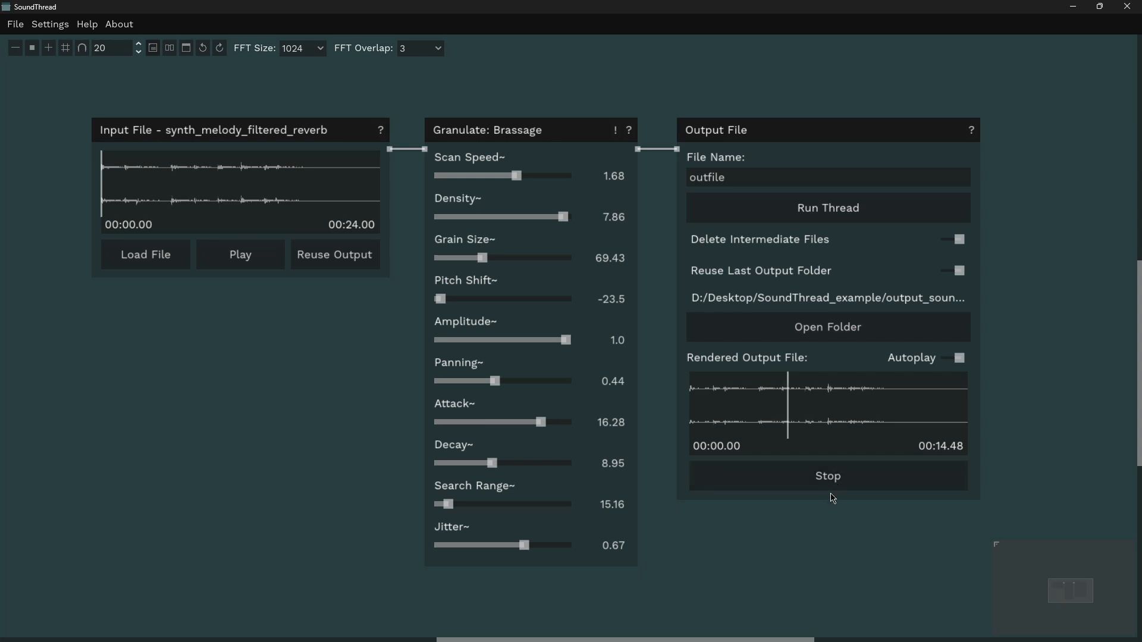
Step: Reset the Brassage Scan Speed, Density, Grain Size and Pitch Shift sliders to defaults
left_click_drag(519, 175, 501, 175)
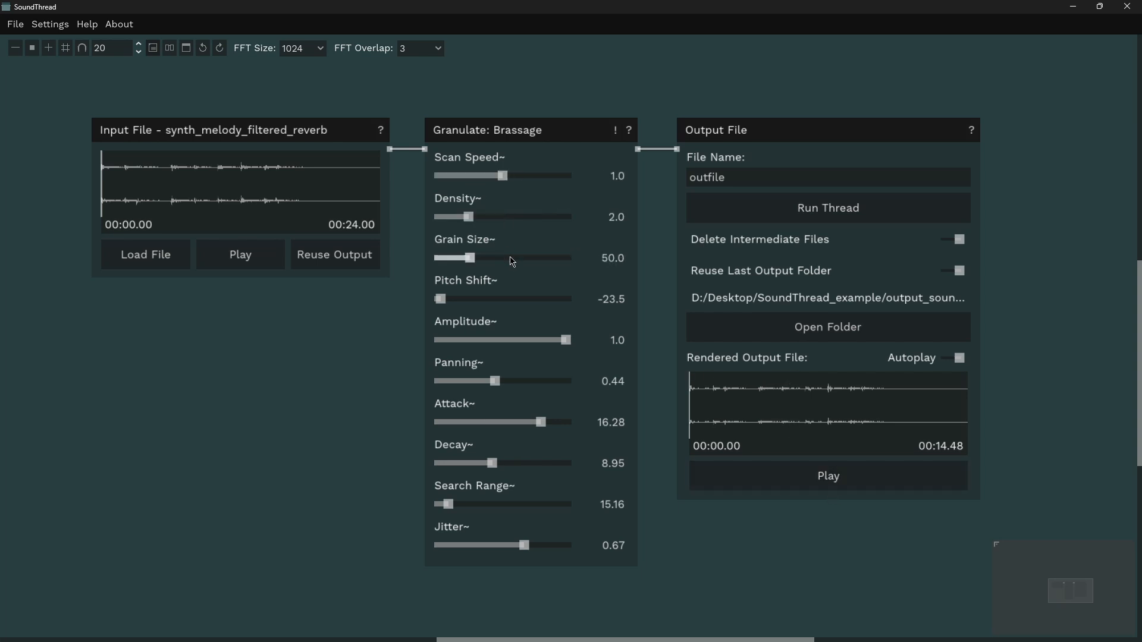
left_click_drag(438, 298, 496, 299)
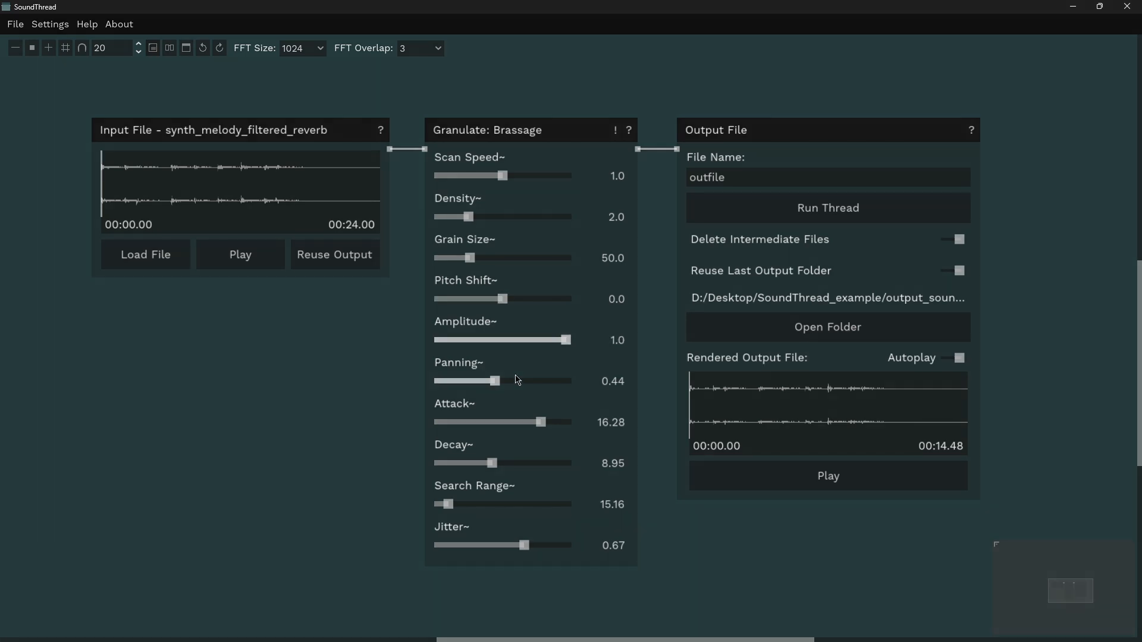
left_click_drag(538, 422, 459, 423)
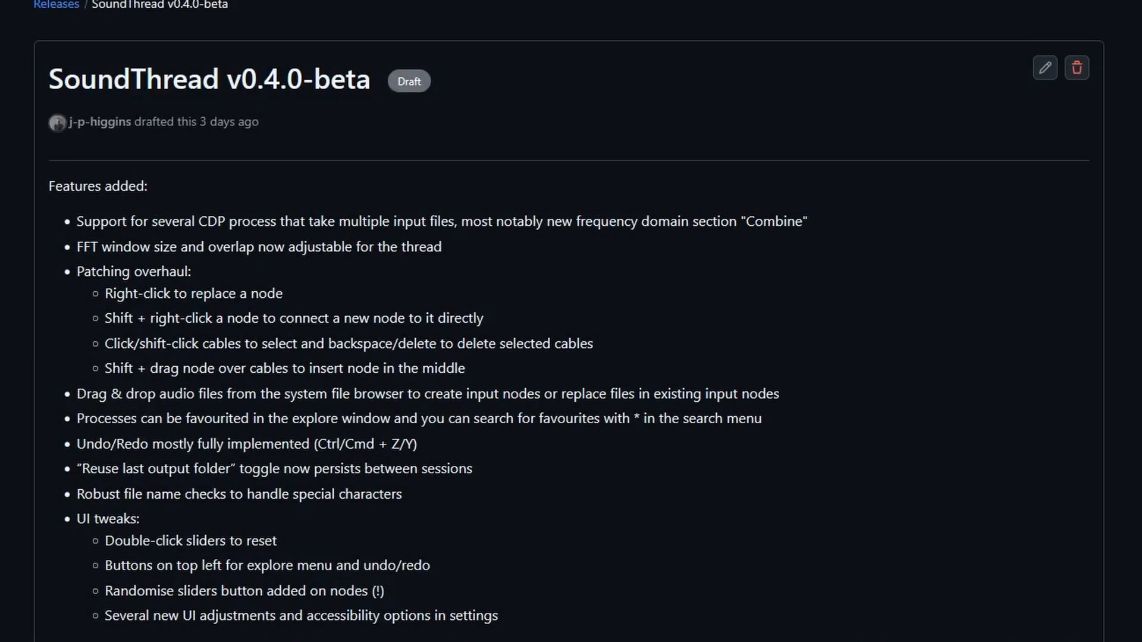
Step: Scroll the v0.4.0-beta release page to the four assets for Linux, macOS and Windows
scroll("down", 3)
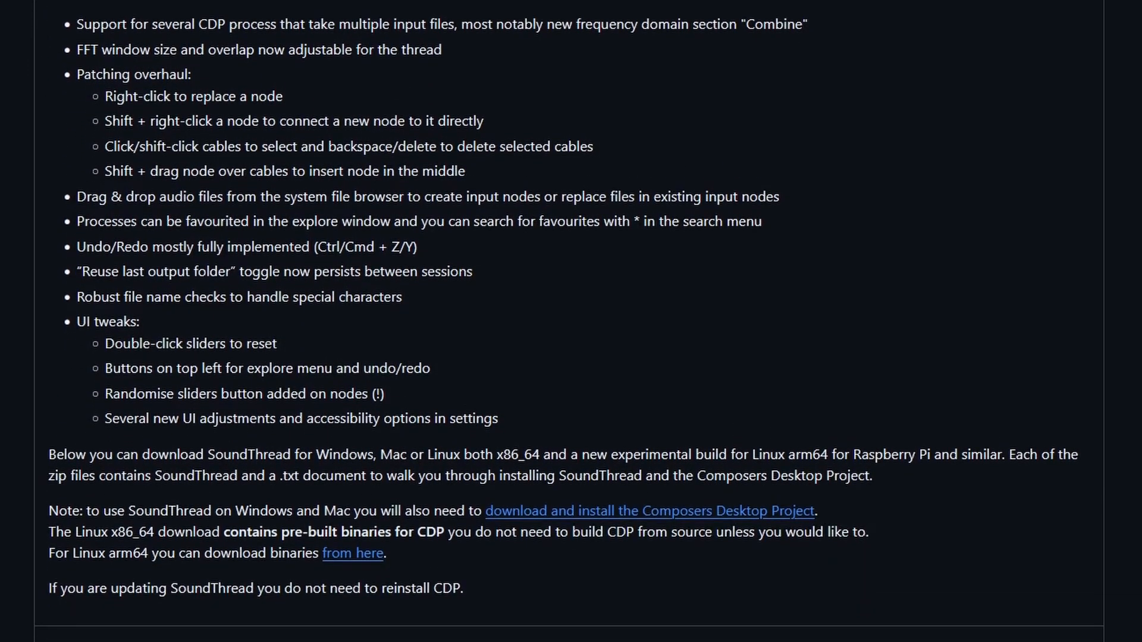
scroll("down", 3)
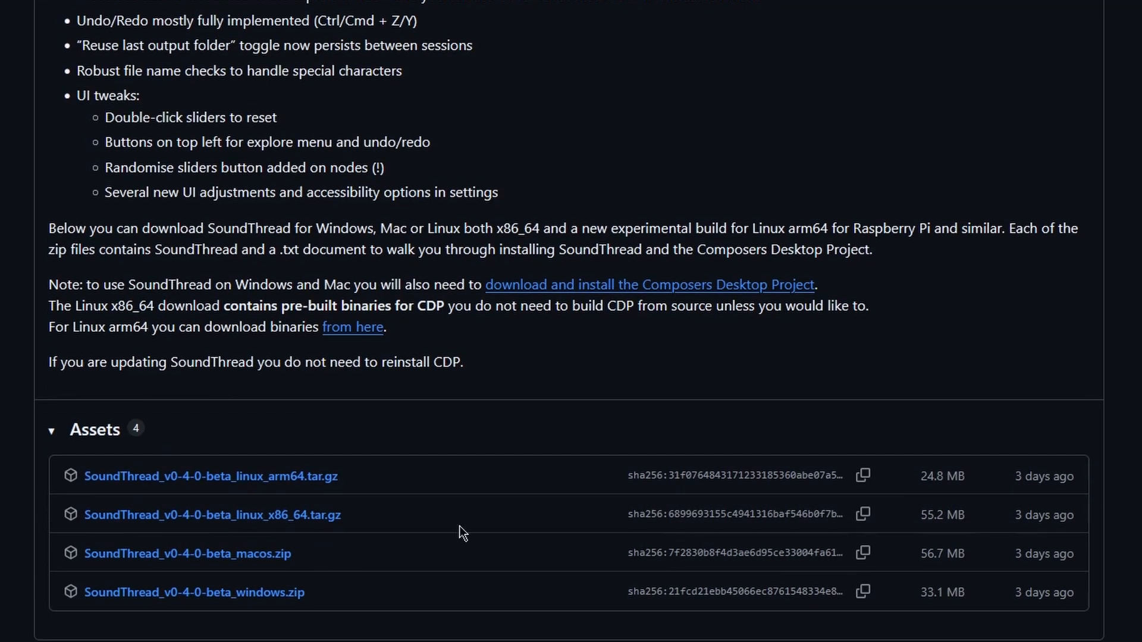
mouse_move(191, 617)
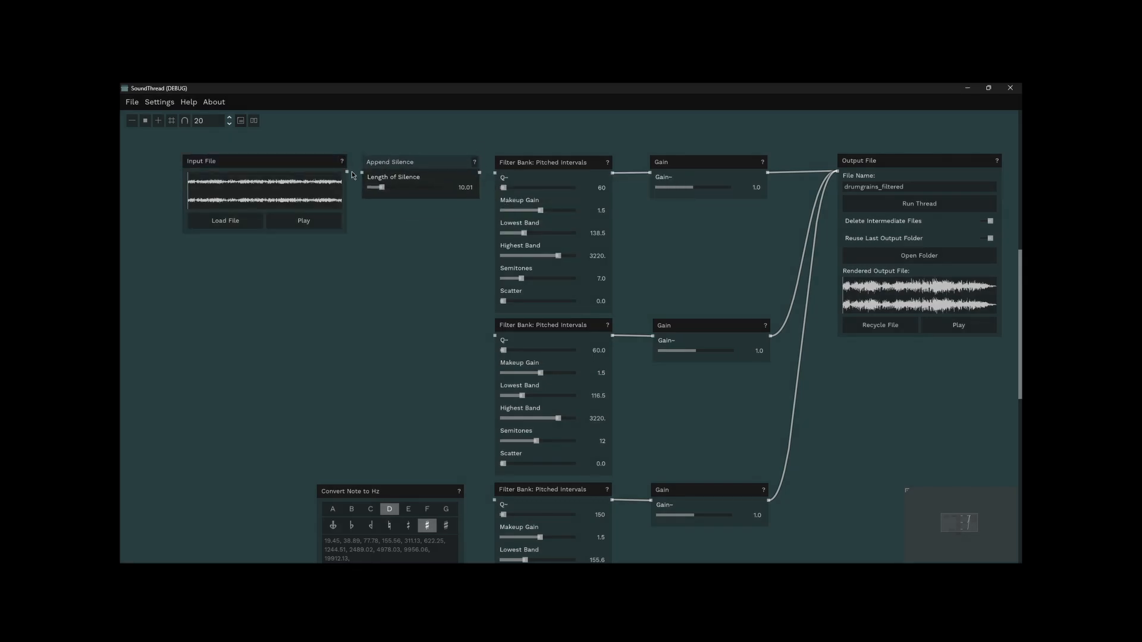
Step: Detach Append Silence and wire the Input File straight into the Pitched Intervals filter banks
left_click_drag(376, 187, 400, 187)
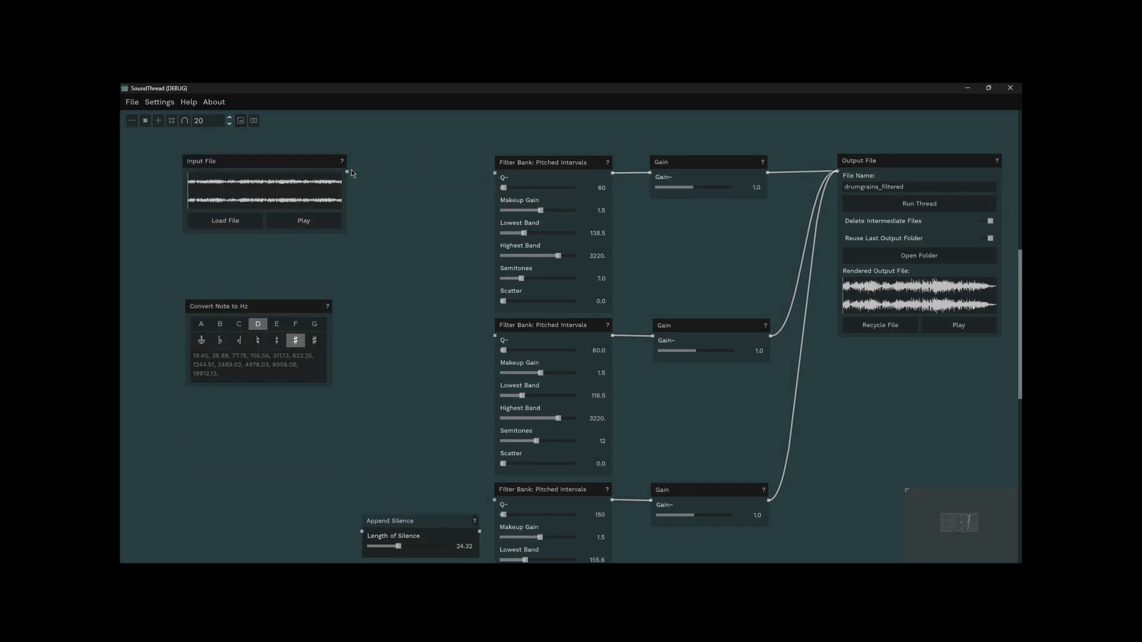
left_click_drag(343, 172, 498, 334)
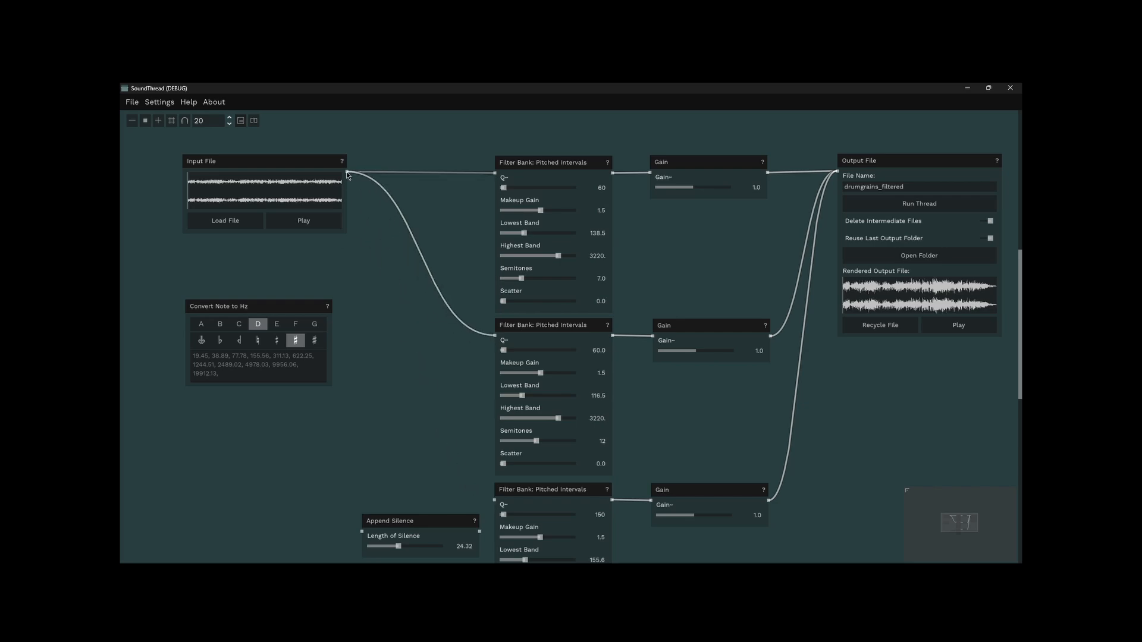